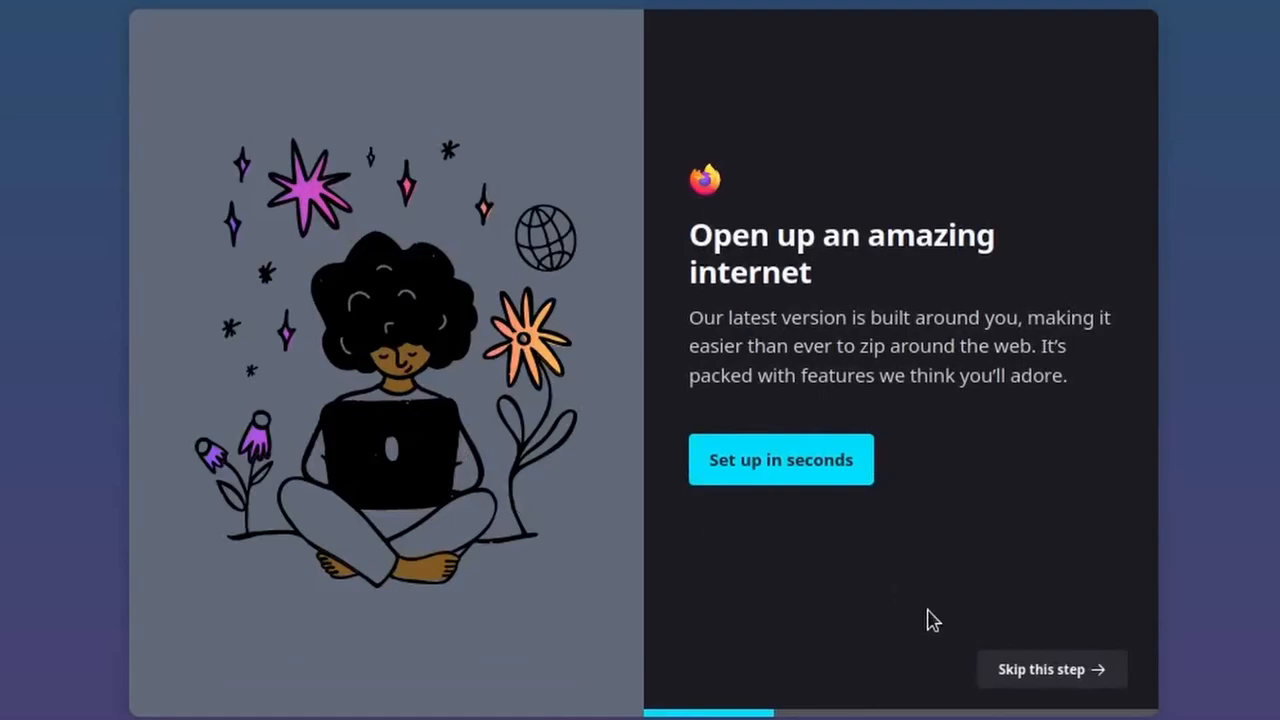
# Skip the welcome, import and phone-sync steps and start browsing on the default new-tab page
pyautogui.click(780, 458)
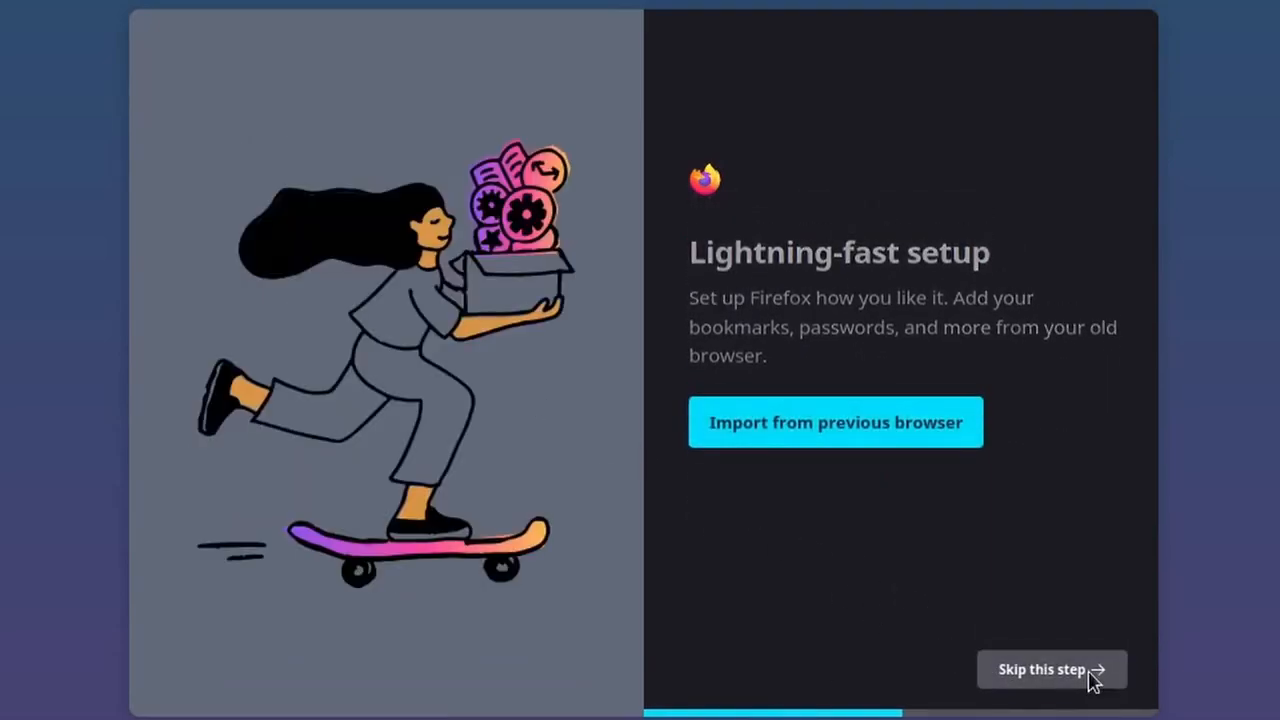
pyautogui.click(1050, 668)
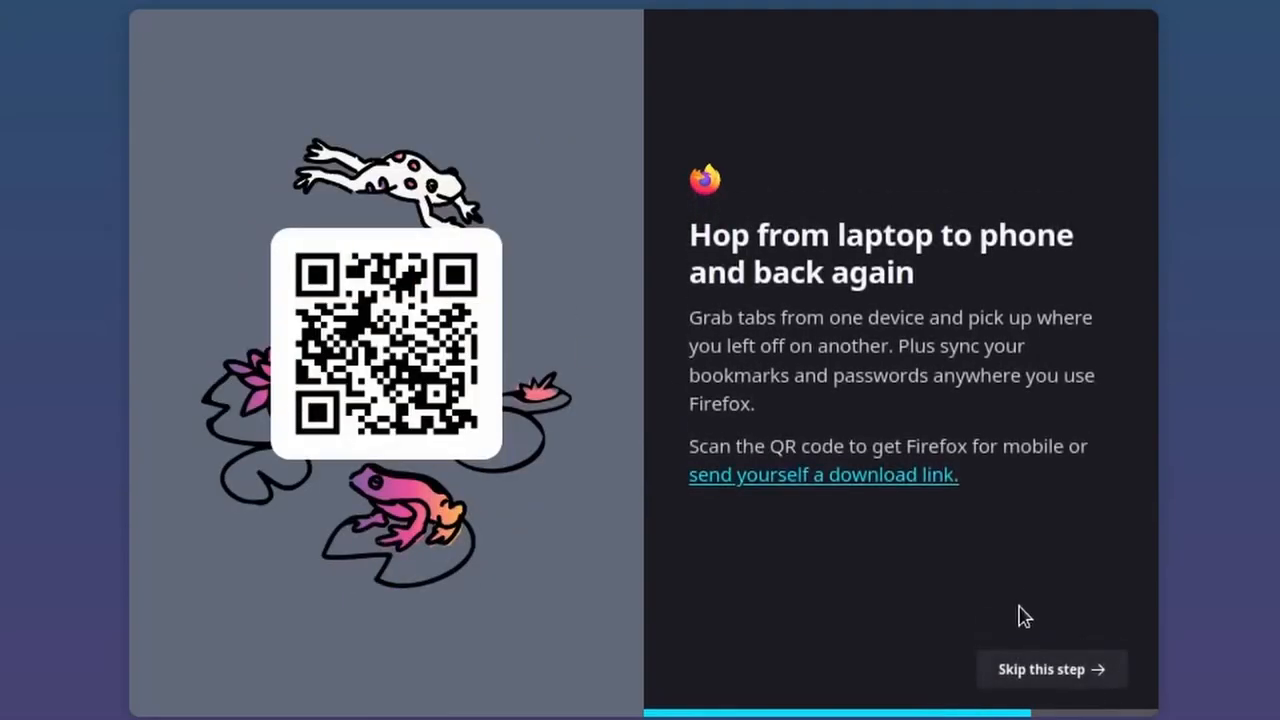
pyautogui.moveTo(1016, 662)
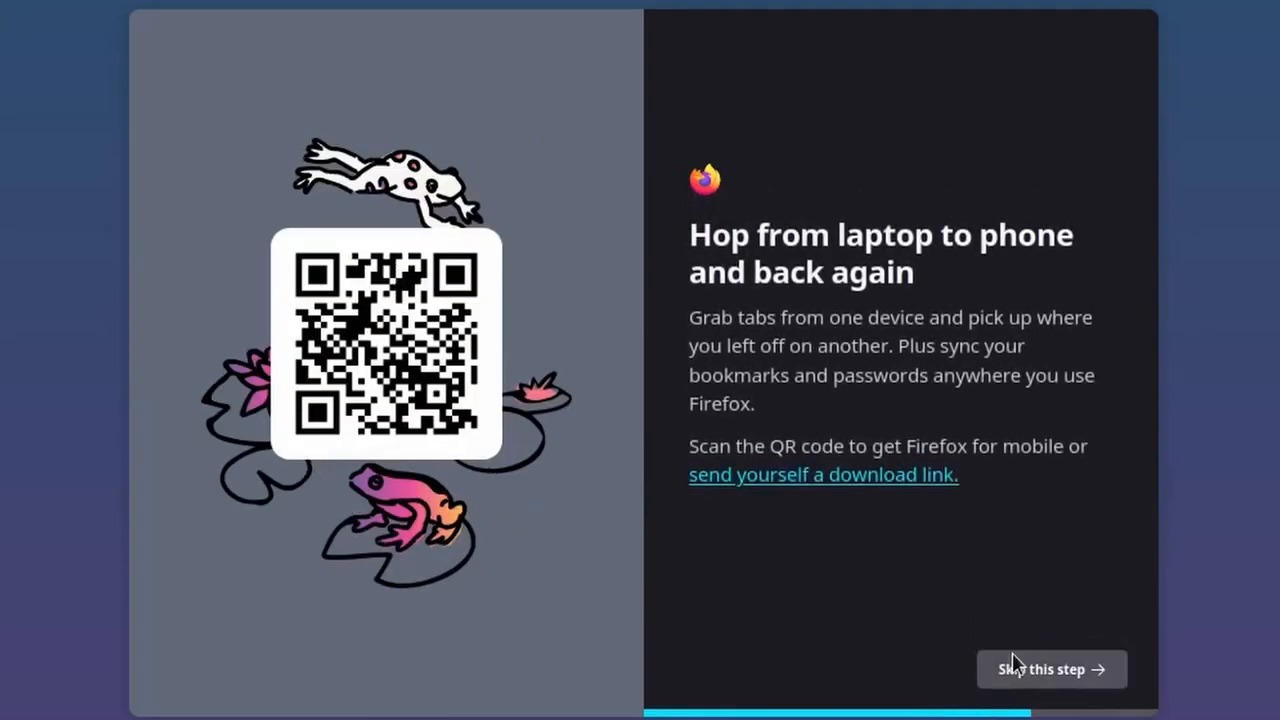
pyautogui.click(1050, 668)
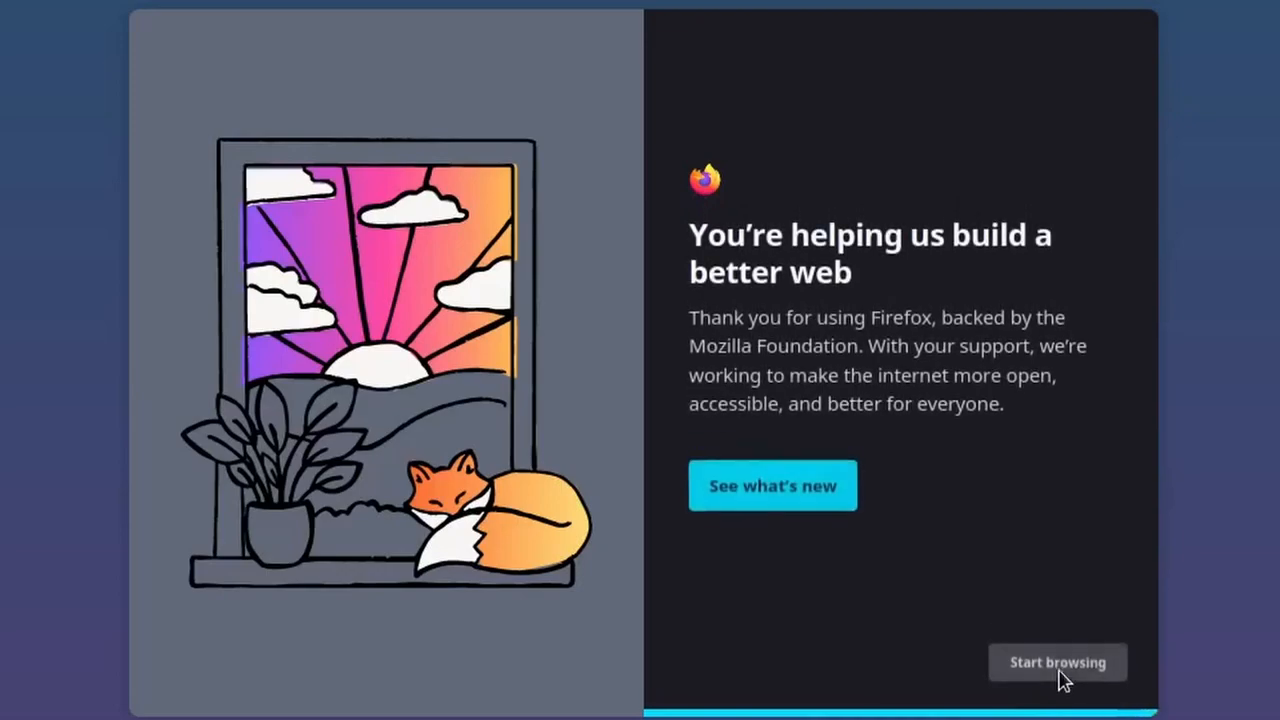
pyautogui.click(1056, 662)
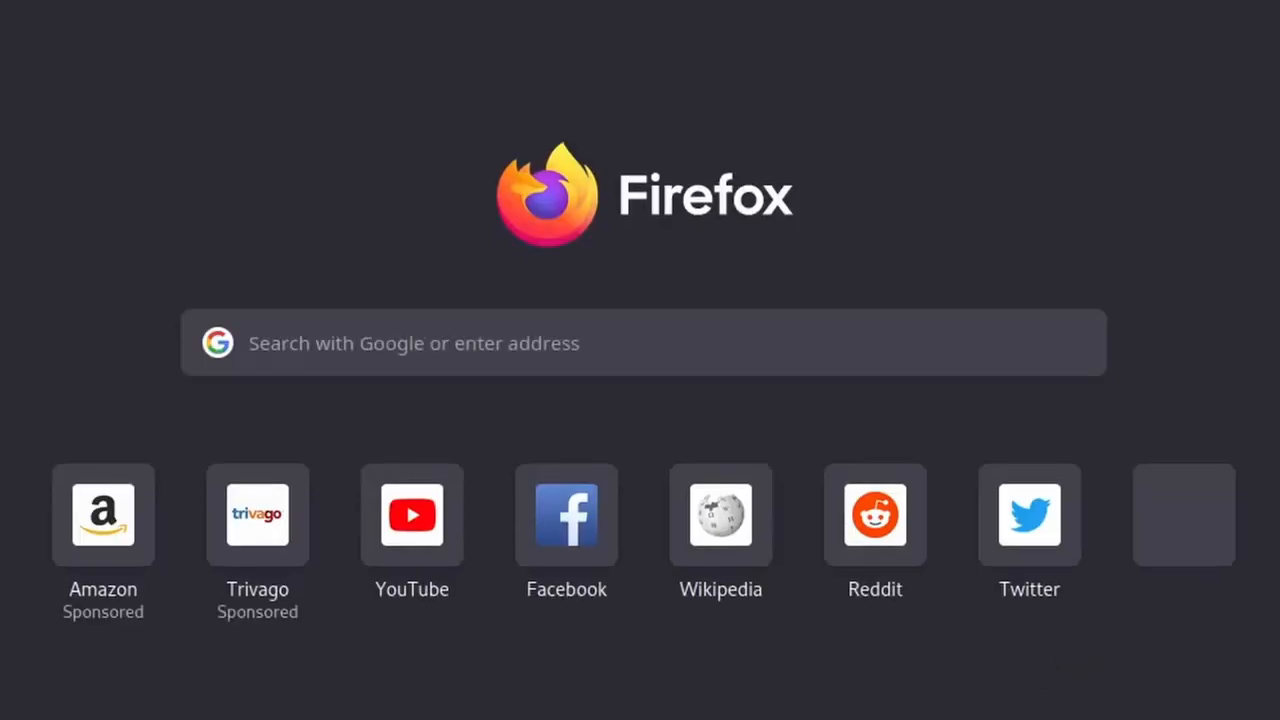
pyautogui.moveTo(720, 530)
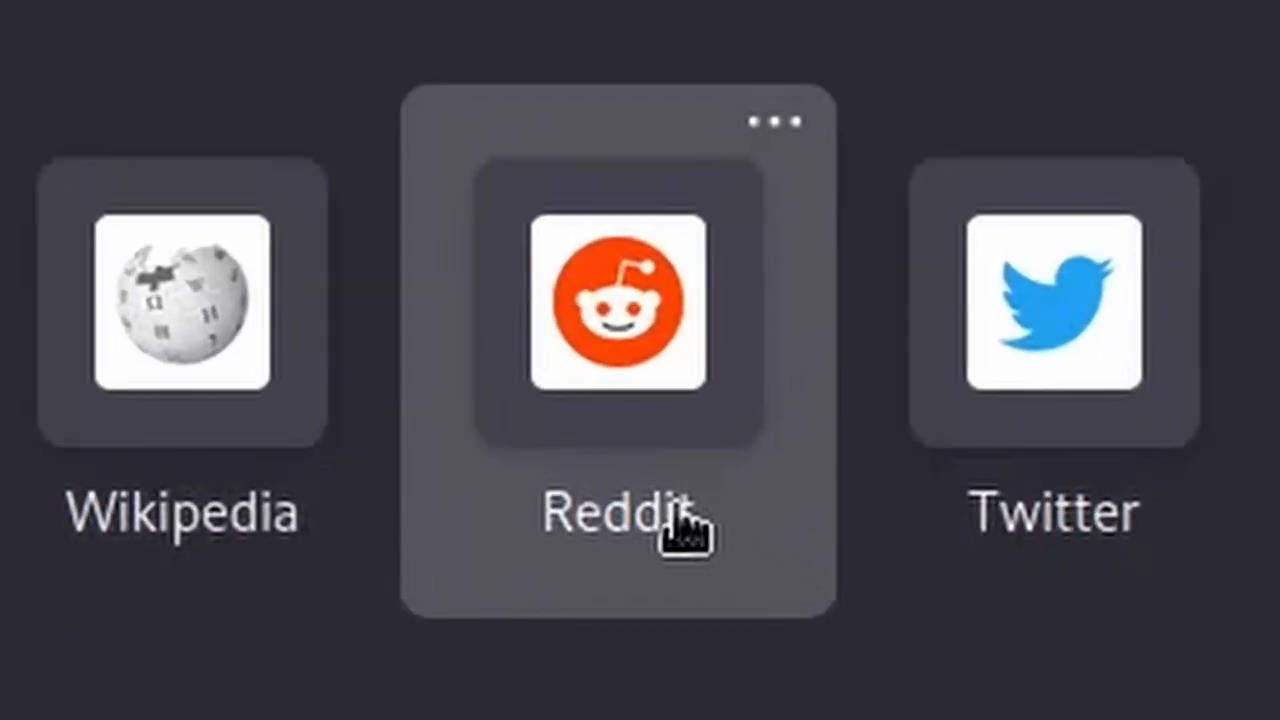
pyautogui.moveTo(700, 280)
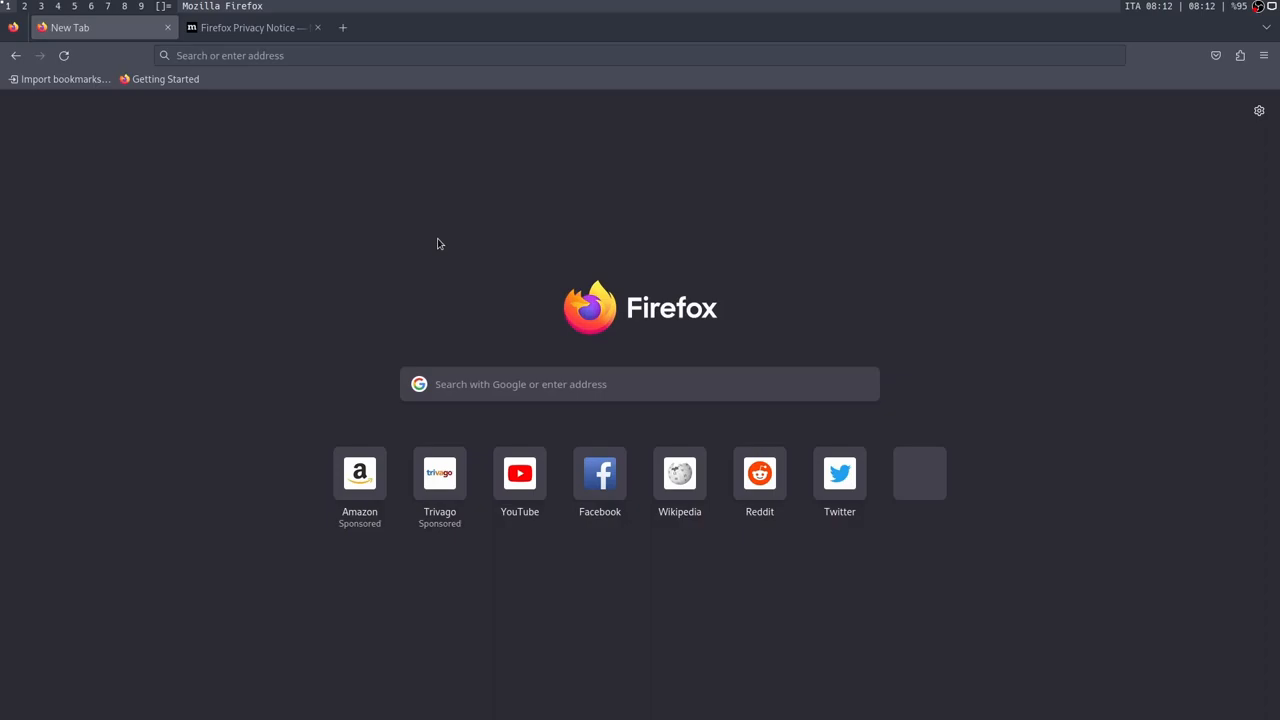
pyautogui.moveTo(484, 384)
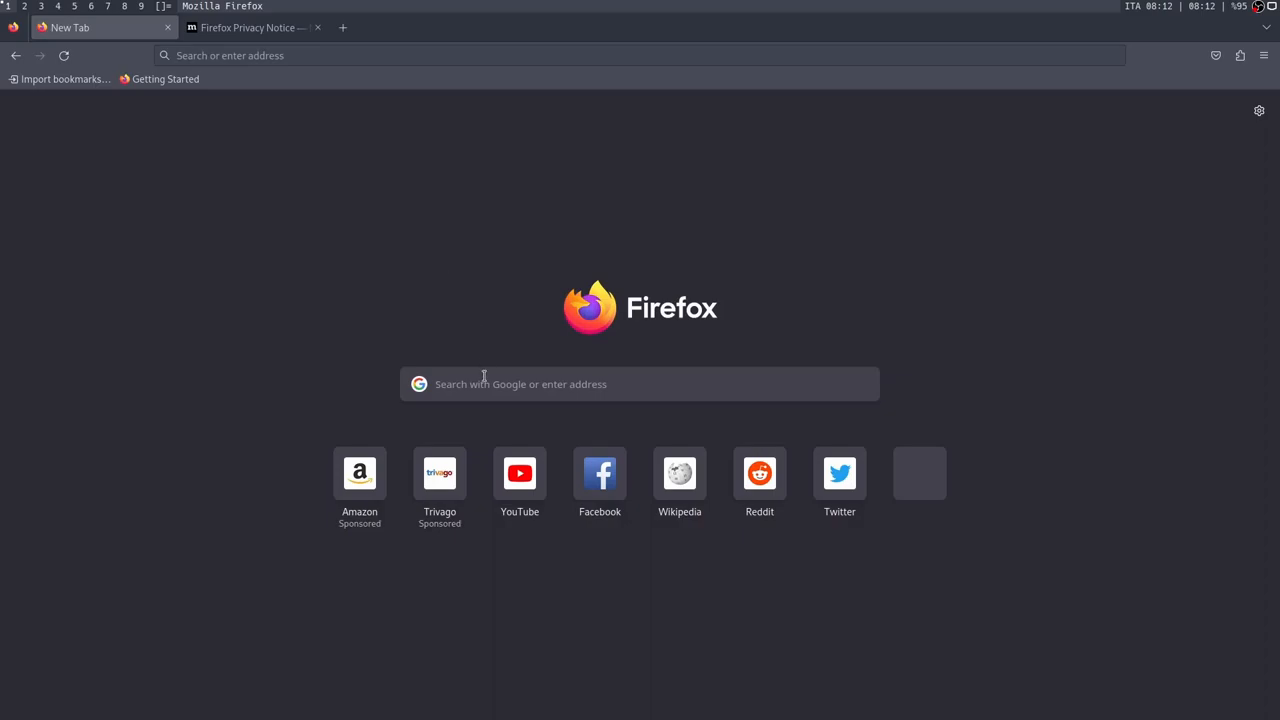
pyautogui.click(640, 384)
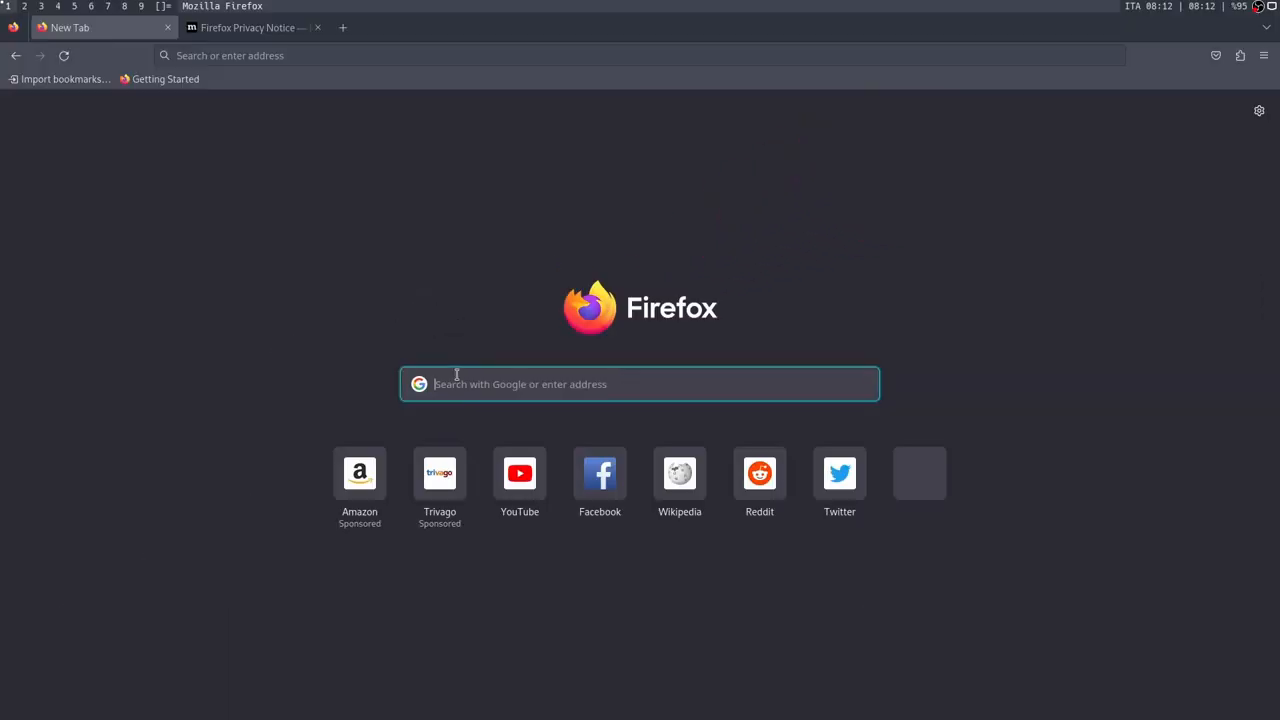
pyautogui.click(248, 28)
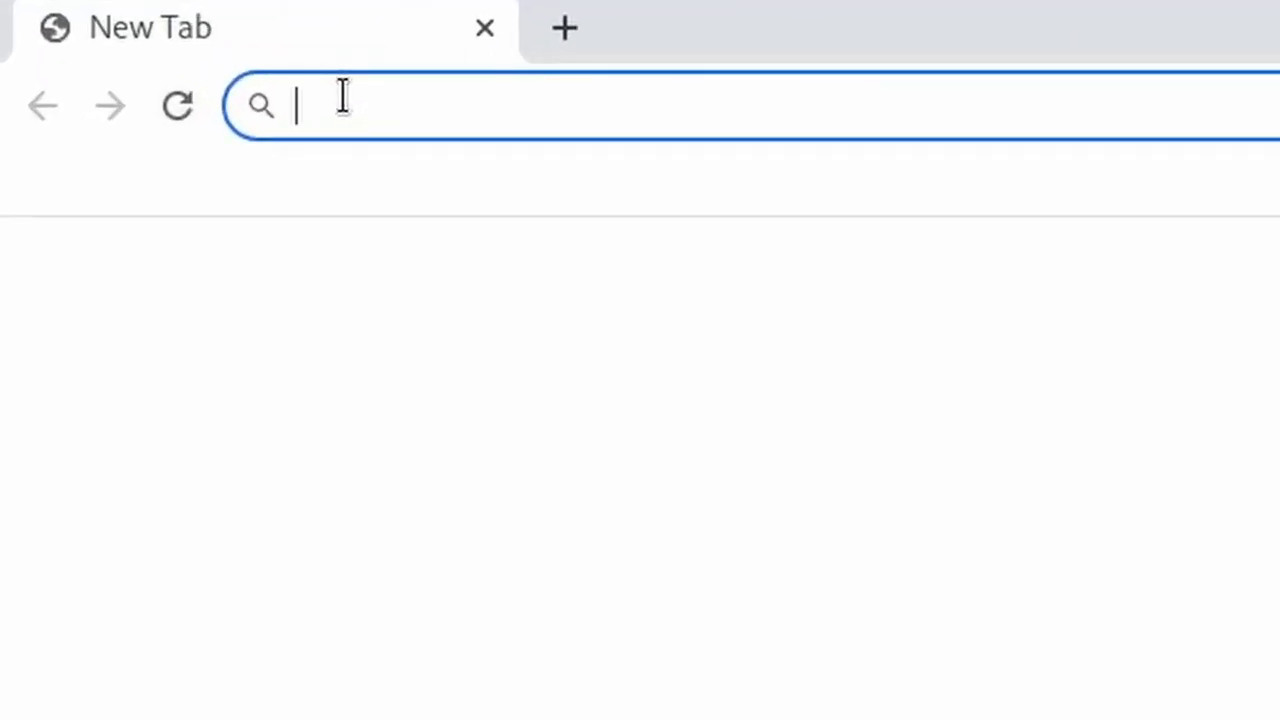
# Enter 'denshi' as an address twice, getting an ERR_NAME_NOT_RESOLVED page instead of a search
pyautogui.write('denshi/')
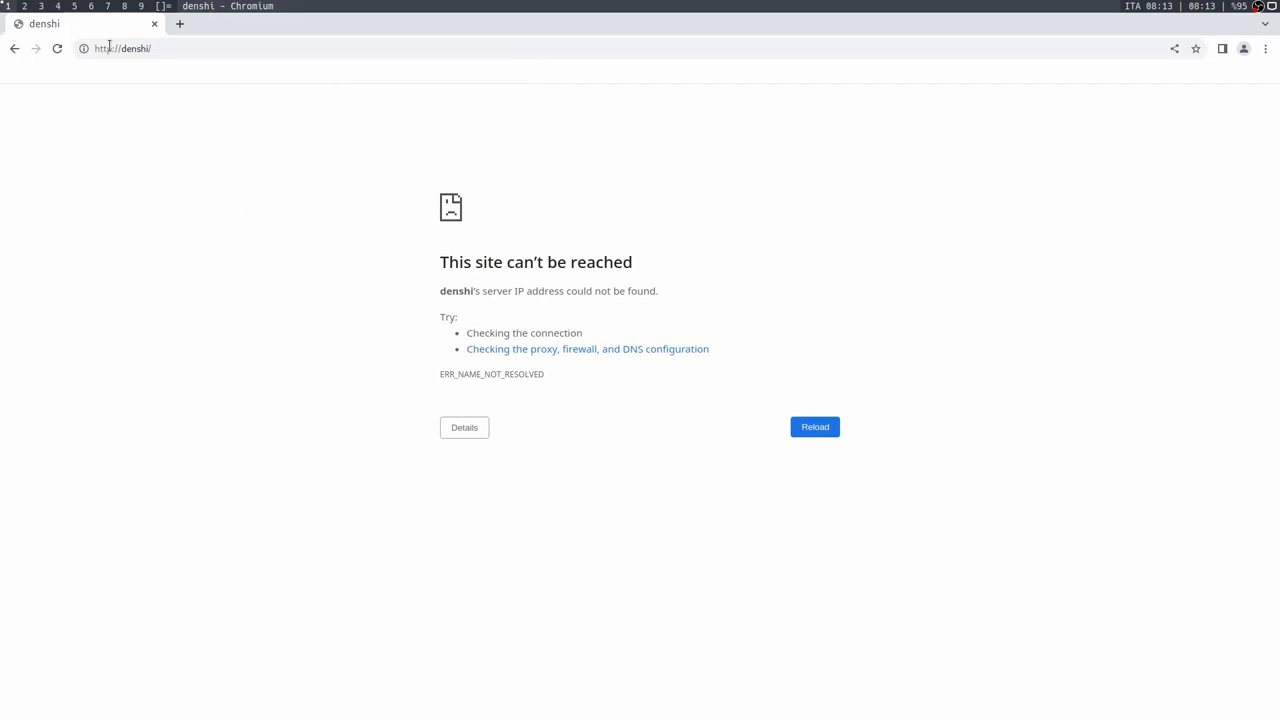
pyautogui.click(120, 48)
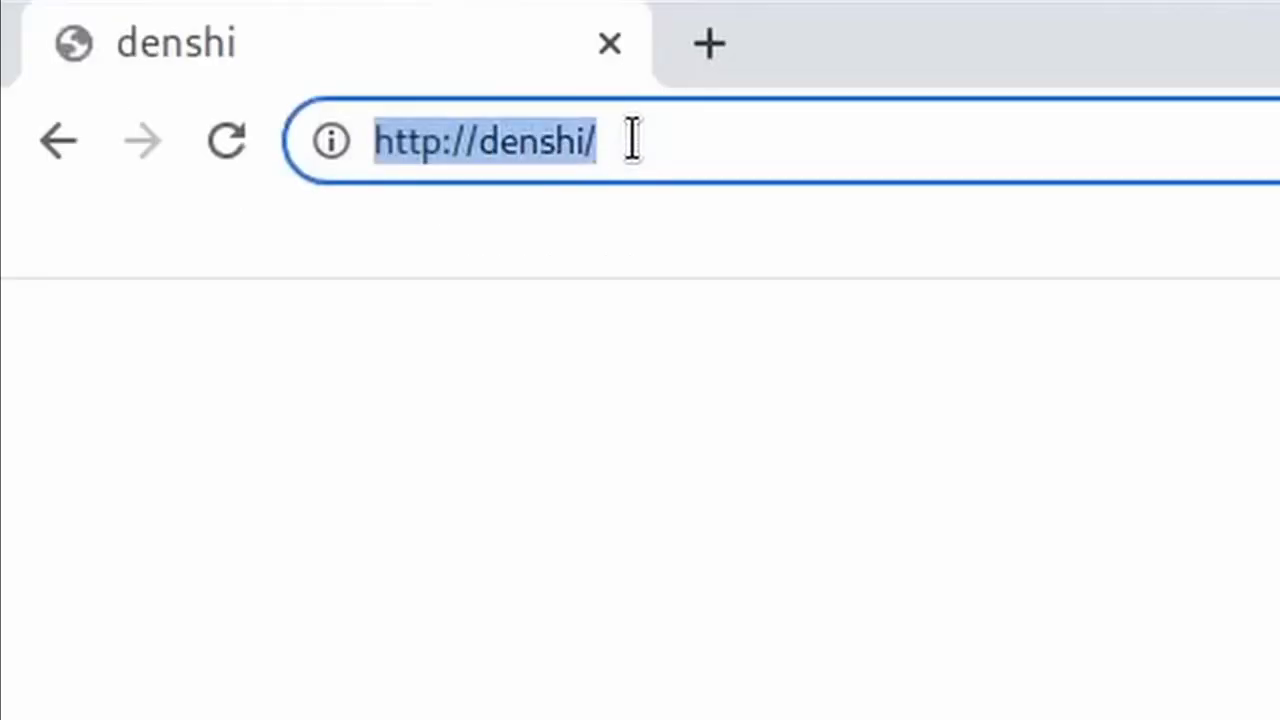
pyautogui.write('denshi')
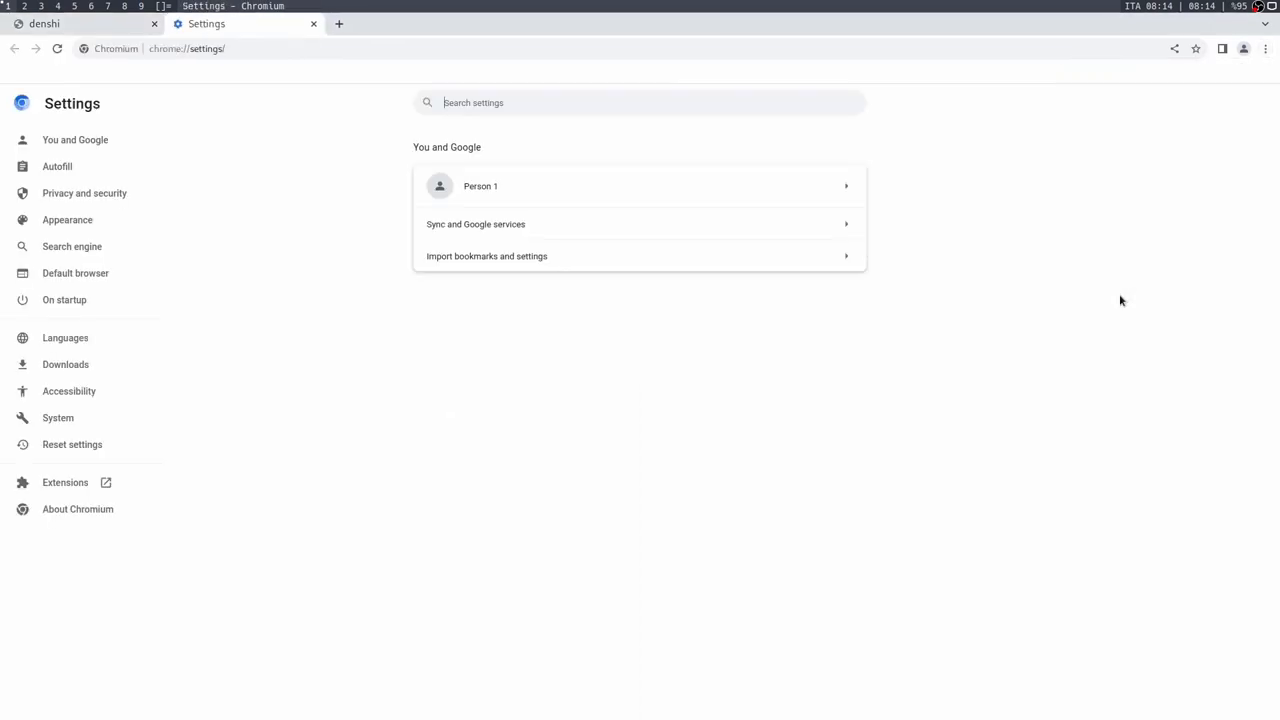
# Make DuckDuckGo the address-bar search engine and retry 'denshi' as a search
pyautogui.click(72, 246)
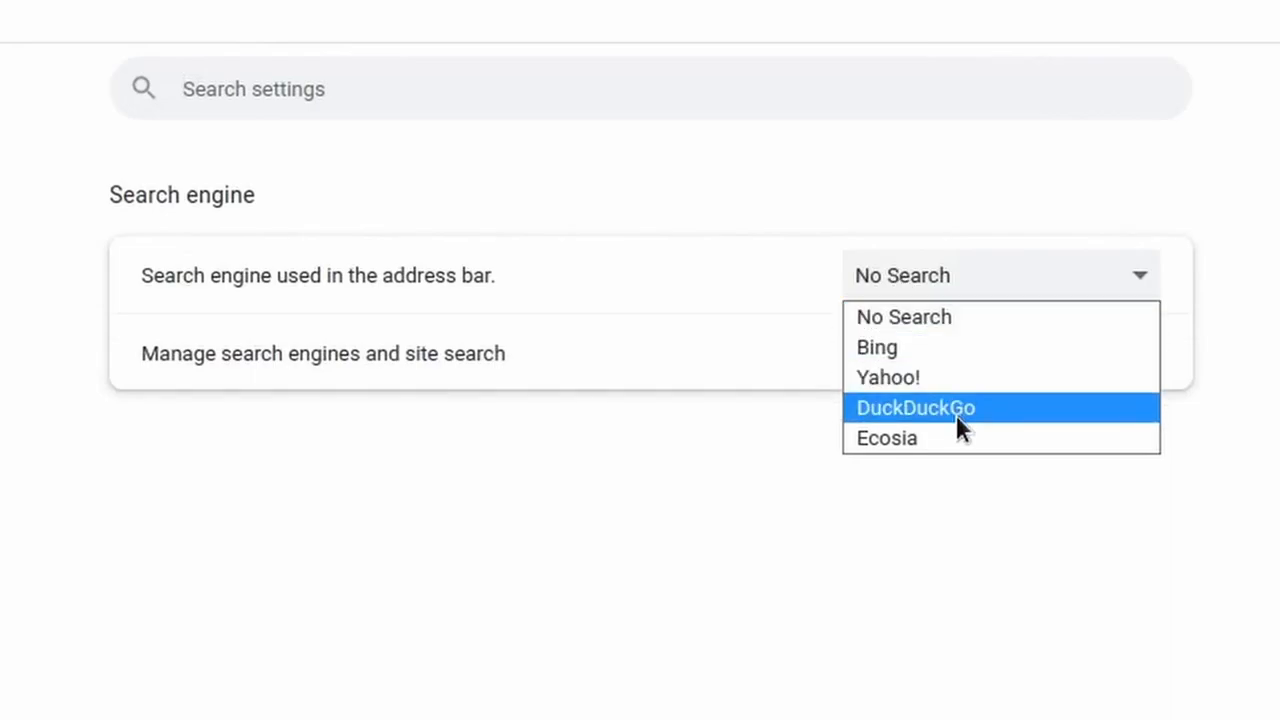
pyautogui.click(916, 408)
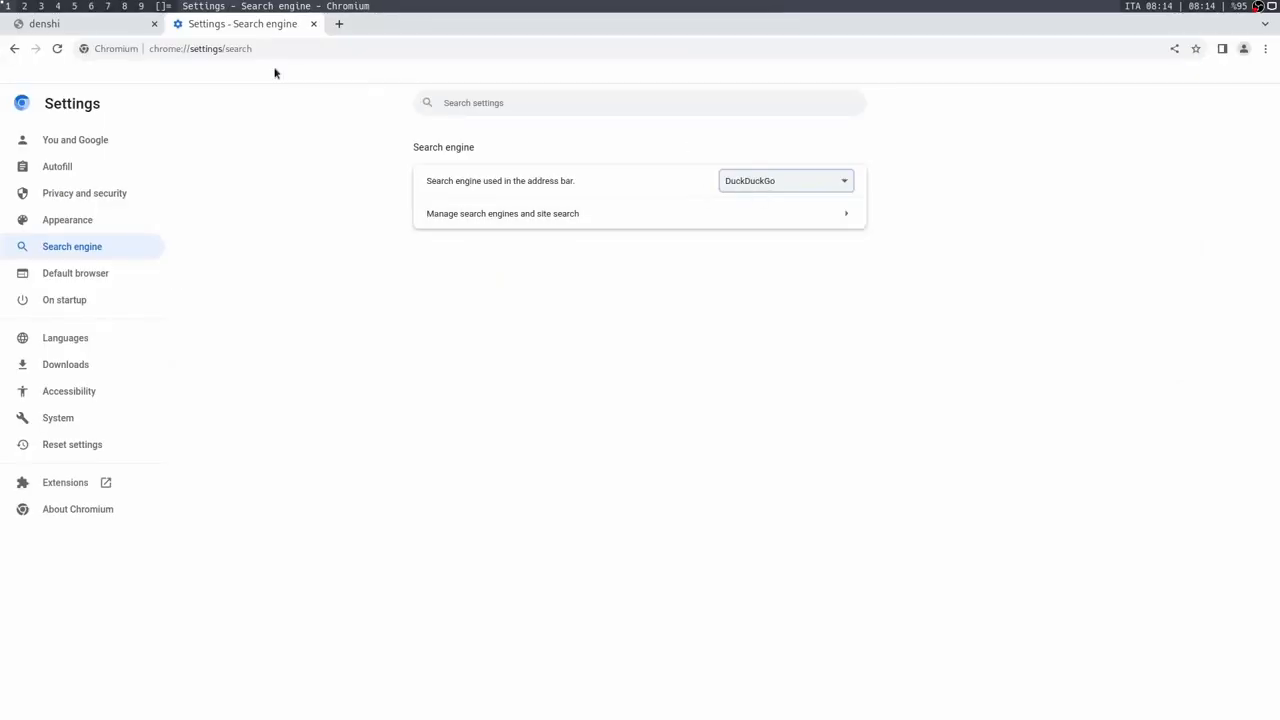
pyautogui.click(80, 24)
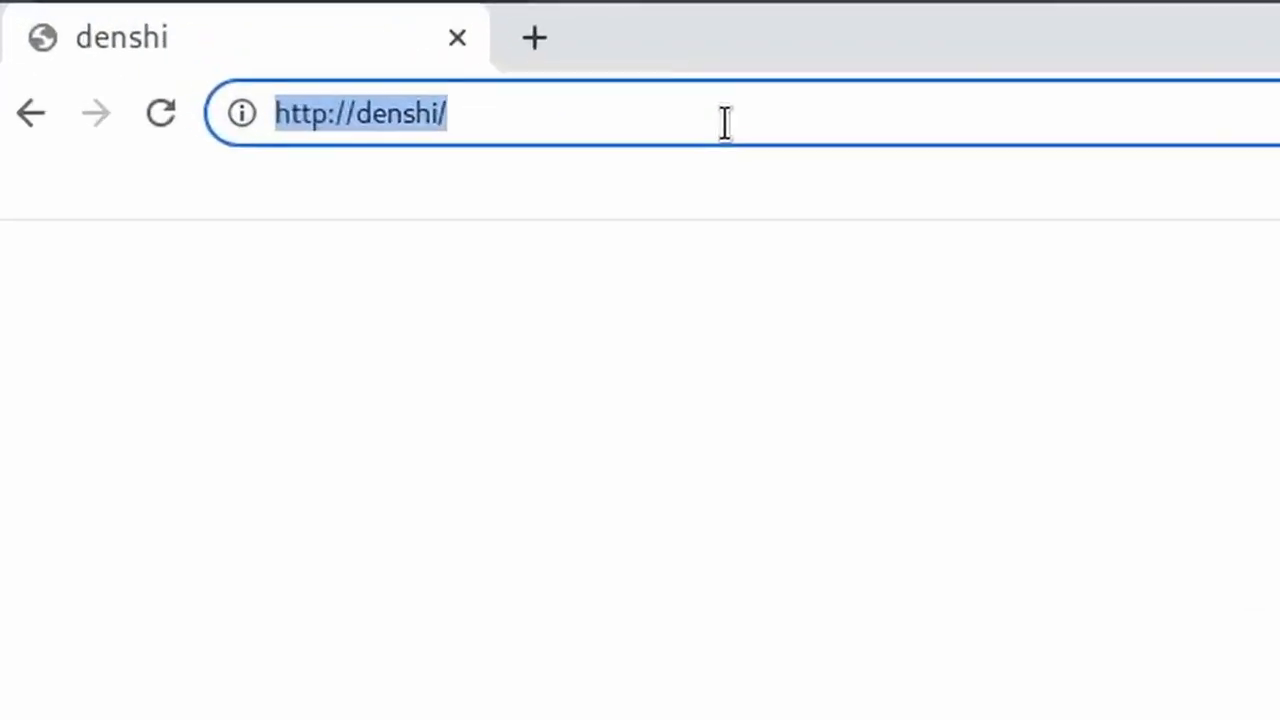
pyautogui.write('denshi')
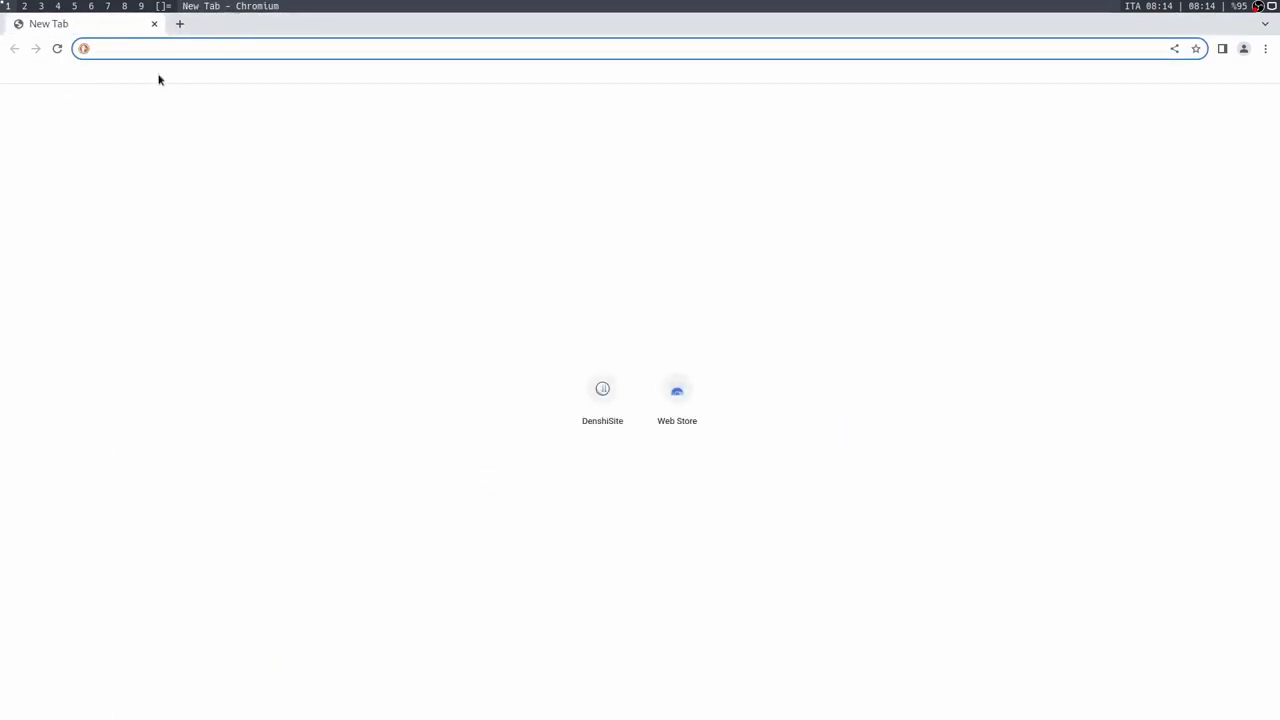
pyautogui.moveTo(500, 320)
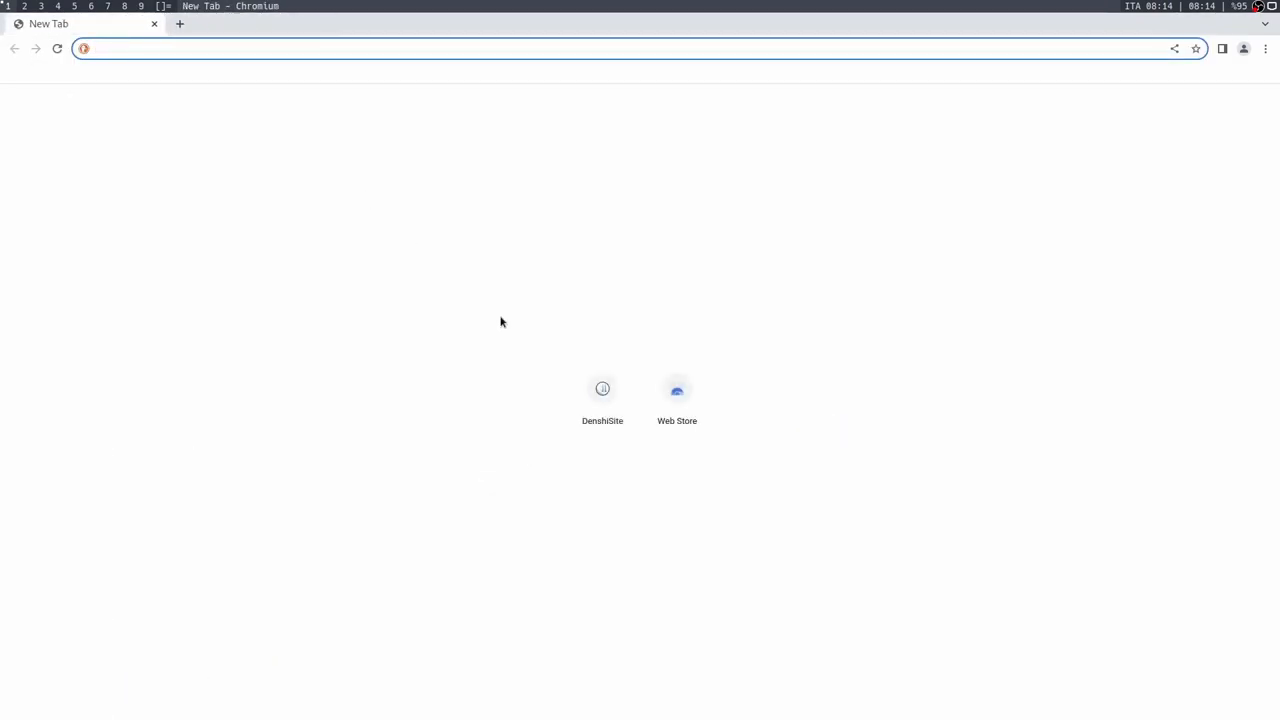
# Remove the DenshiSite shortcut from the new-tab page, leaving only Web Store
pyautogui.click(602, 388)
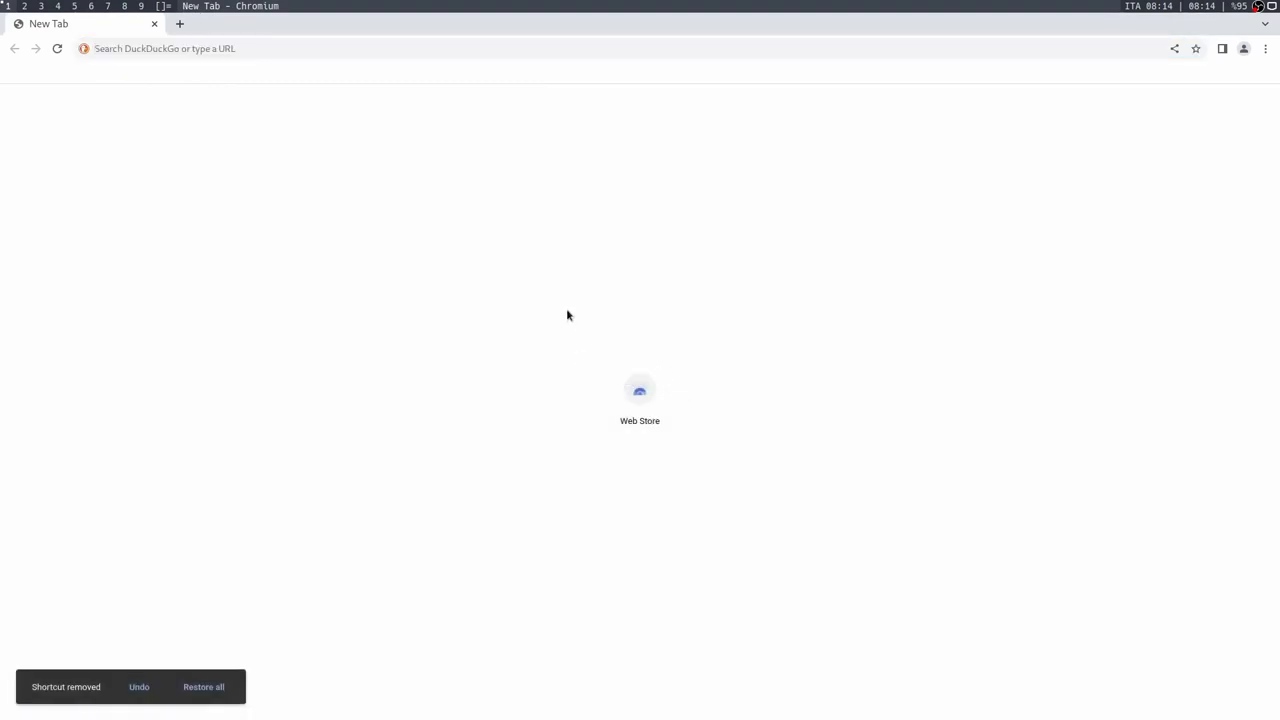
pyautogui.click(1264, 48)
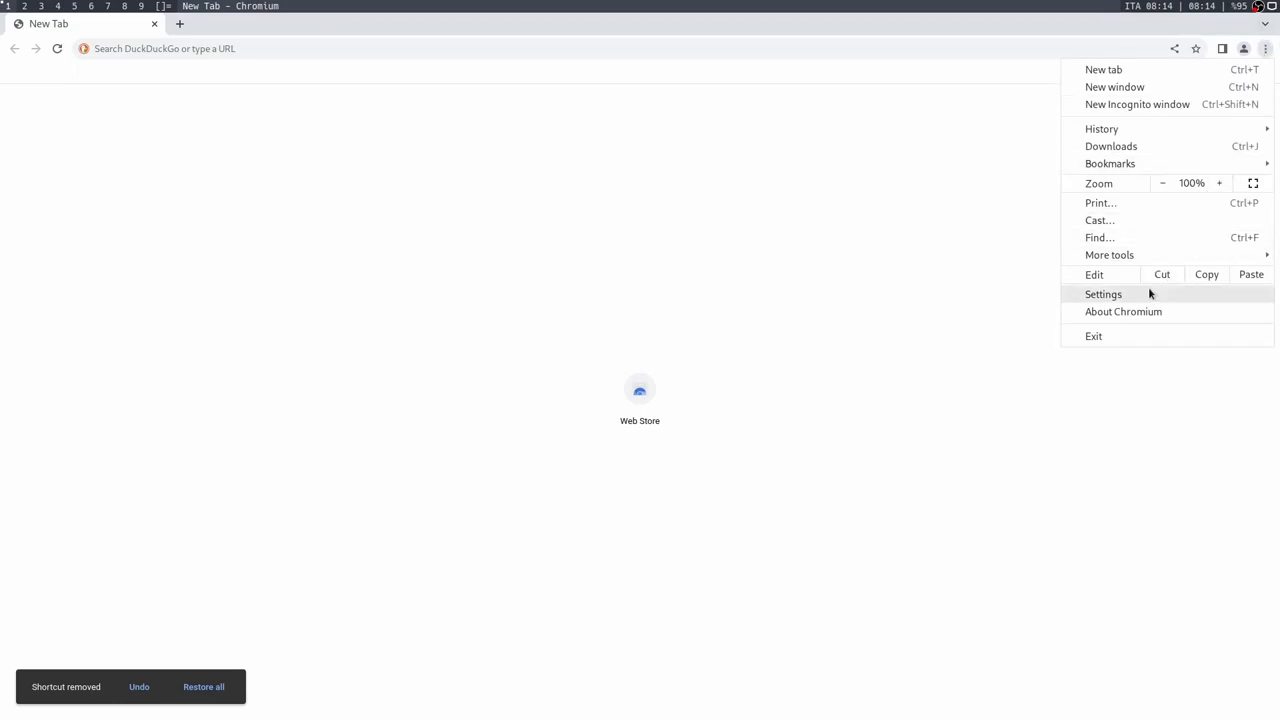
# Load youtube.com, check the third-party cookie blocking notice and go to Privacy and security settings
pyautogui.click(258, 48)
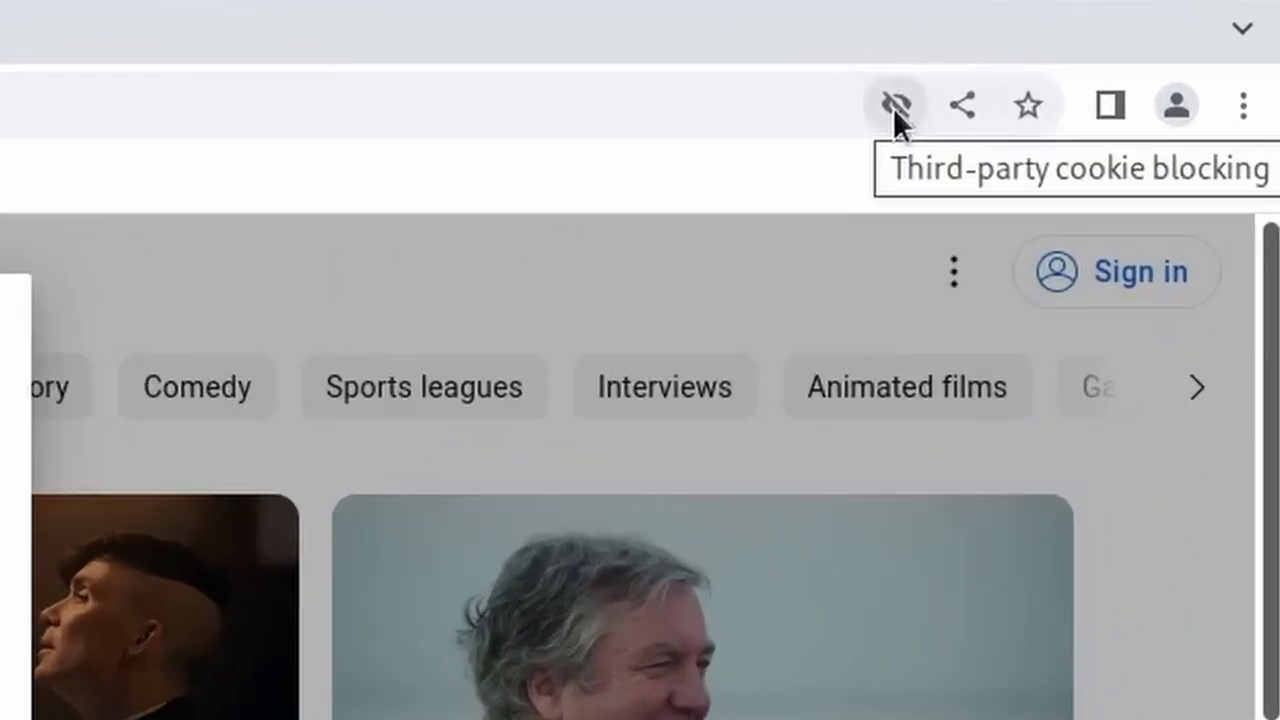
pyautogui.click(894, 104)
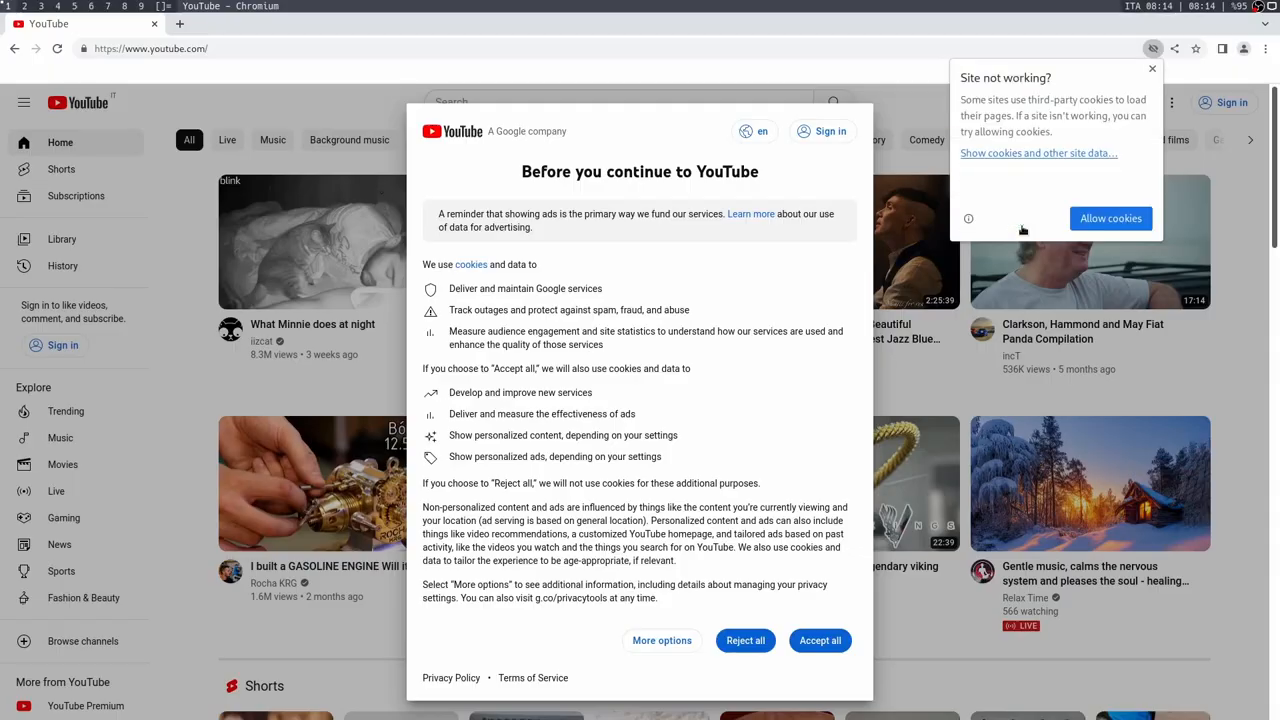
pyautogui.click(1266, 48)
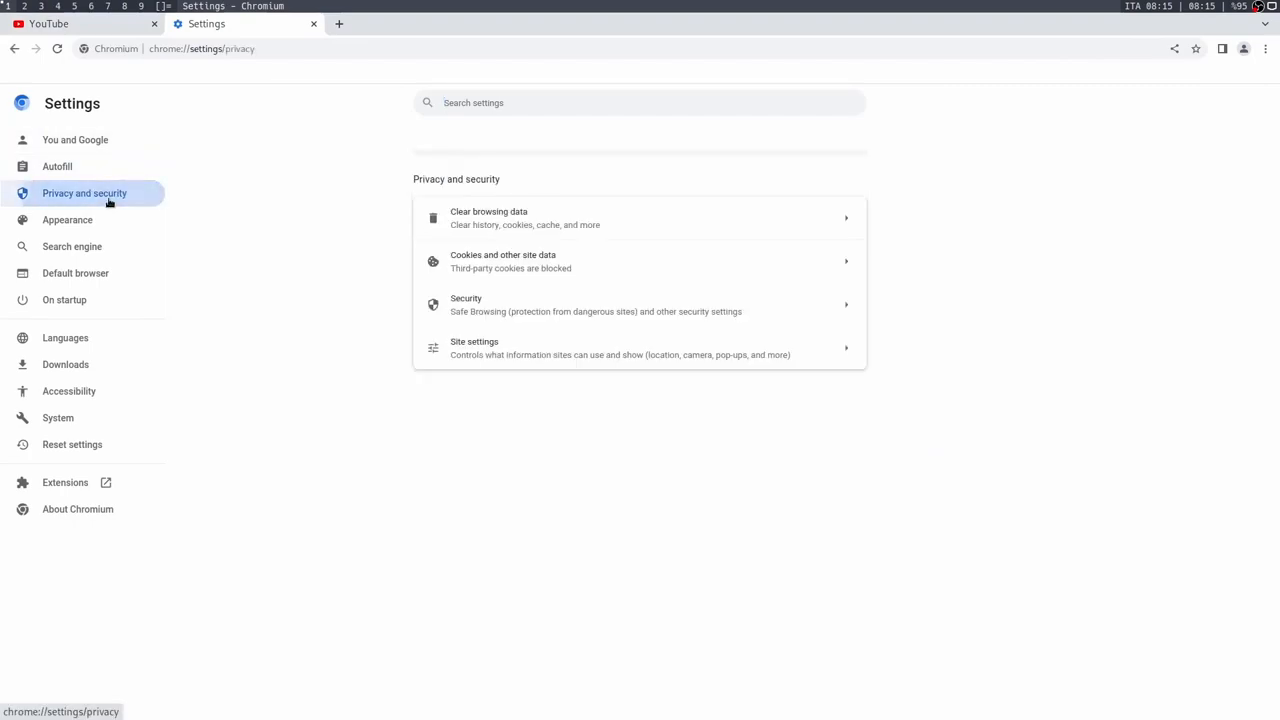
# In Cookies and site data, set the general rule to Block all cookies
pyautogui.click(502, 260)
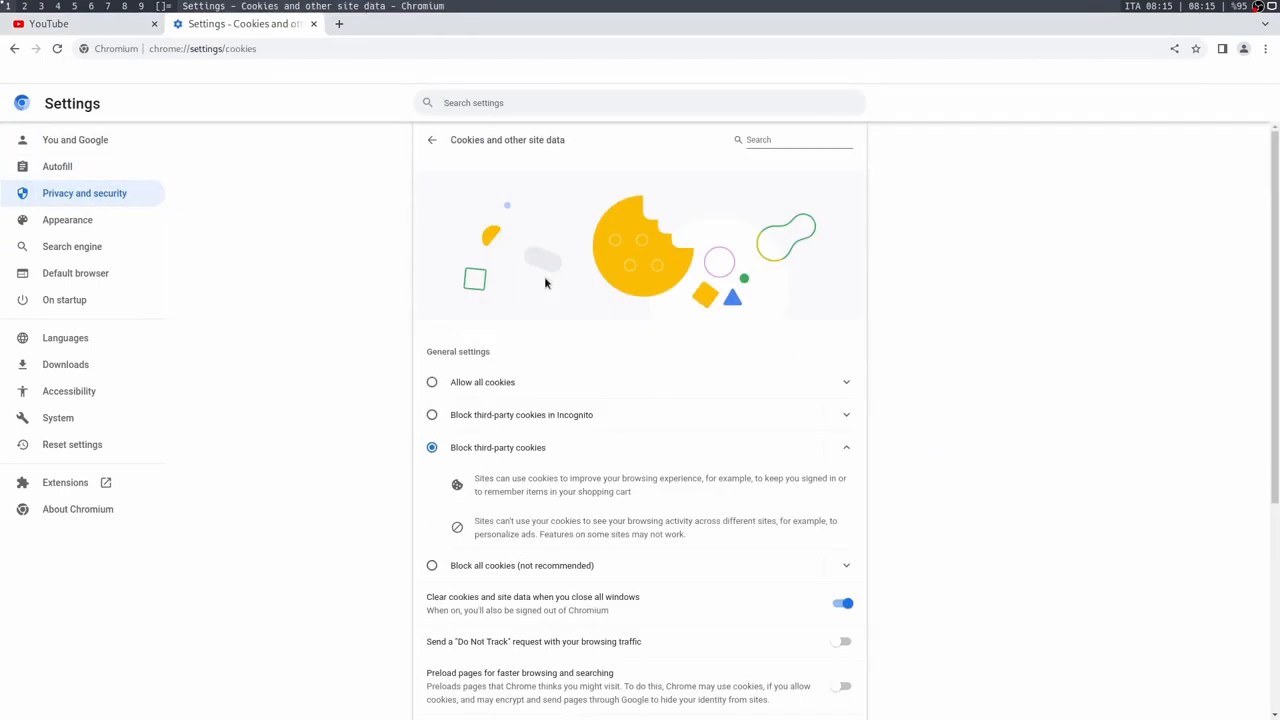
pyautogui.moveTo(476, 414)
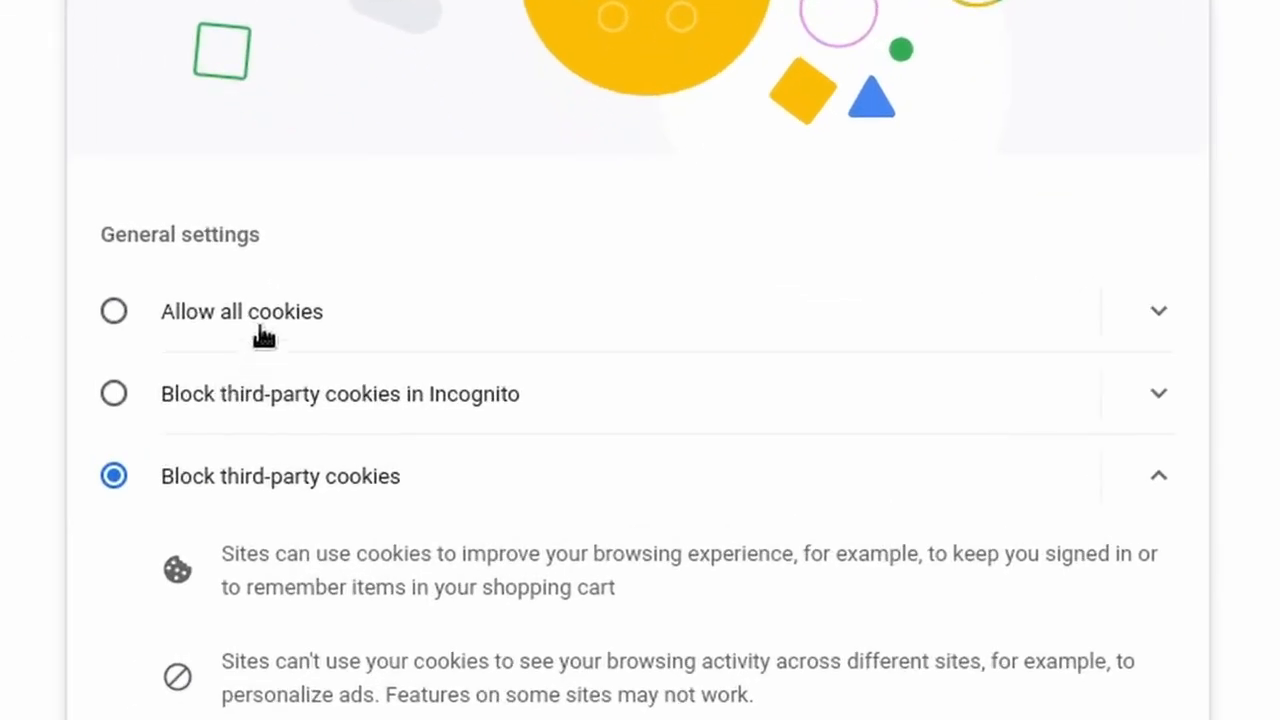
pyautogui.click(112, 312)
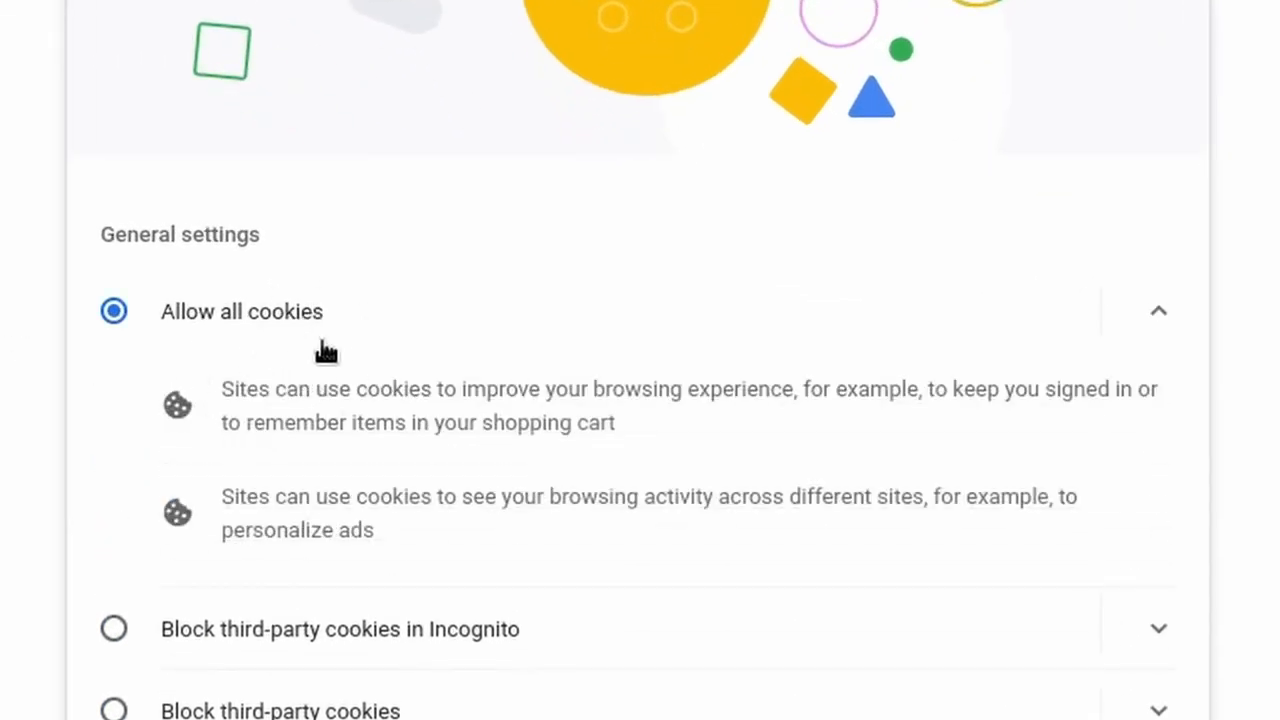
pyautogui.scroll(-3)
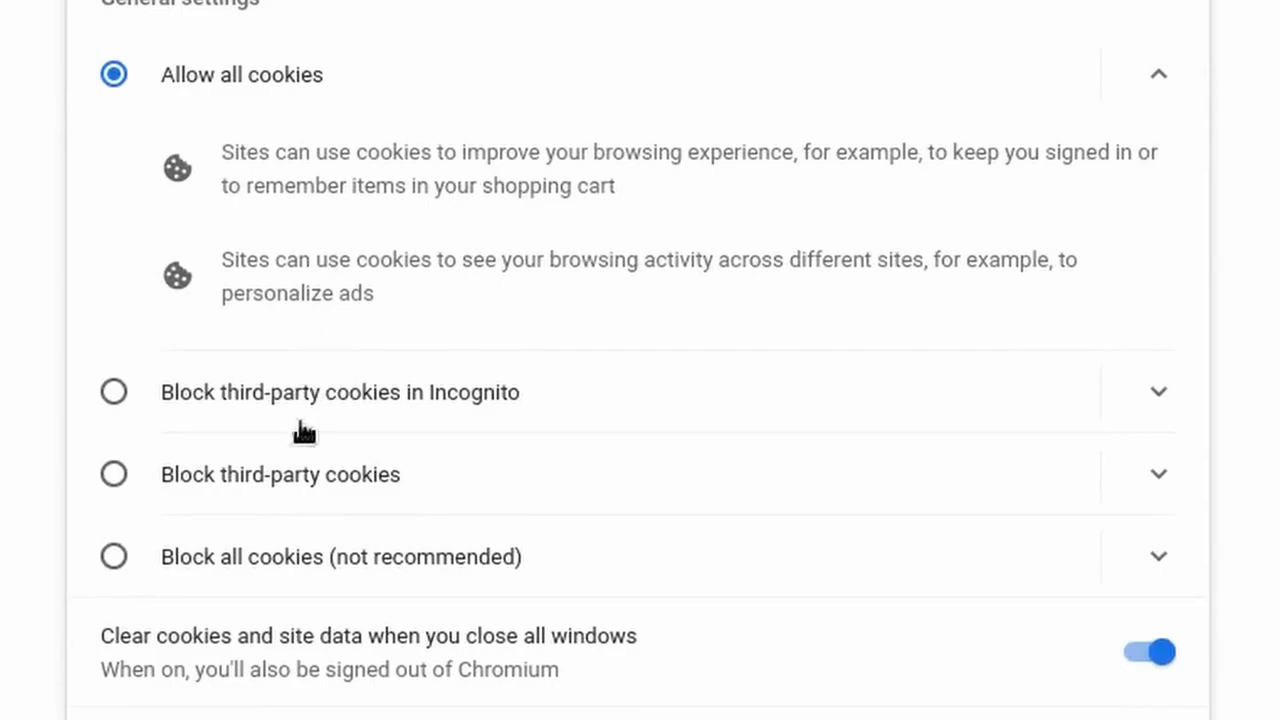
pyautogui.click(112, 556)
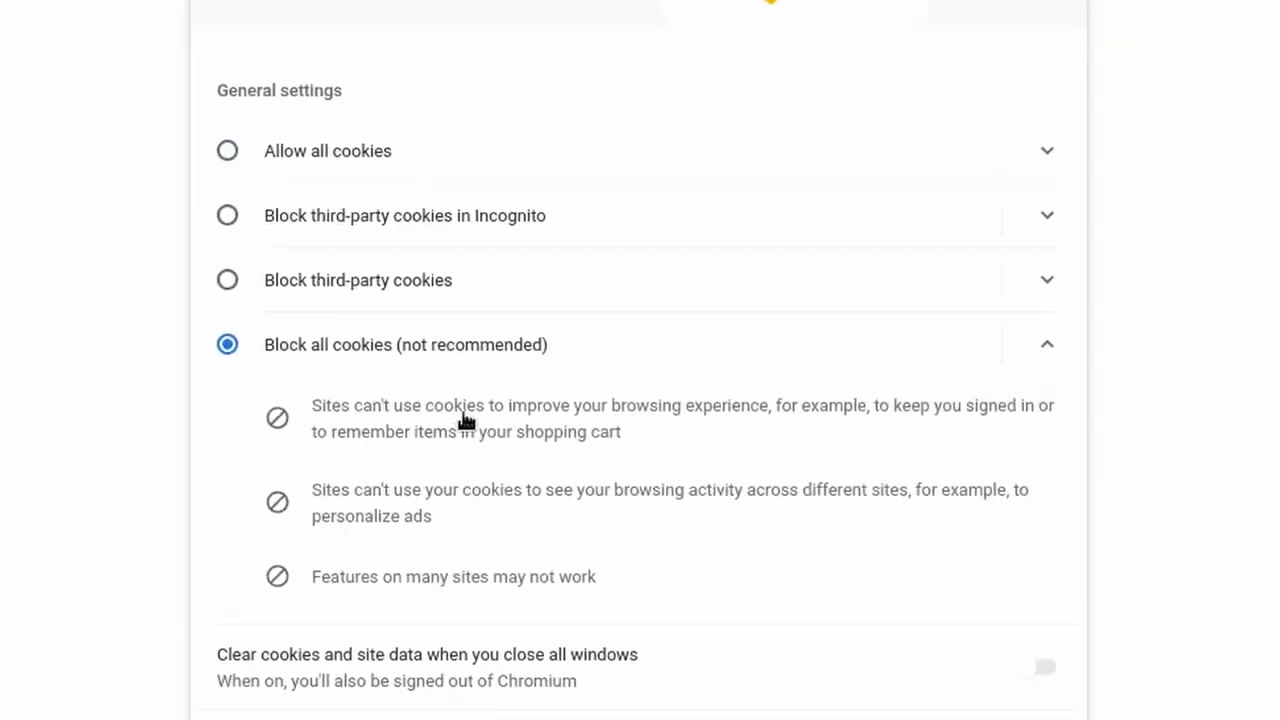
pyautogui.scroll(-3)
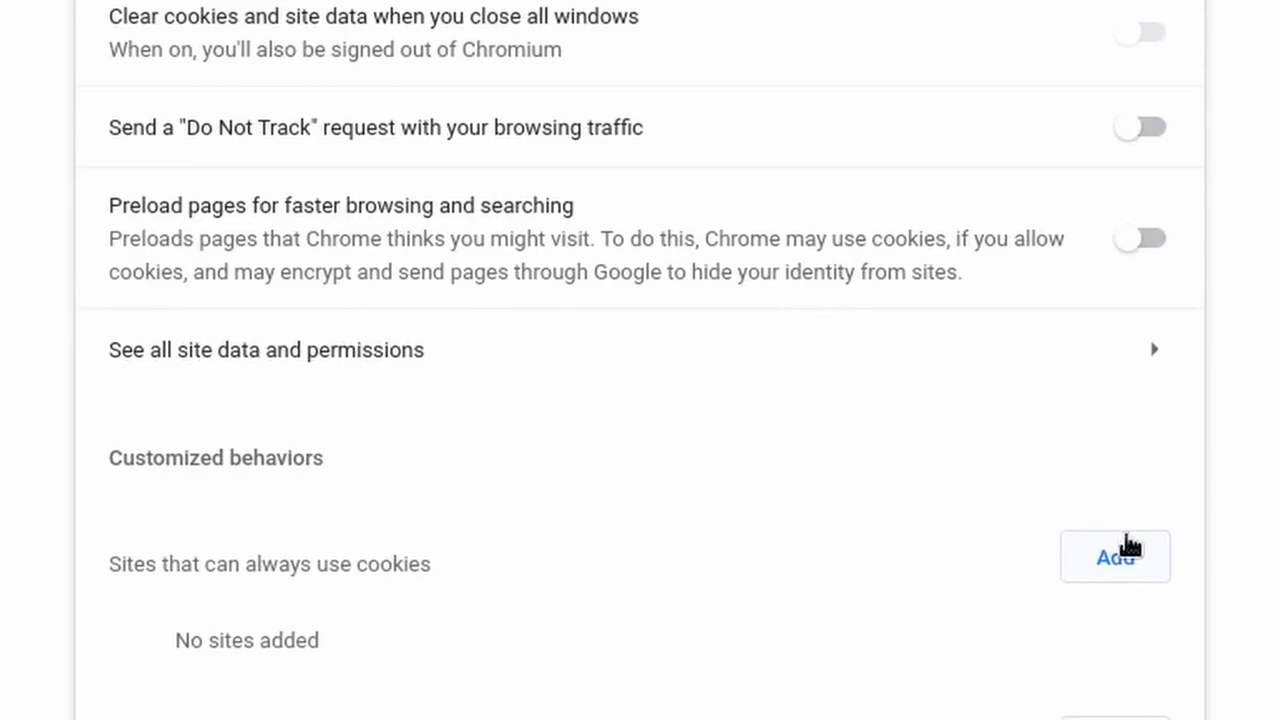
pyautogui.moveTo(876, 572)
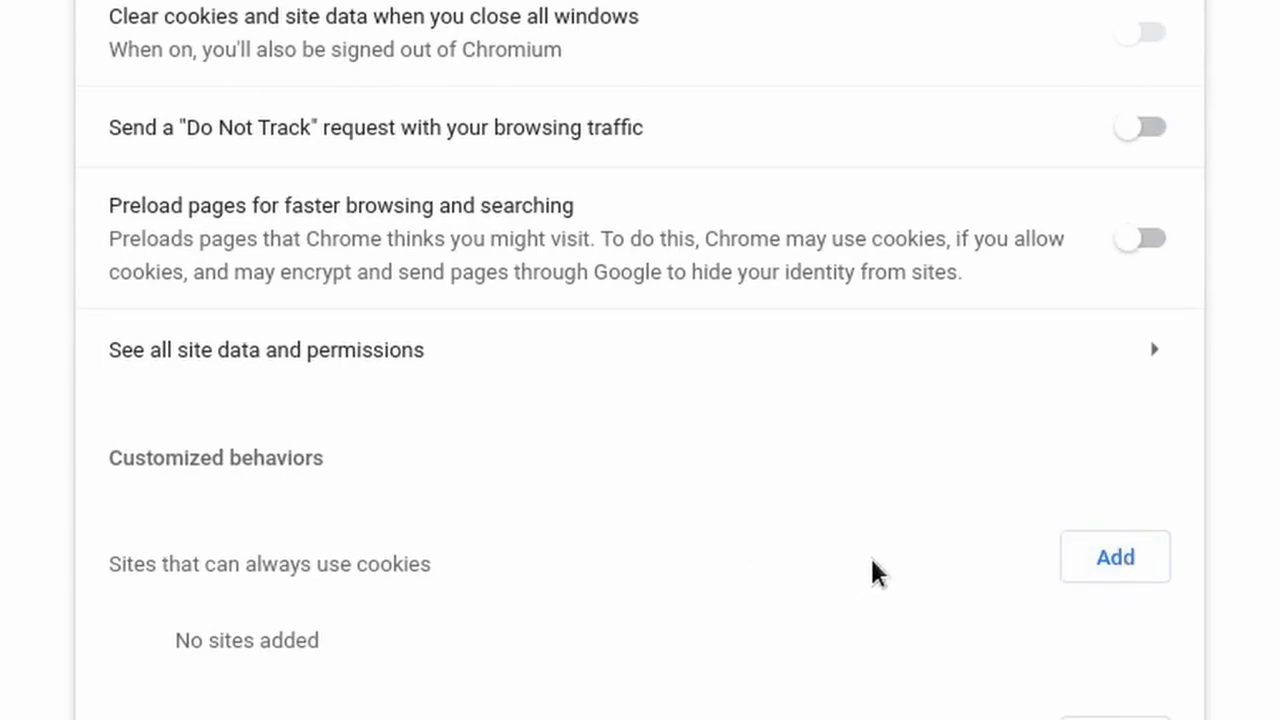
# Add [*.]google.com and [*.]youtube.com as sites always allowed cookies, including third-party ones
pyautogui.click(1114, 556)
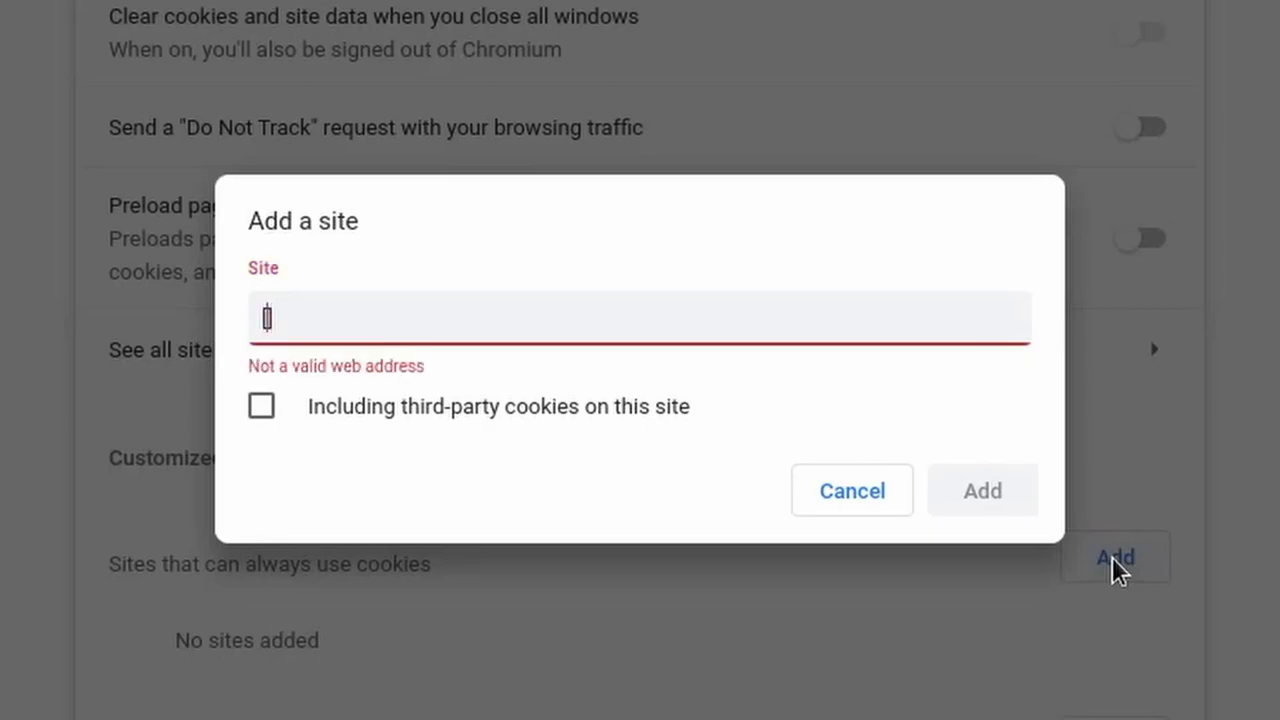
pyautogui.write('[*.]')
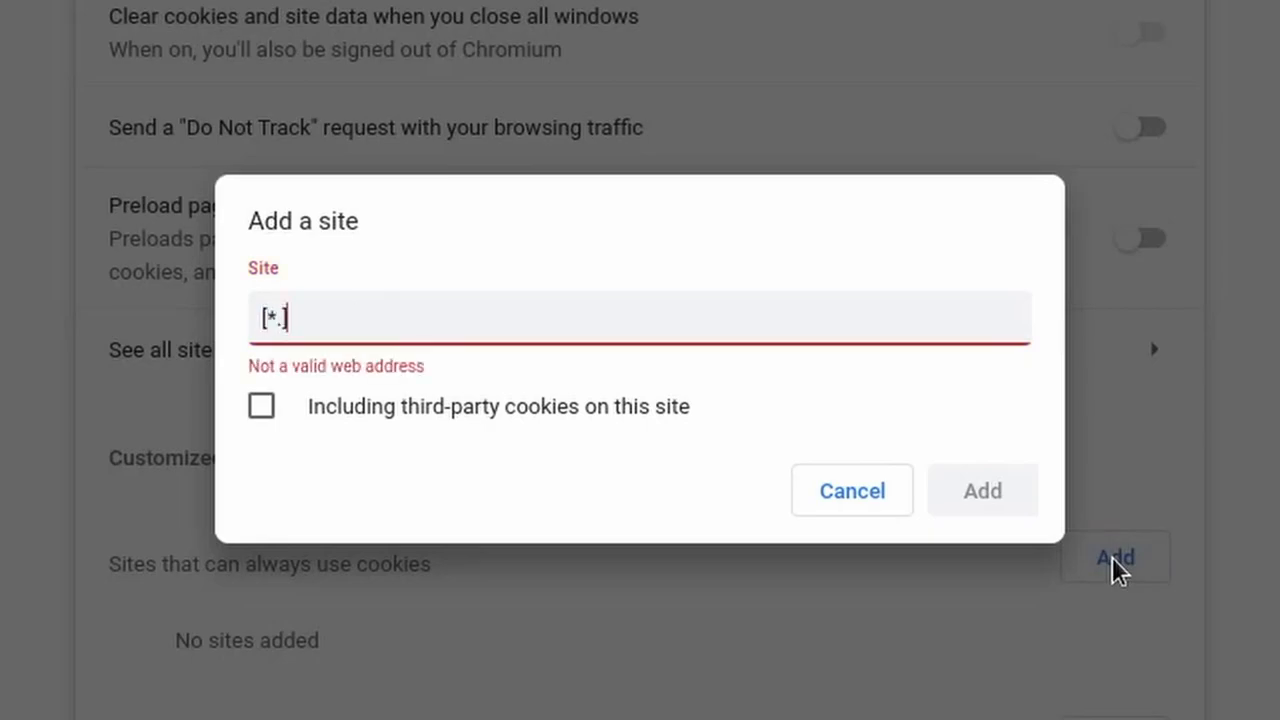
pyautogui.write('google.com')
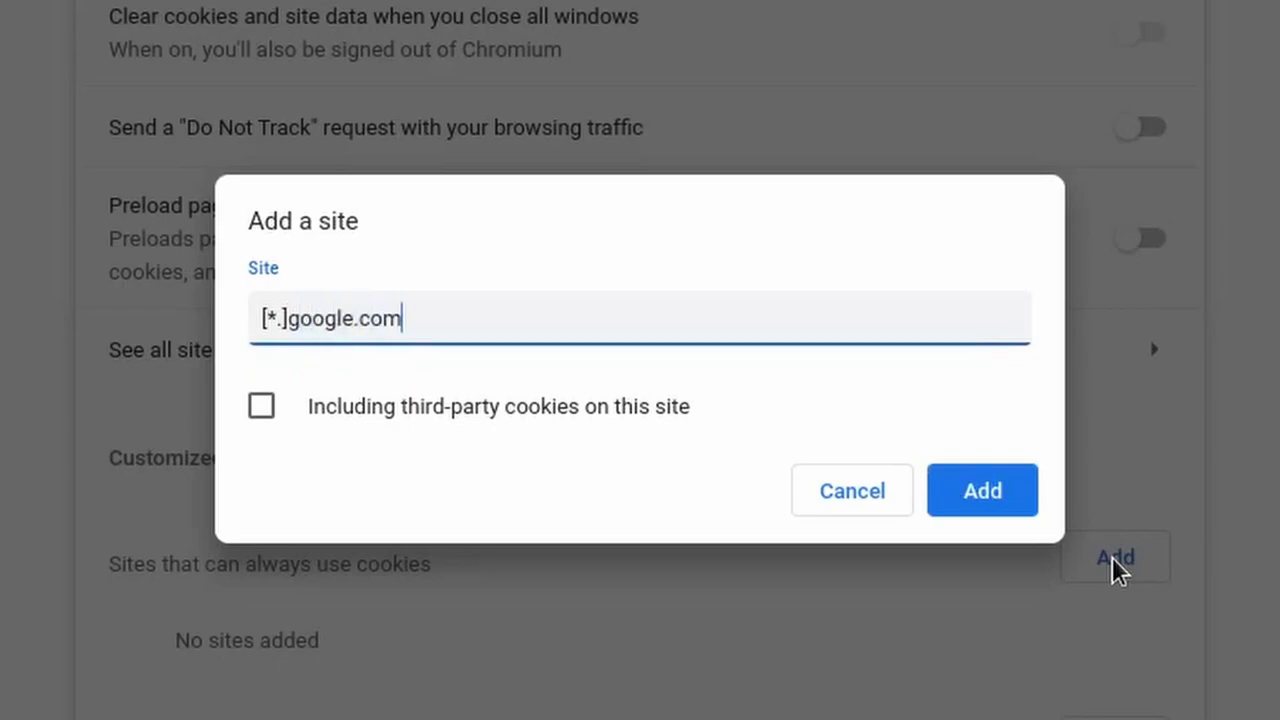
pyautogui.doubleClick(268, 318)
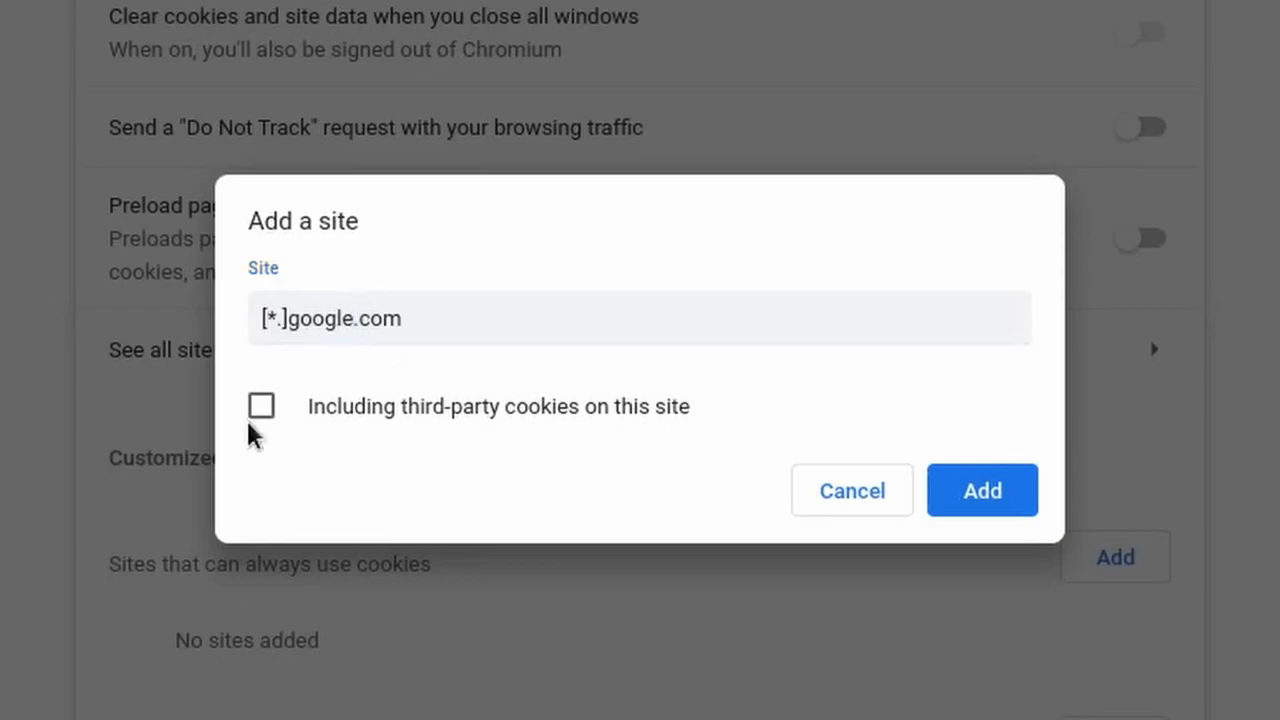
pyautogui.click(260, 404)
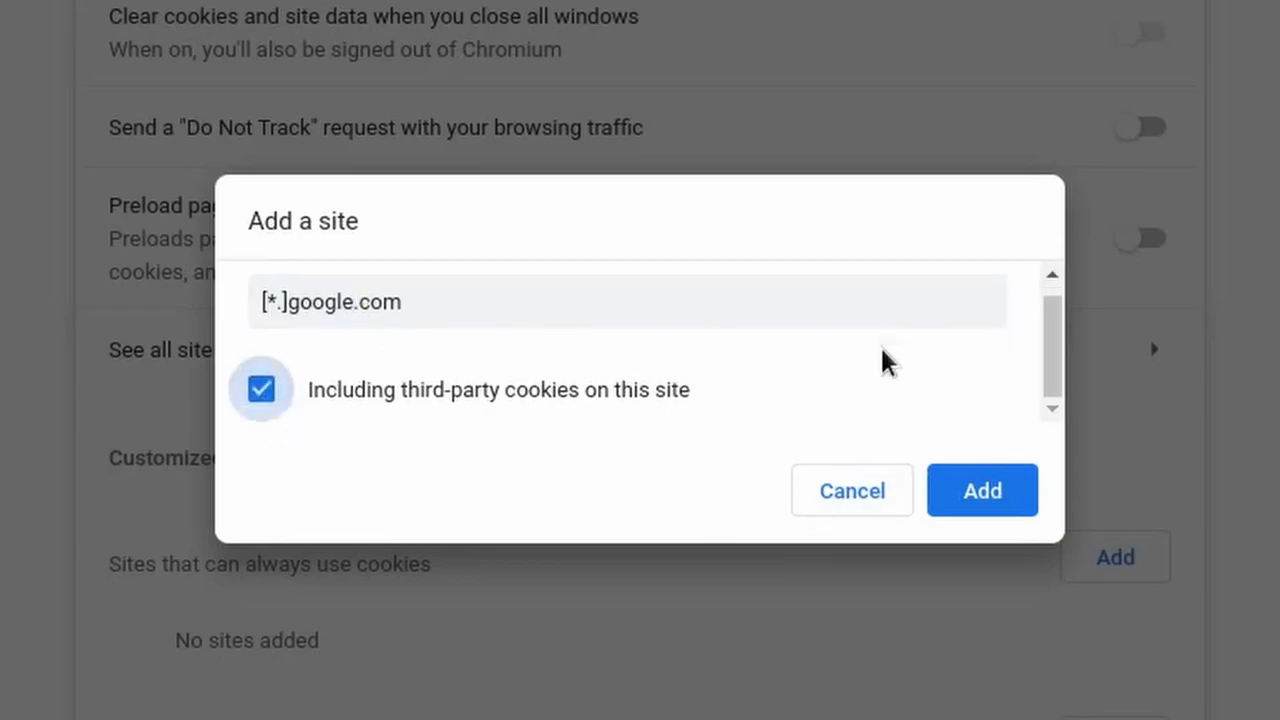
pyautogui.click(980, 490)
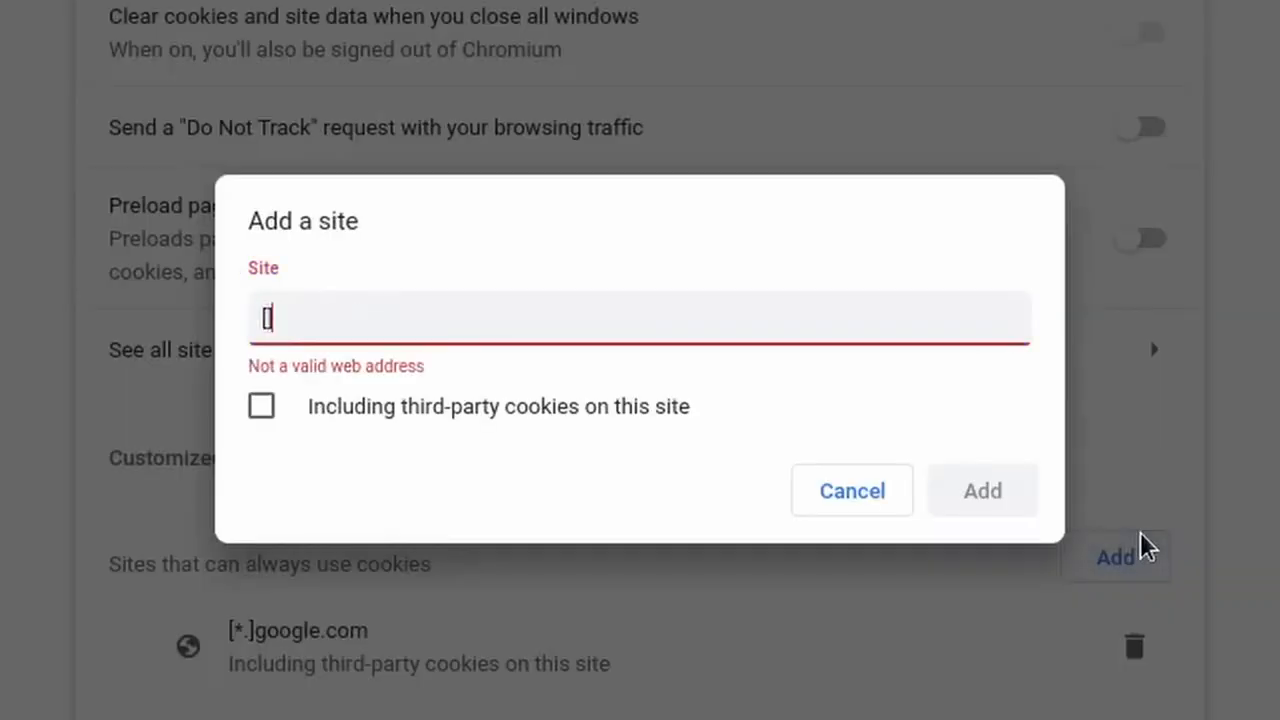
pyautogui.write('[*.]you')
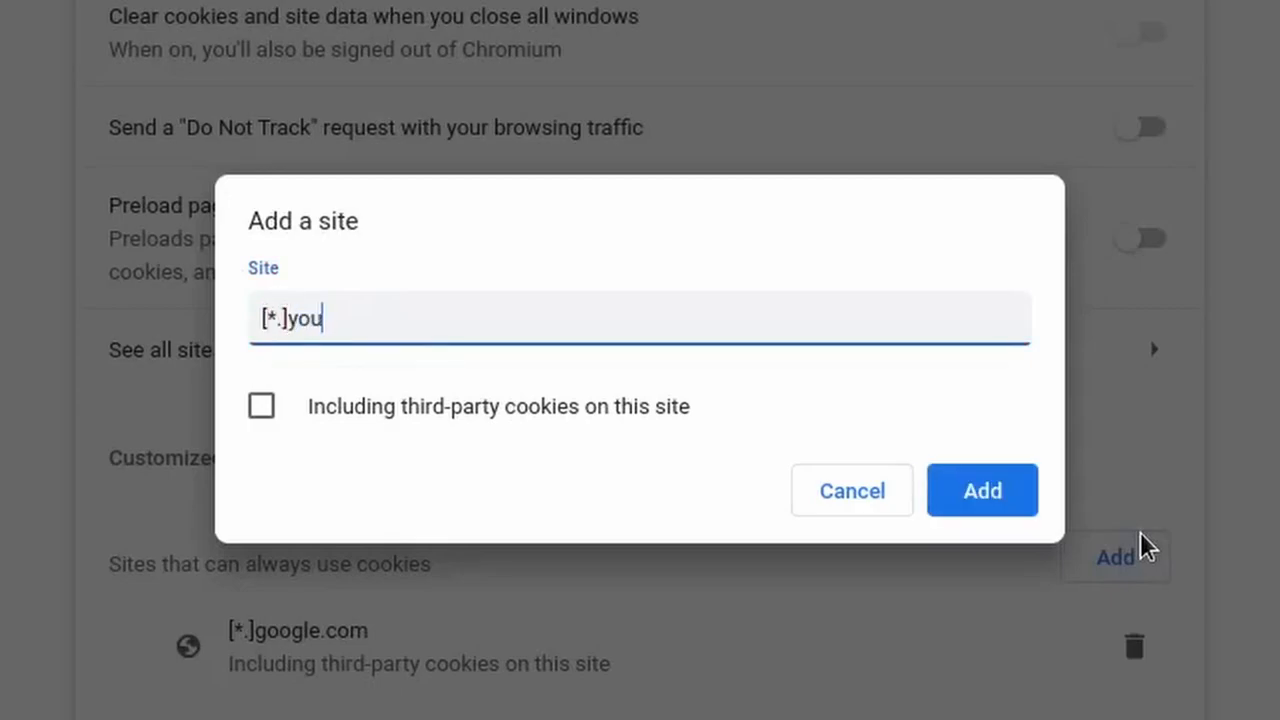
pyautogui.click(982, 490)
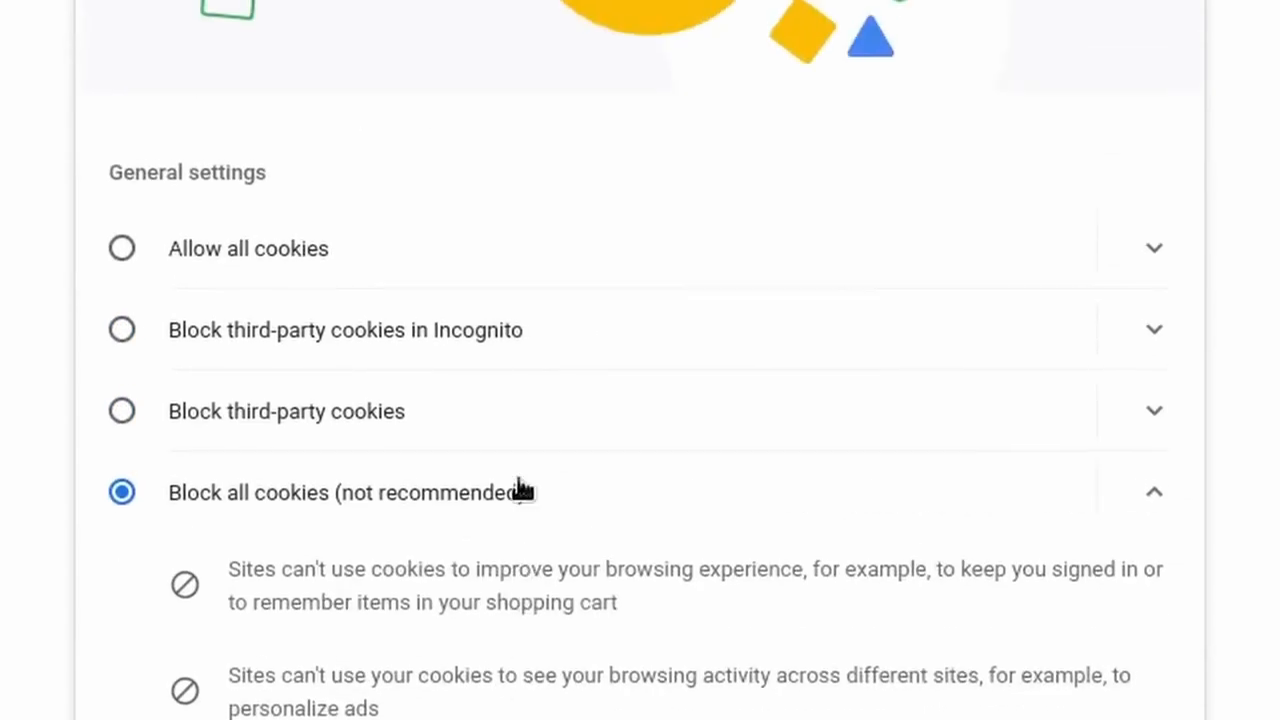
# Enable Send a Do Not Track request and confirm it
pyautogui.scroll(-3)
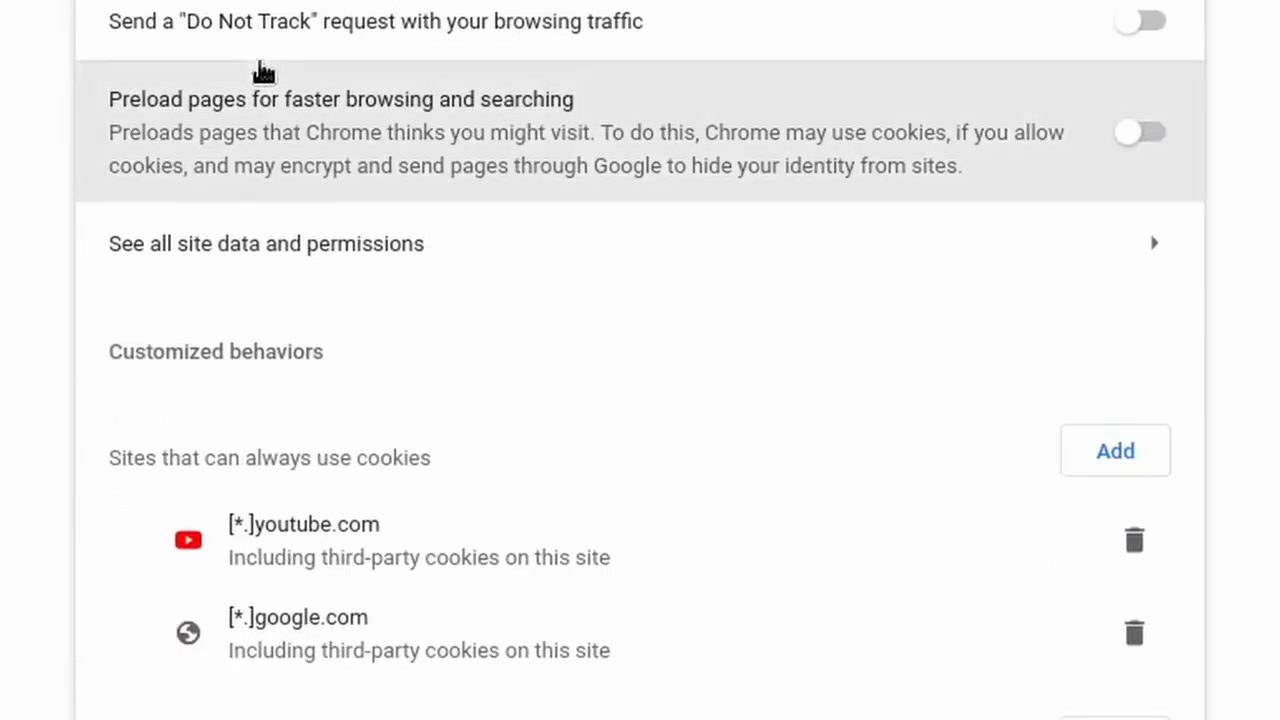
pyautogui.click(1140, 20)
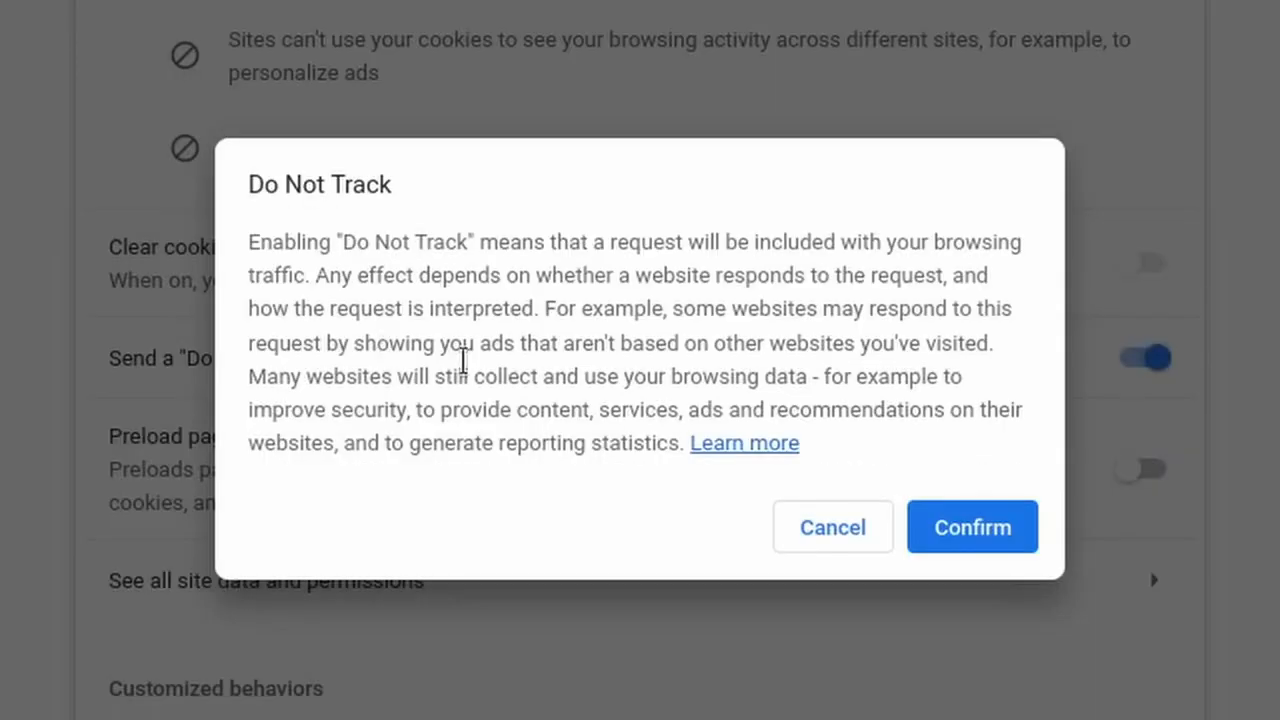
pyautogui.click(972, 526)
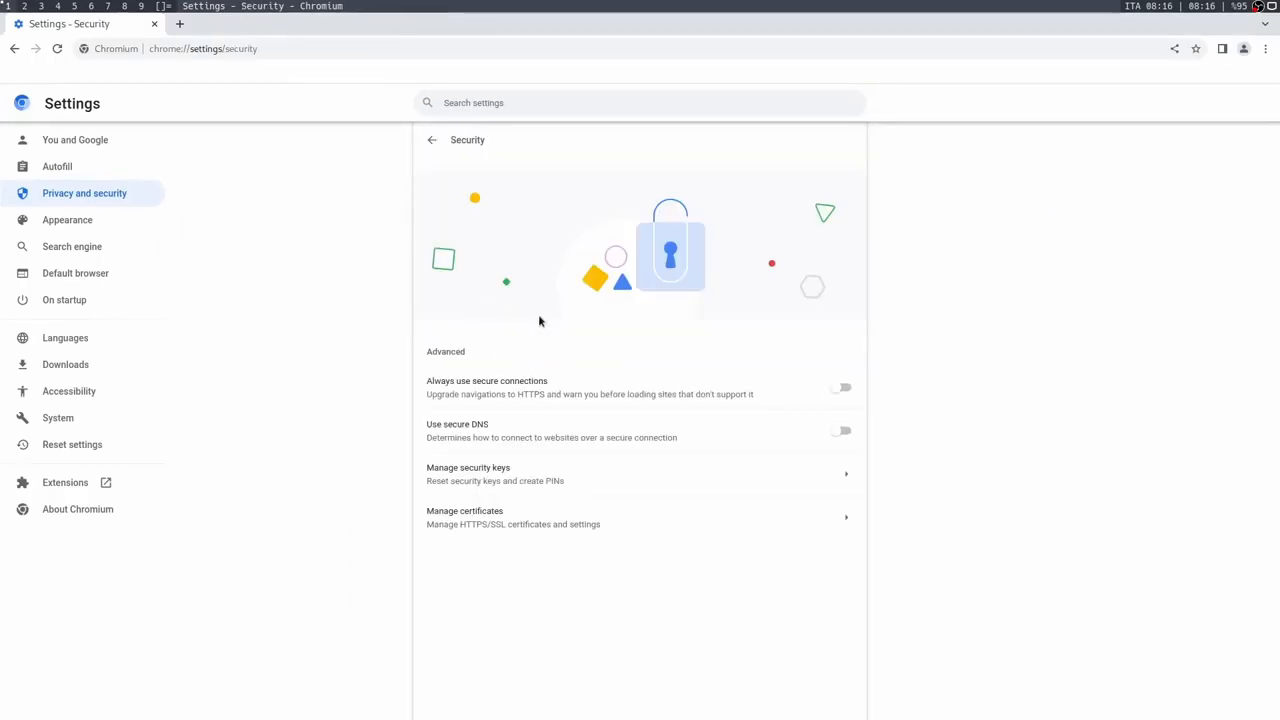
# Turn on Always use secure connections, leave secure DNS off, and remove the YouTube new-tab shortcut
pyautogui.click(840, 388)
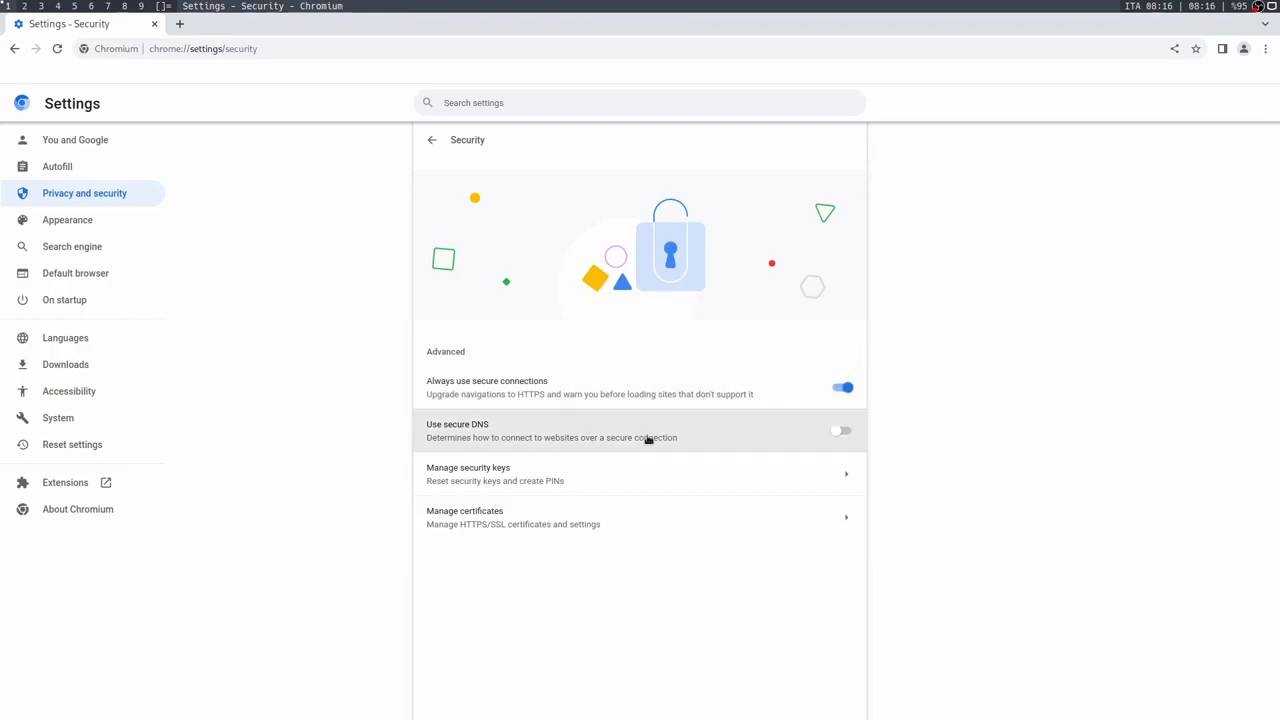
pyautogui.click(840, 430)
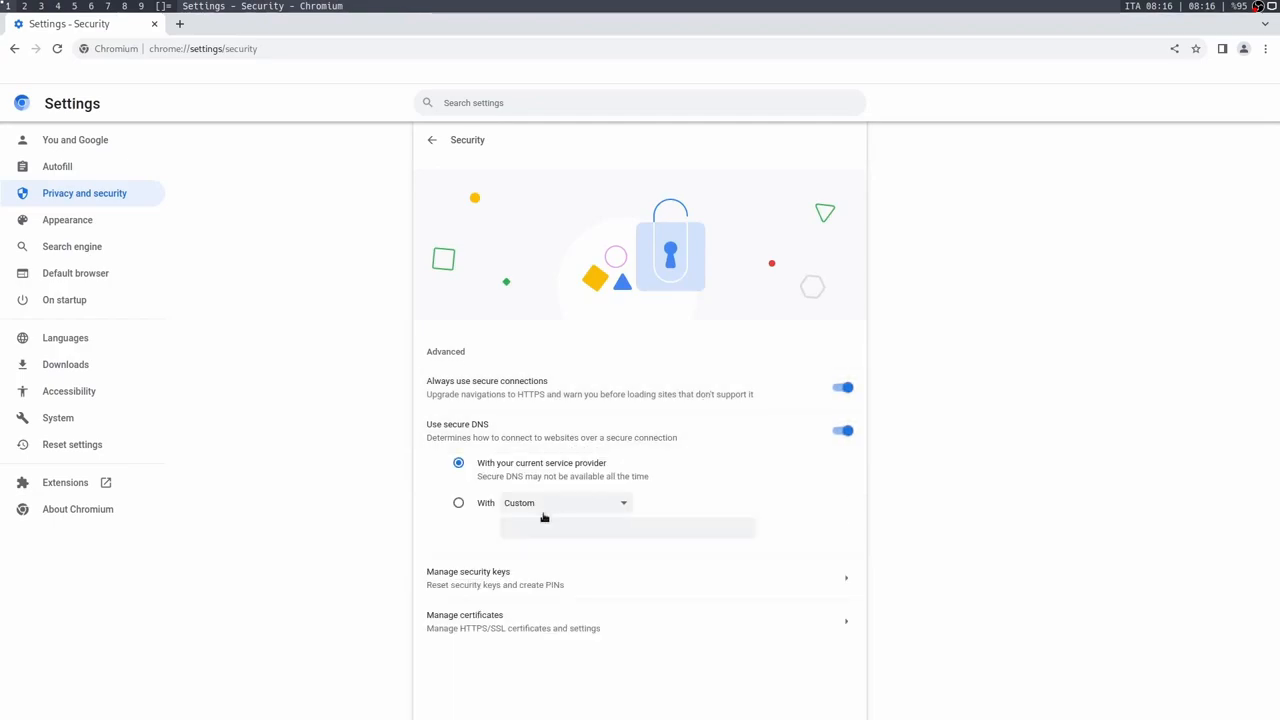
pyautogui.click(840, 430)
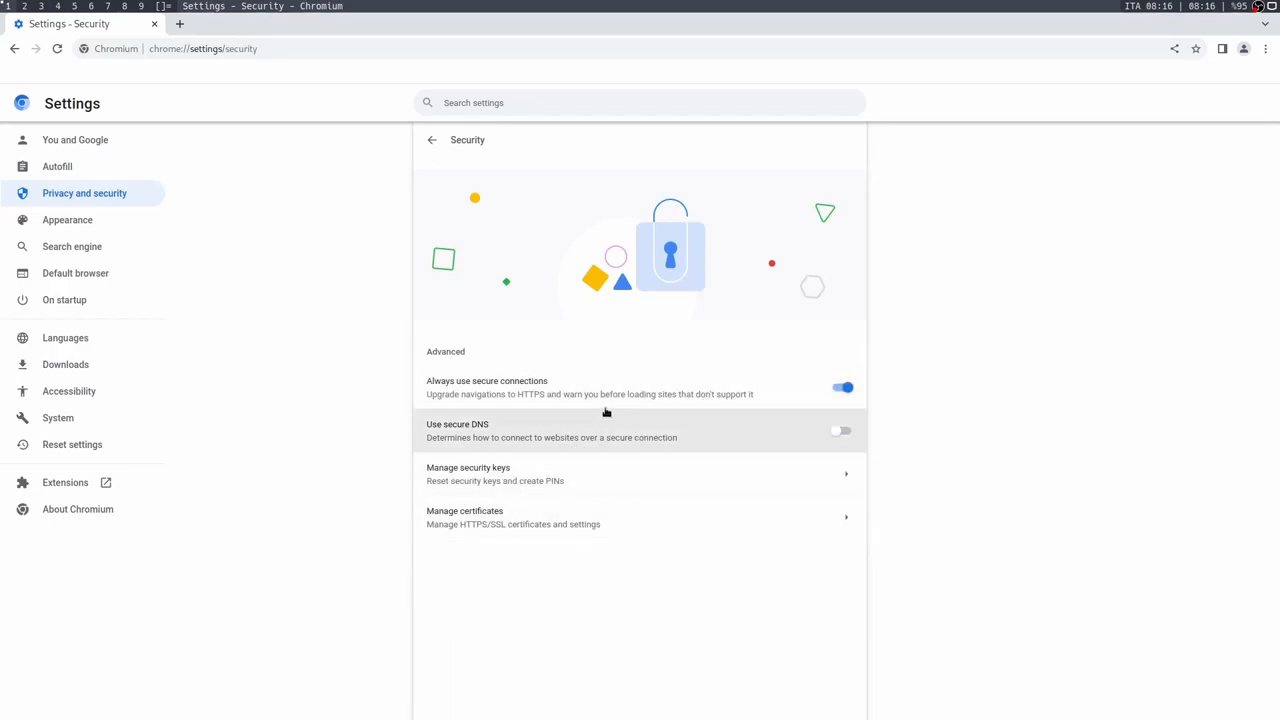
pyautogui.moveTo(578, 136)
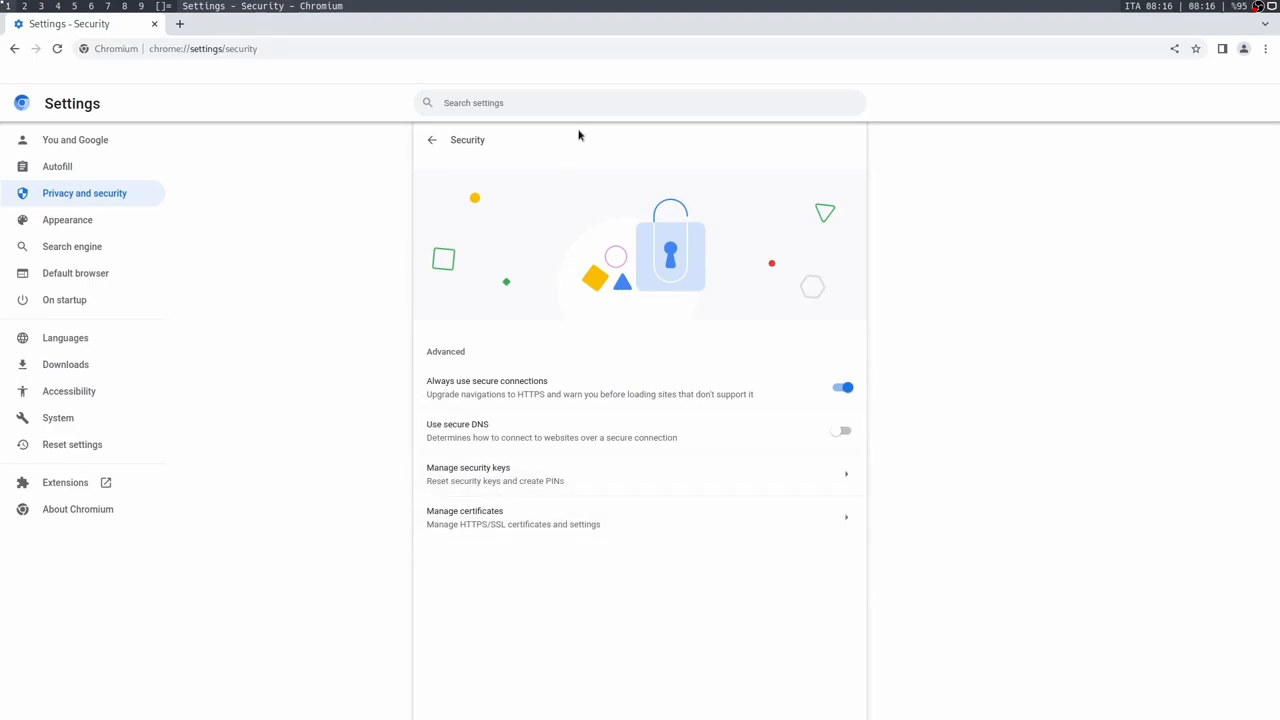
pyautogui.click(338, 24)
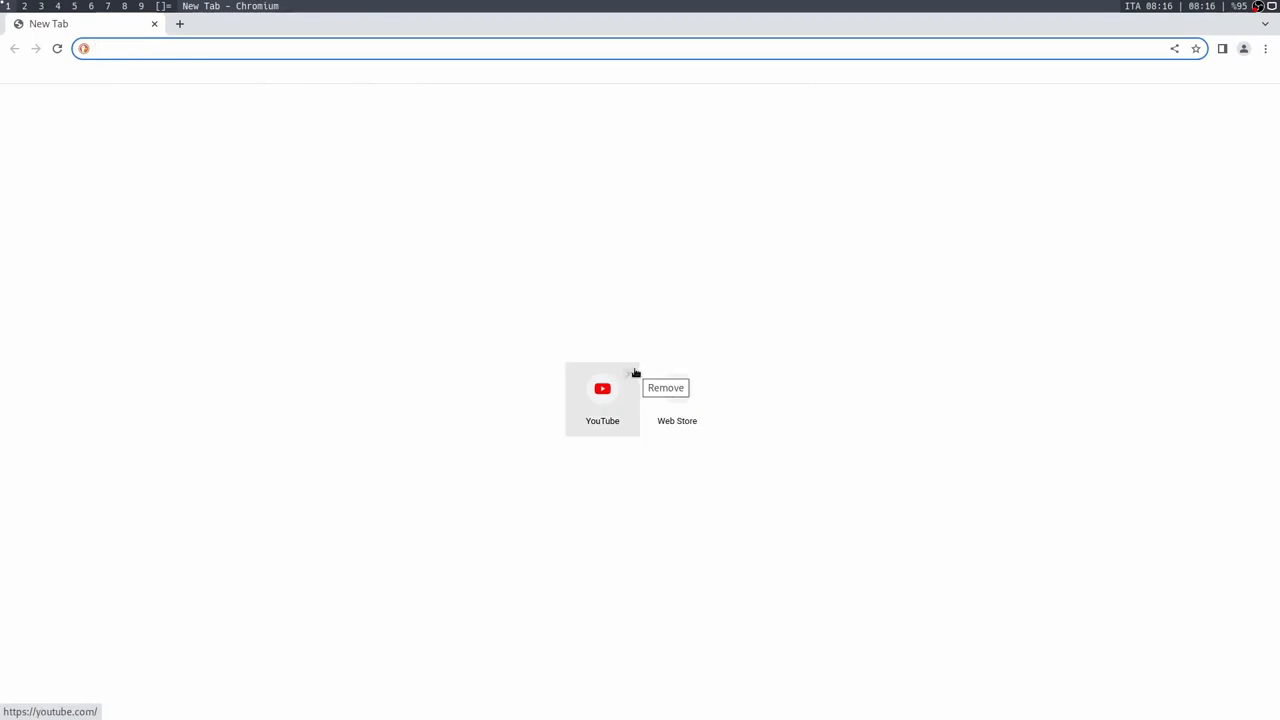
pyautogui.click(664, 388)
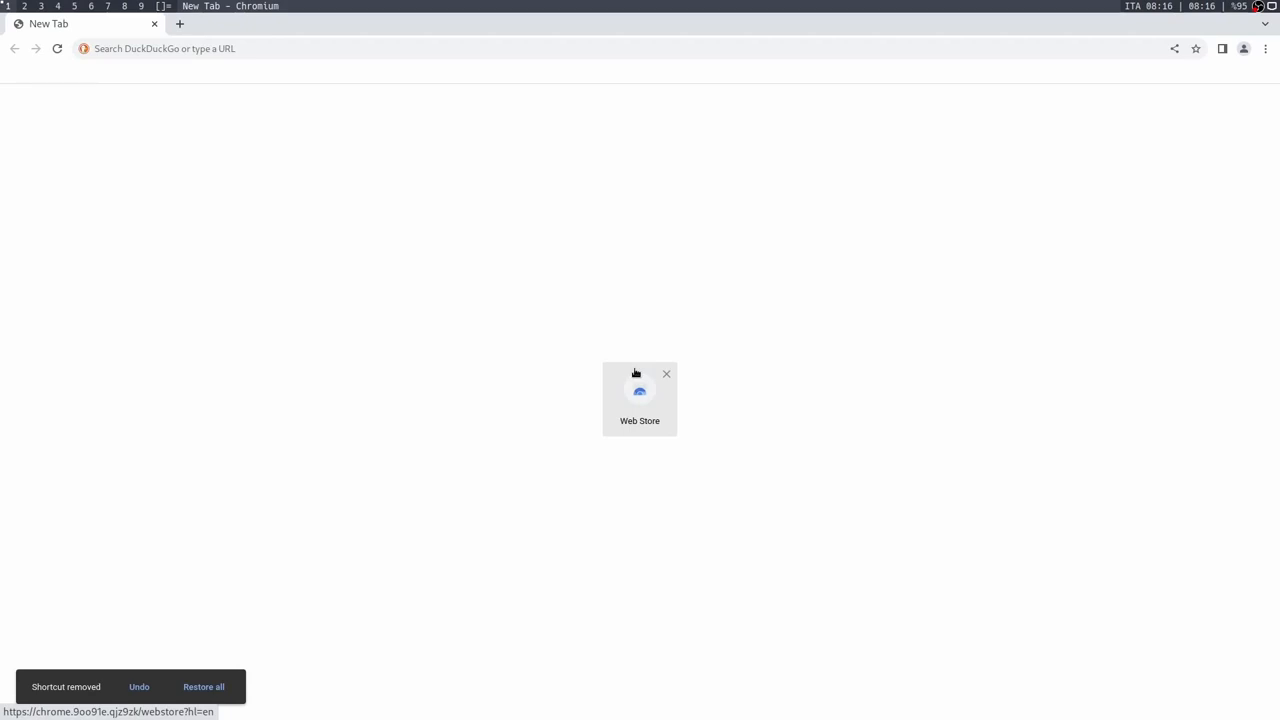
# After the Web Store shortcut is blocked, go to chrome.google.com/webstore and open uBlock Origin
pyautogui.click(640, 396)
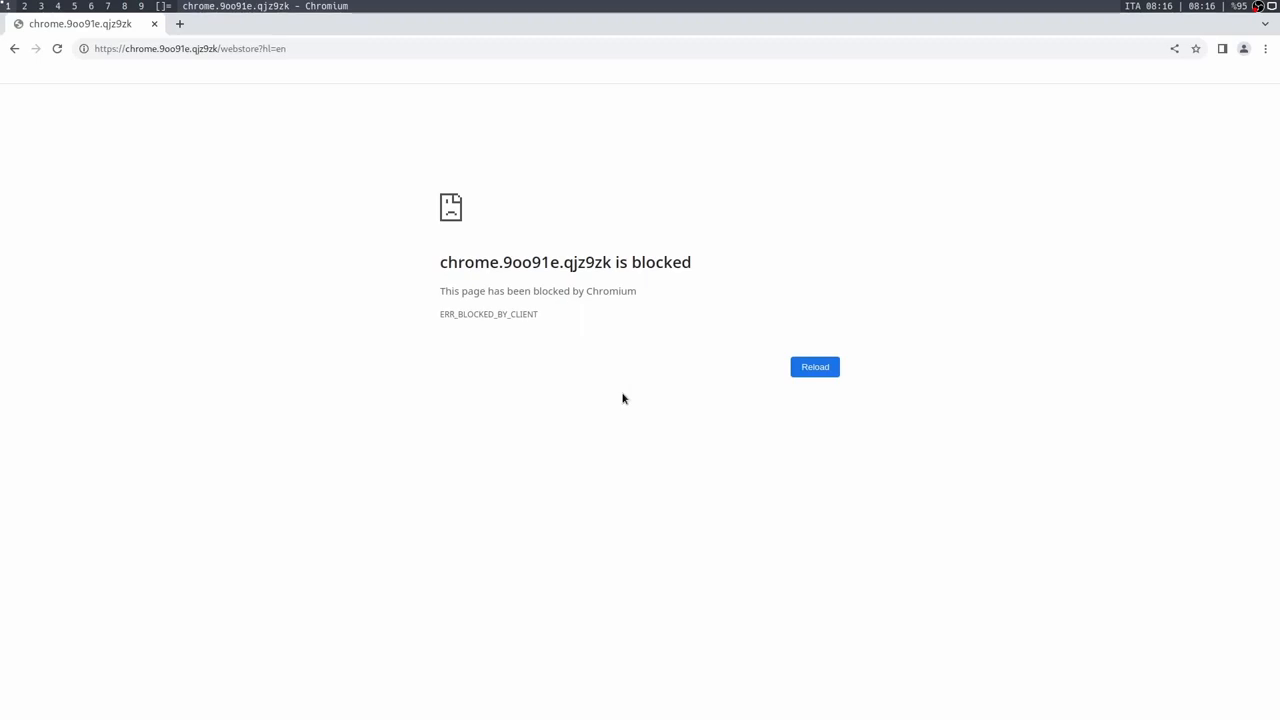
pyautogui.write('c')
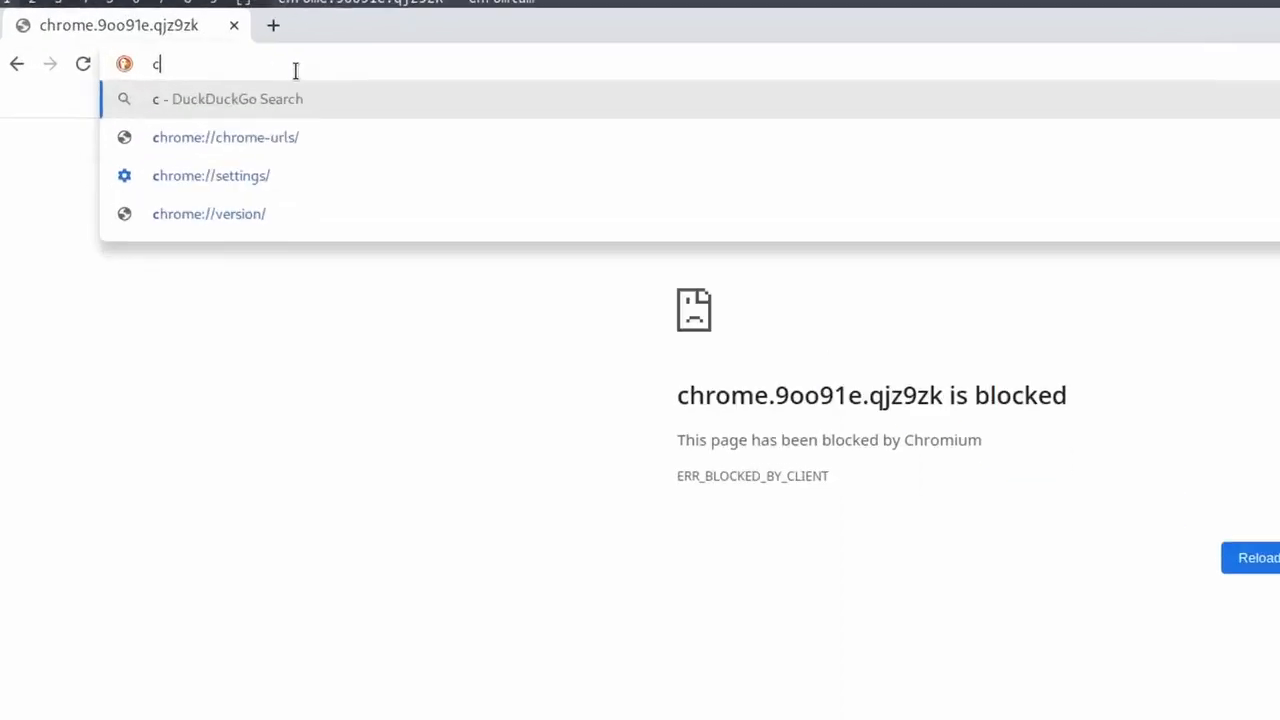
pyautogui.write('hrome.google.com/webstore/detail/ublock-origin/cjpalhdlnbpafiamejdnhcphjbkeiagm')
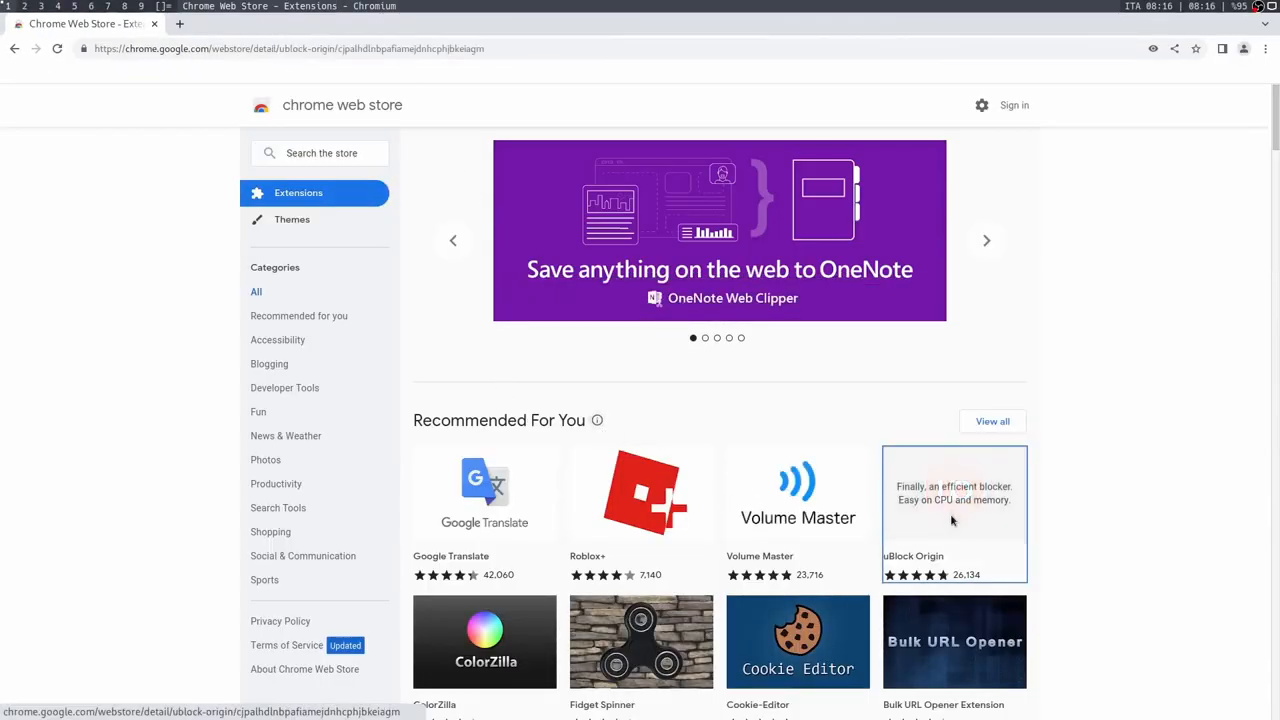
pyautogui.click(952, 512)
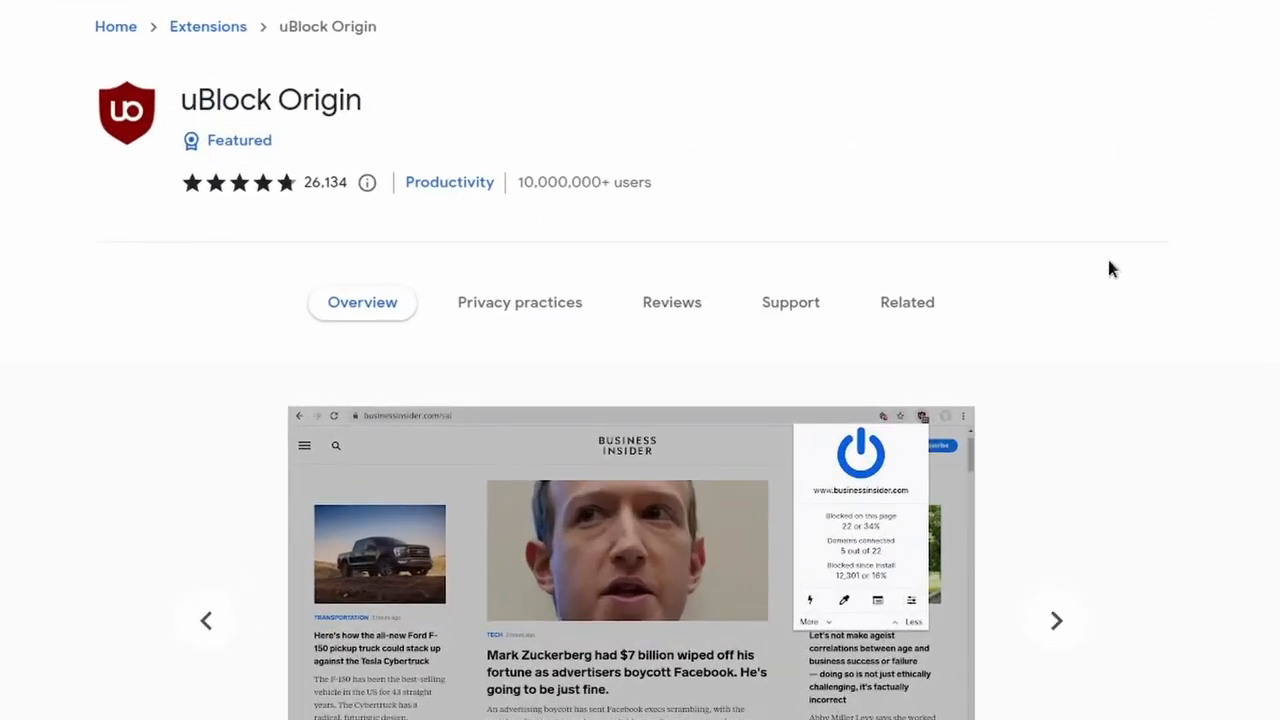
pyautogui.moveTo(888, 94)
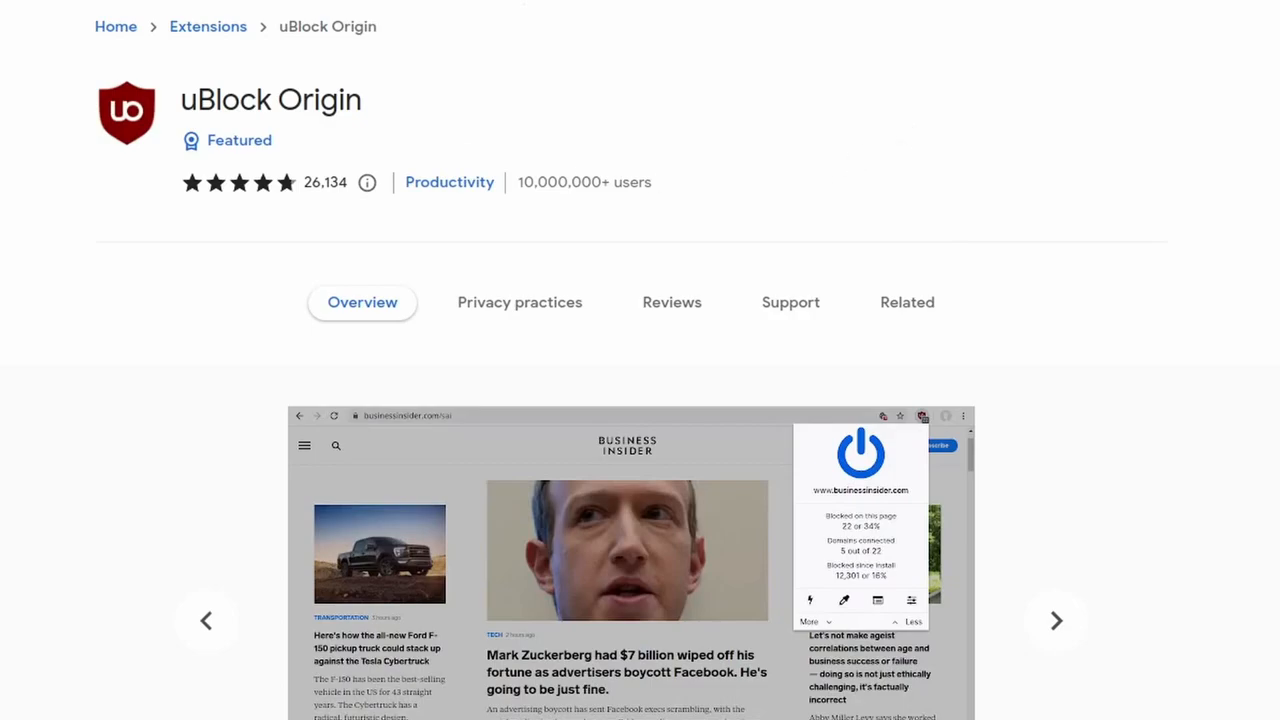
pyautogui.moveTo(648, 16)
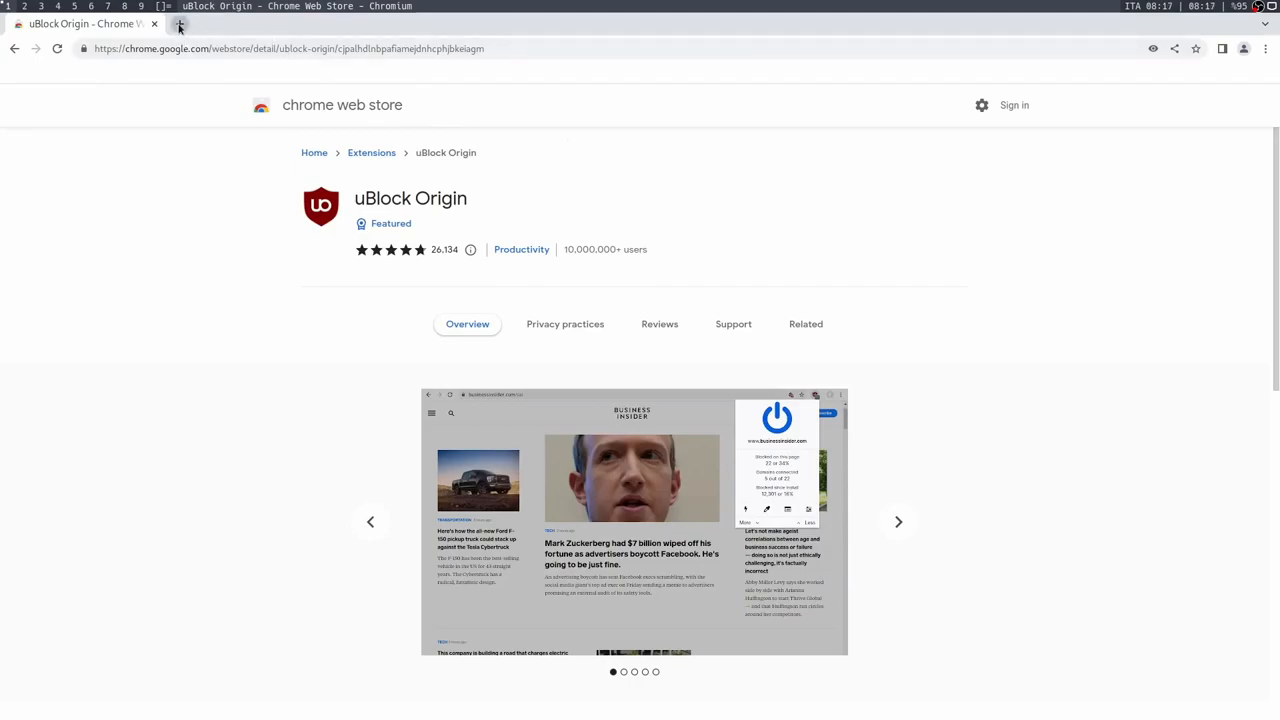
# Open chrome://flags/#extension-mime-request-handling and set it to Always prompt for install
pyautogui.write('chromium-web-store')
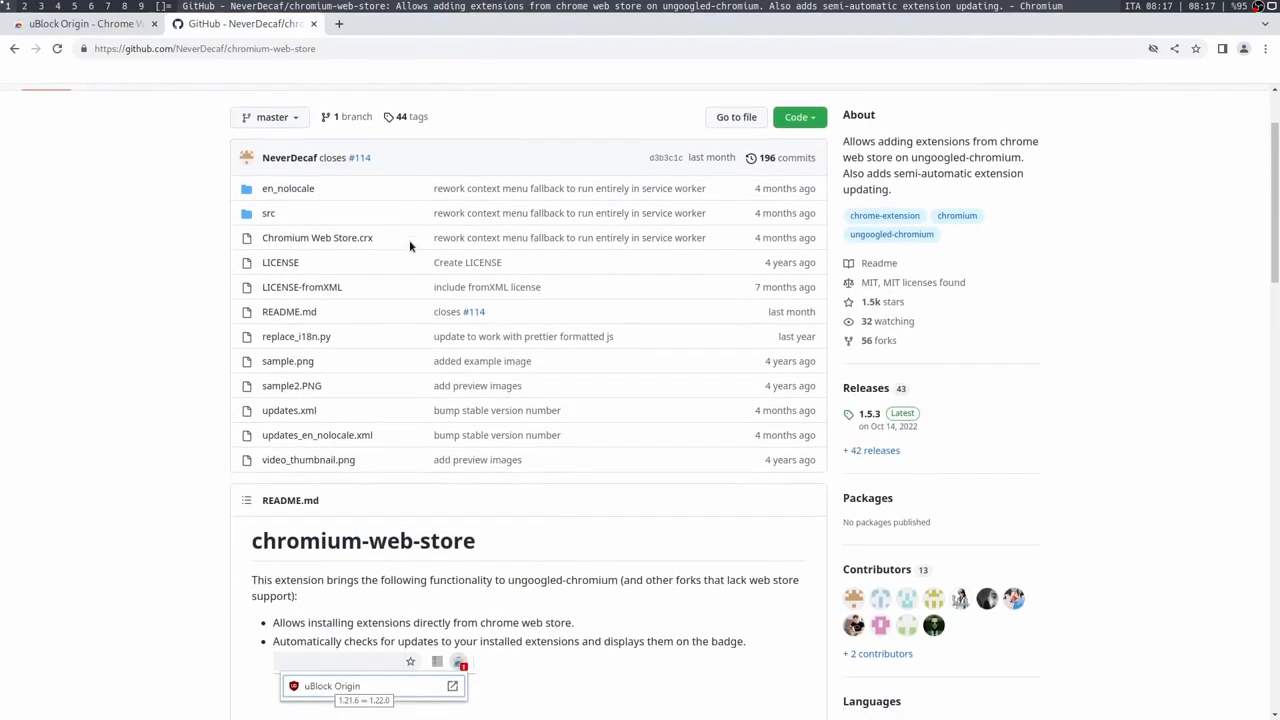
pyautogui.scroll(-3)
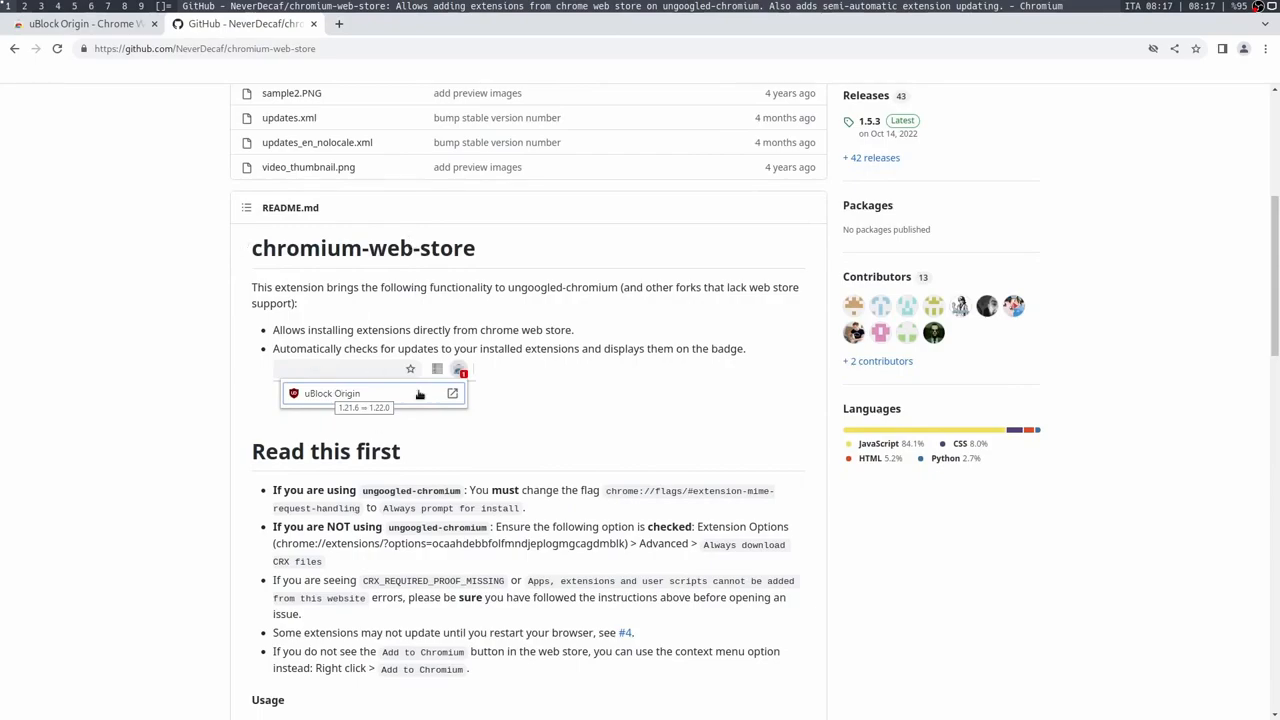
pyautogui.scroll(-3)
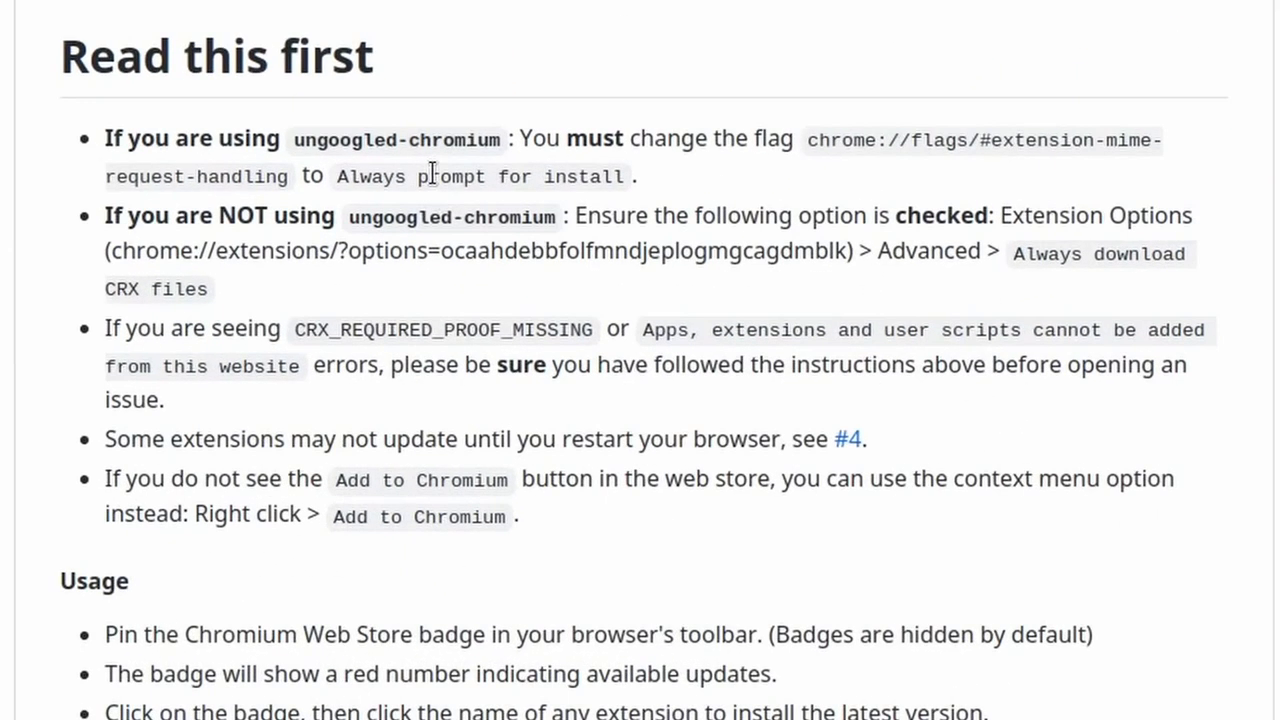
pyautogui.moveTo(788, 140)
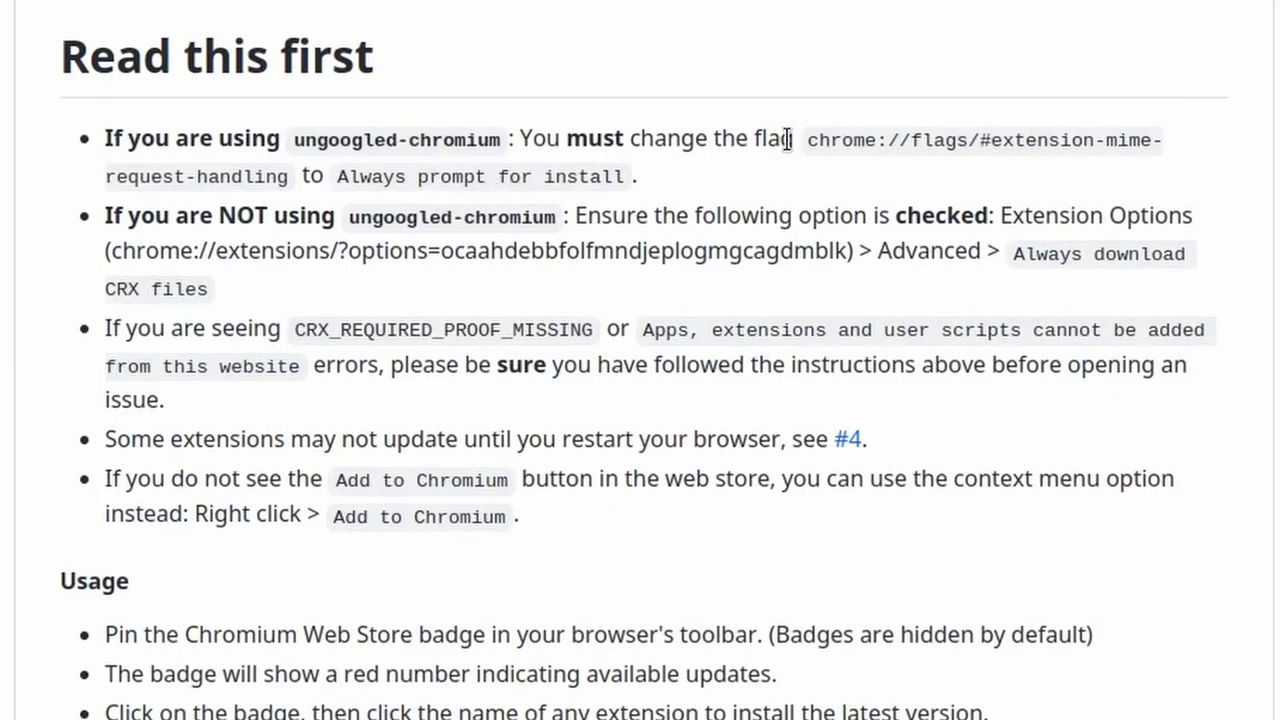
pyautogui.moveTo(808, 140); pyautogui.dragTo(282, 176)
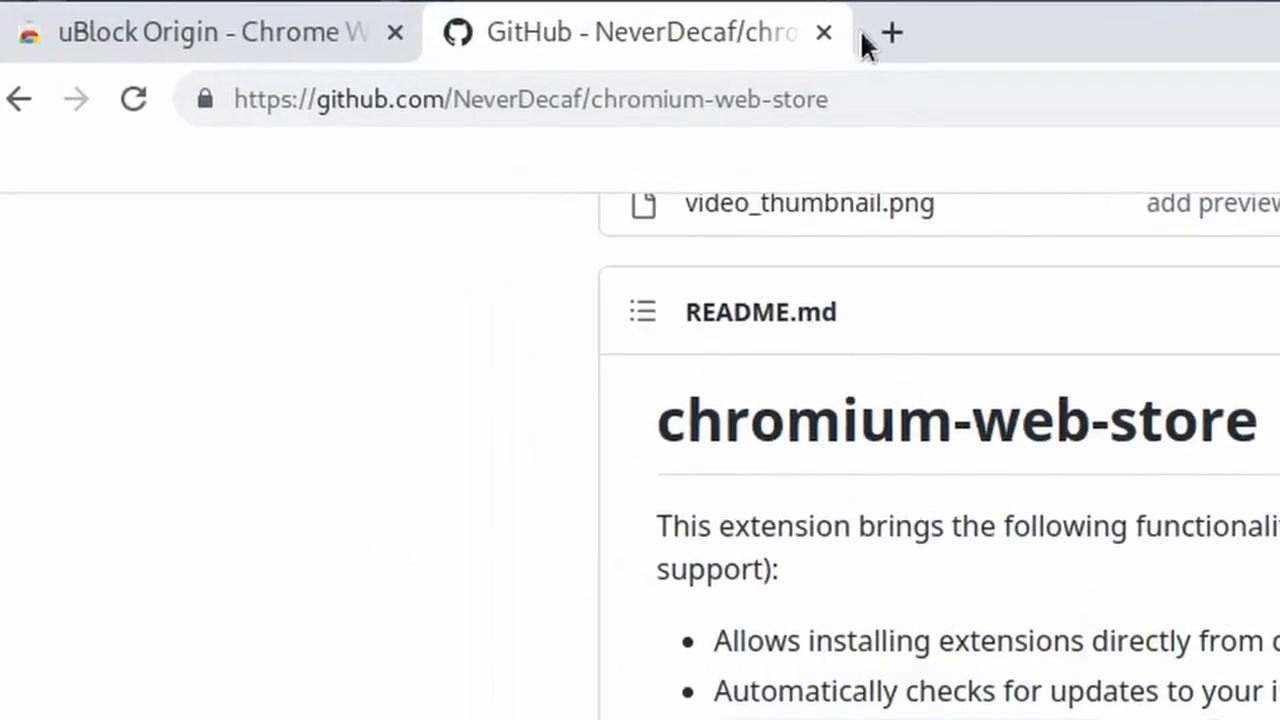
pyautogui.click(890, 32)
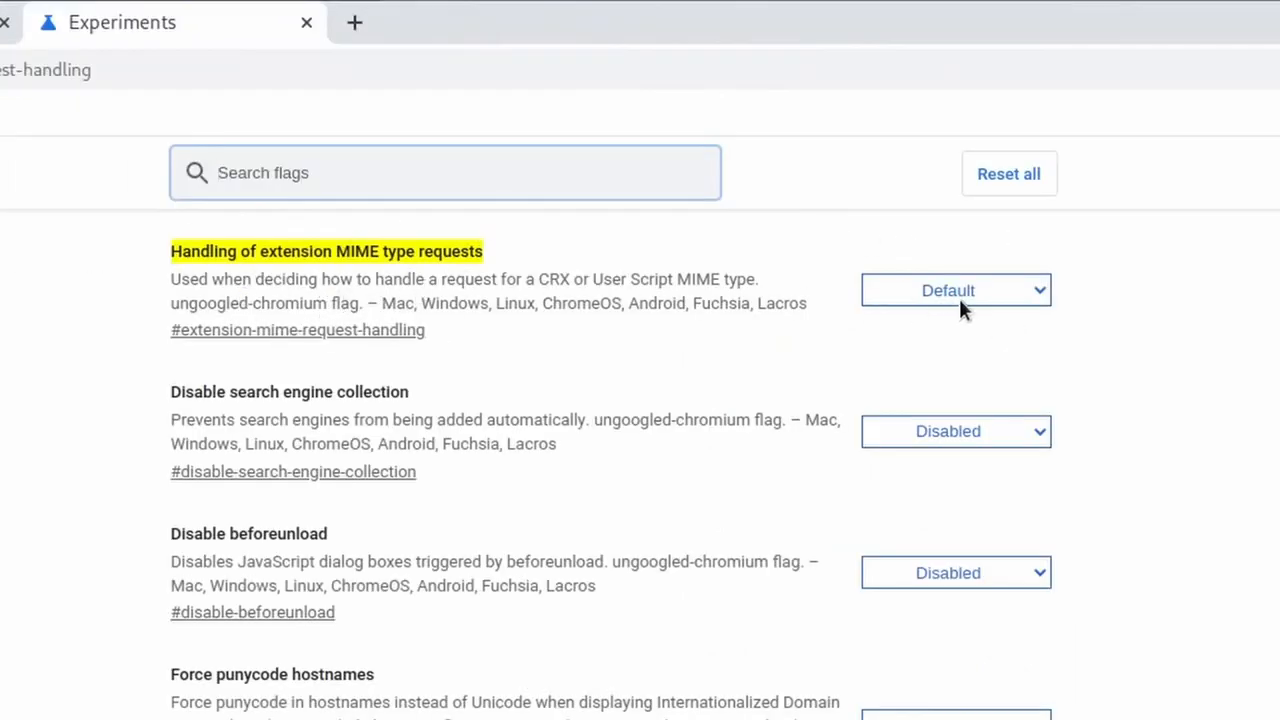
pyautogui.click(954, 290)
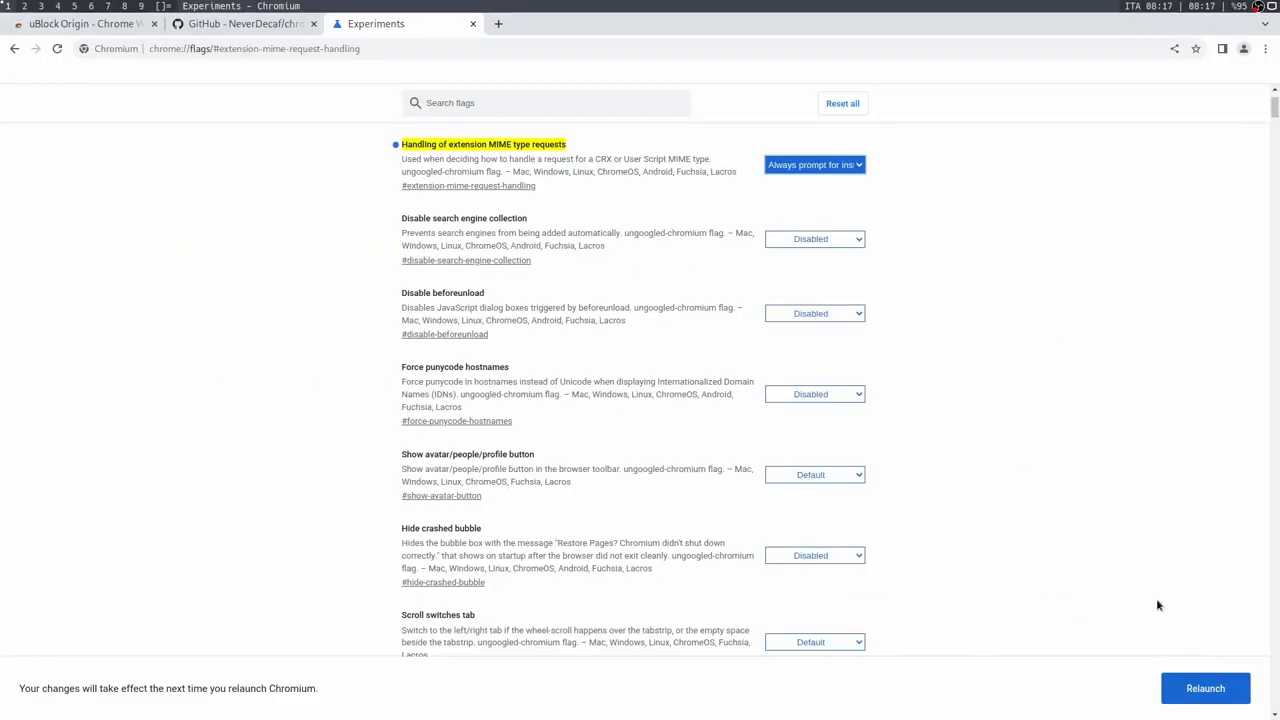
pyautogui.moveTo(1148, 608)
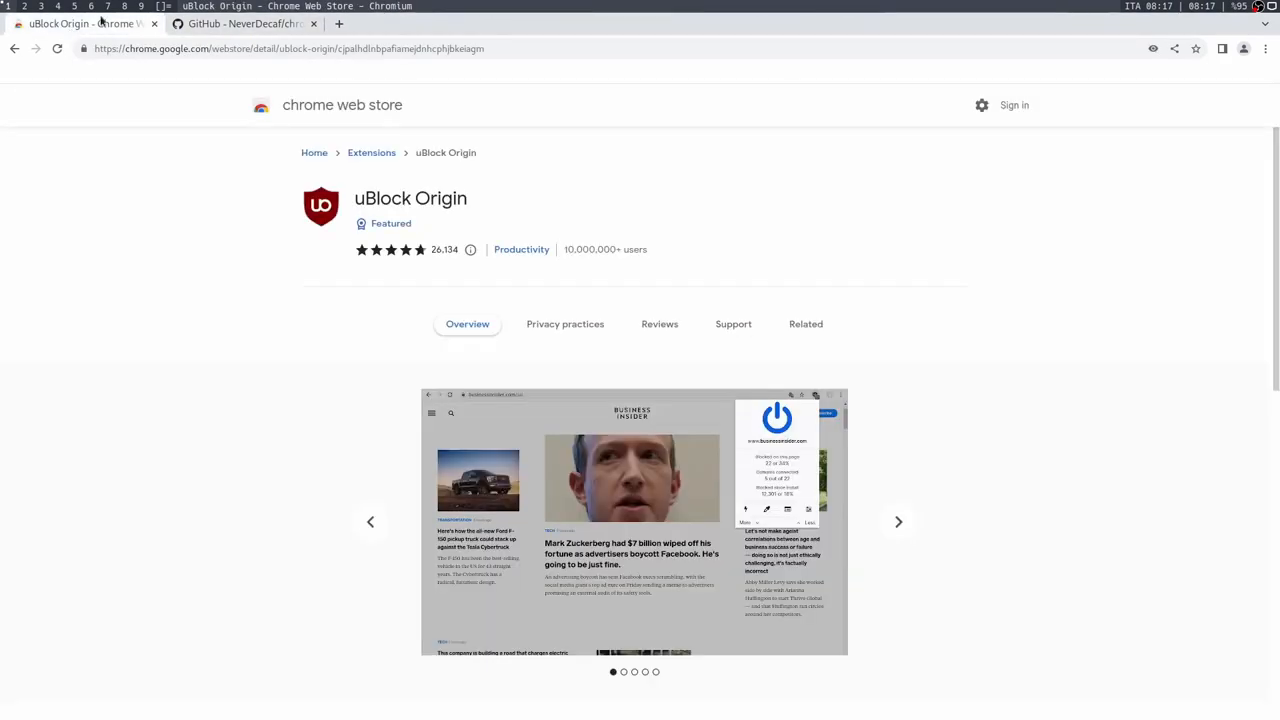
pyautogui.moveTo(848, 190)
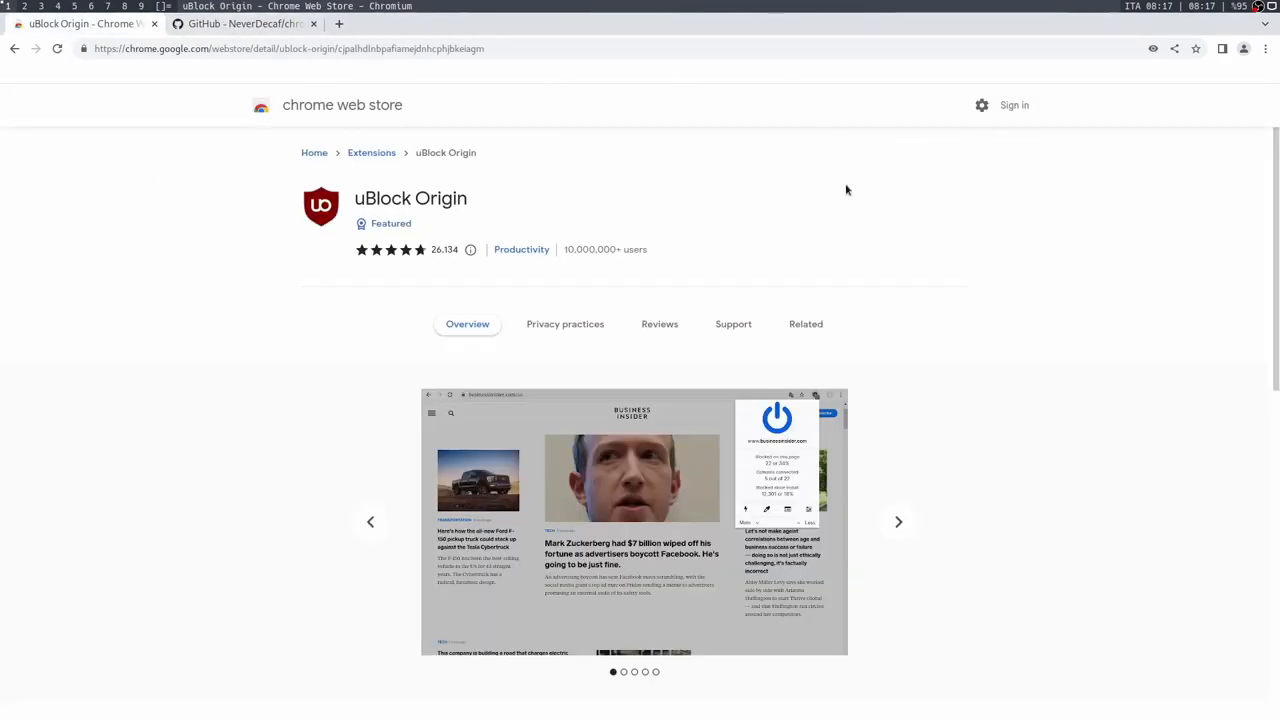
# Download Chromium.Web.Store.crx from the GitHub release and add the extension
pyautogui.click(244, 24)
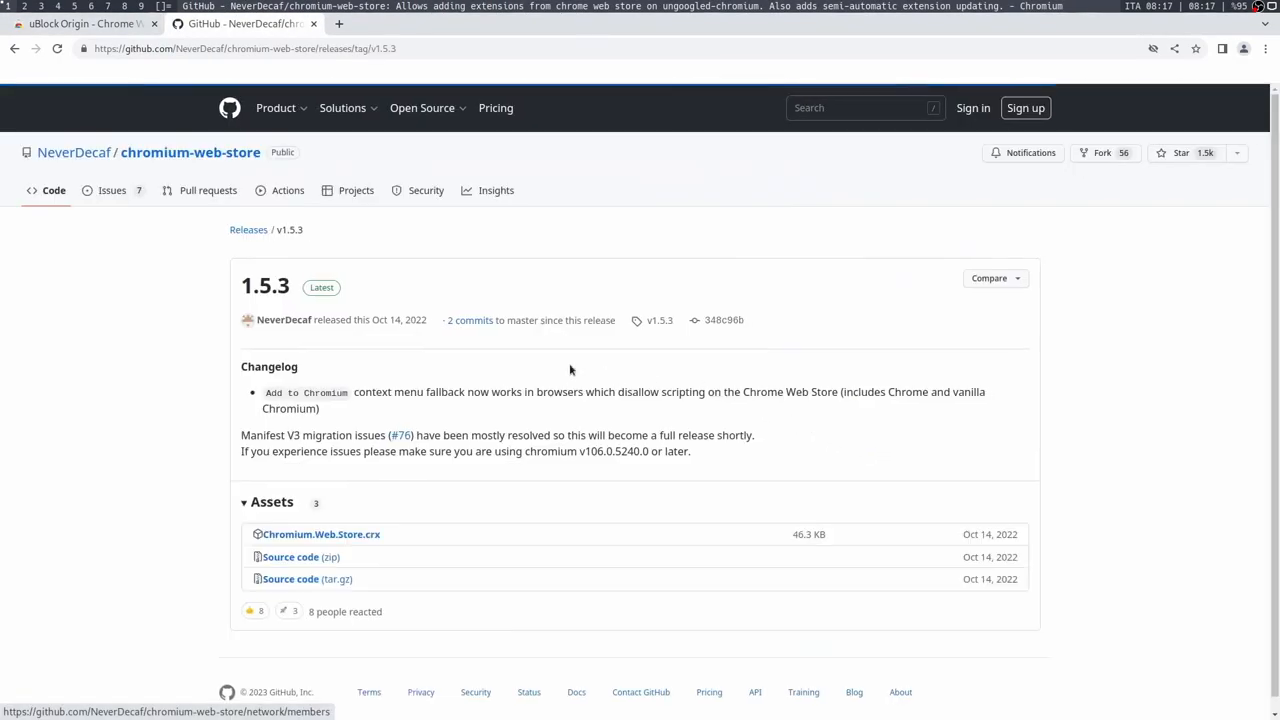
pyautogui.click(320, 534)
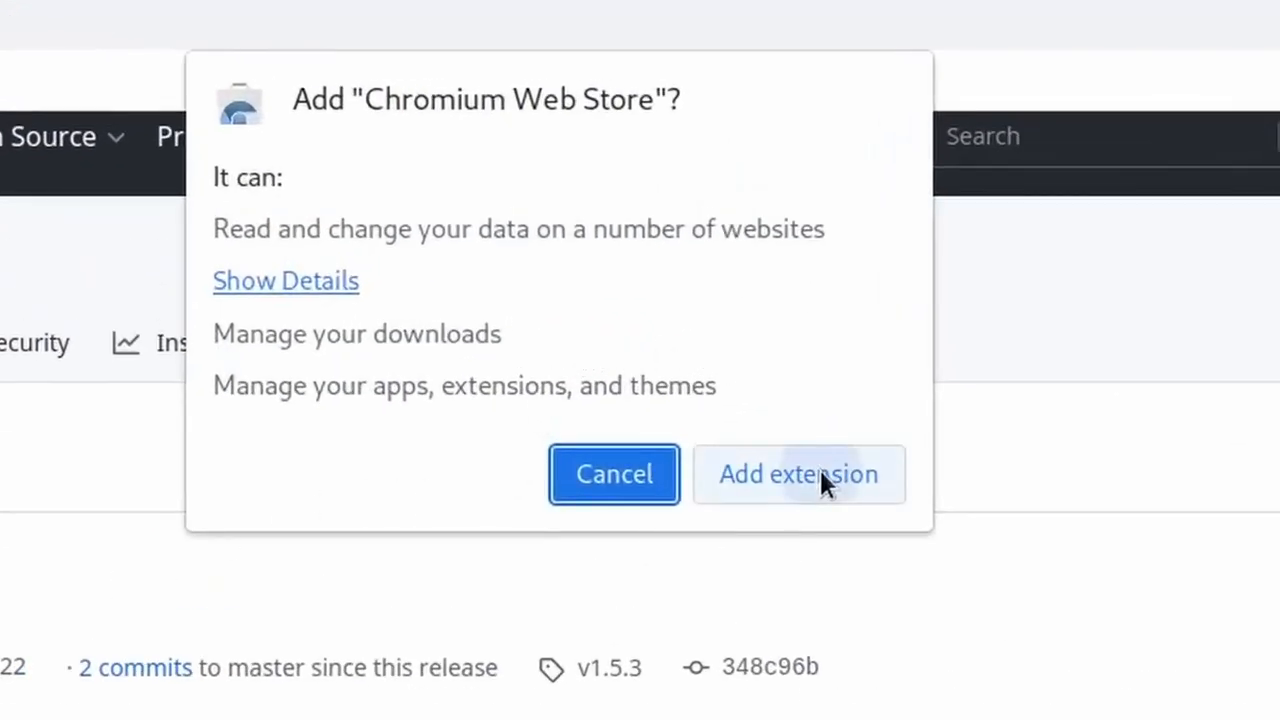
pyautogui.click(798, 474)
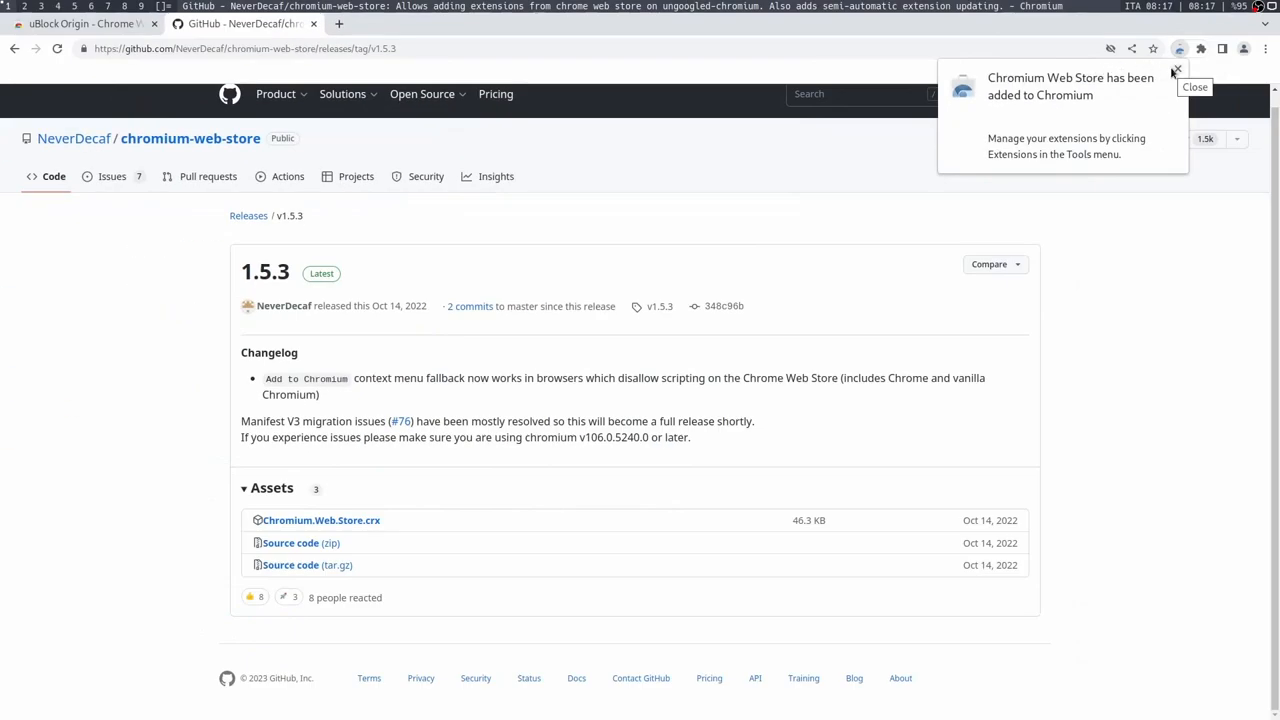
pyautogui.click(84, 24)
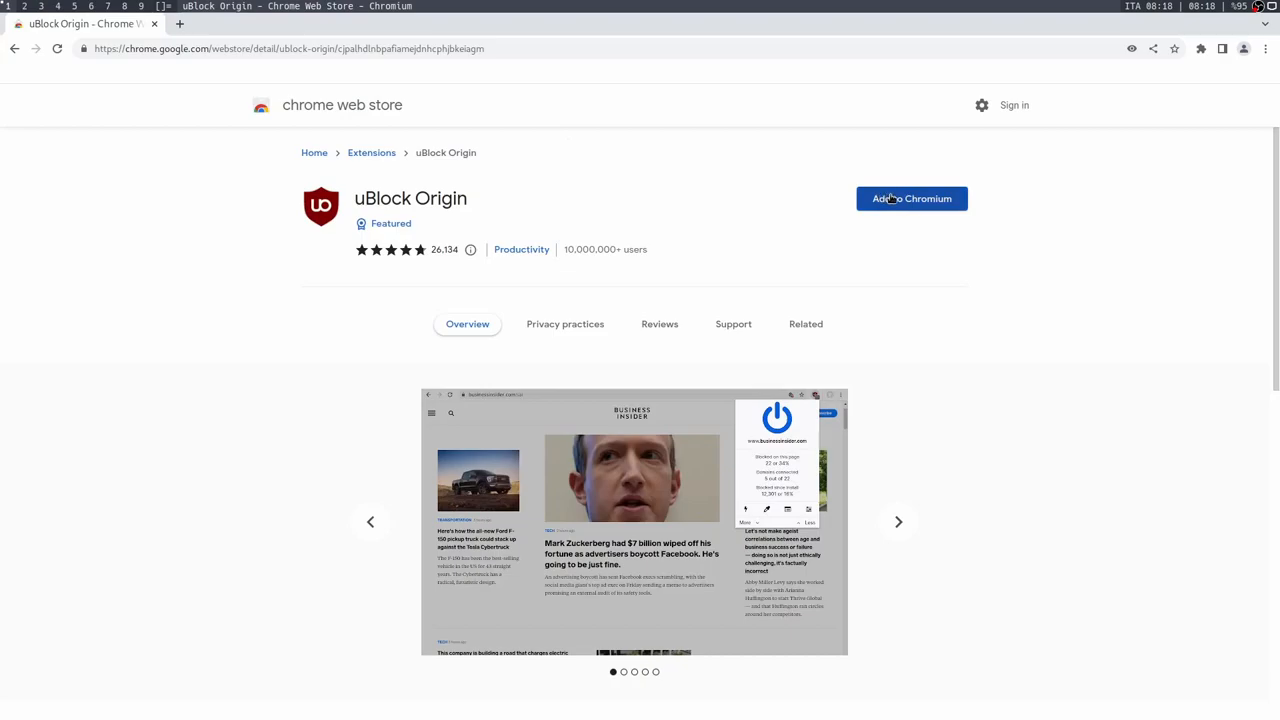
# Install uBlock Origin from its store page via Add to Chromium
pyautogui.click(912, 198)
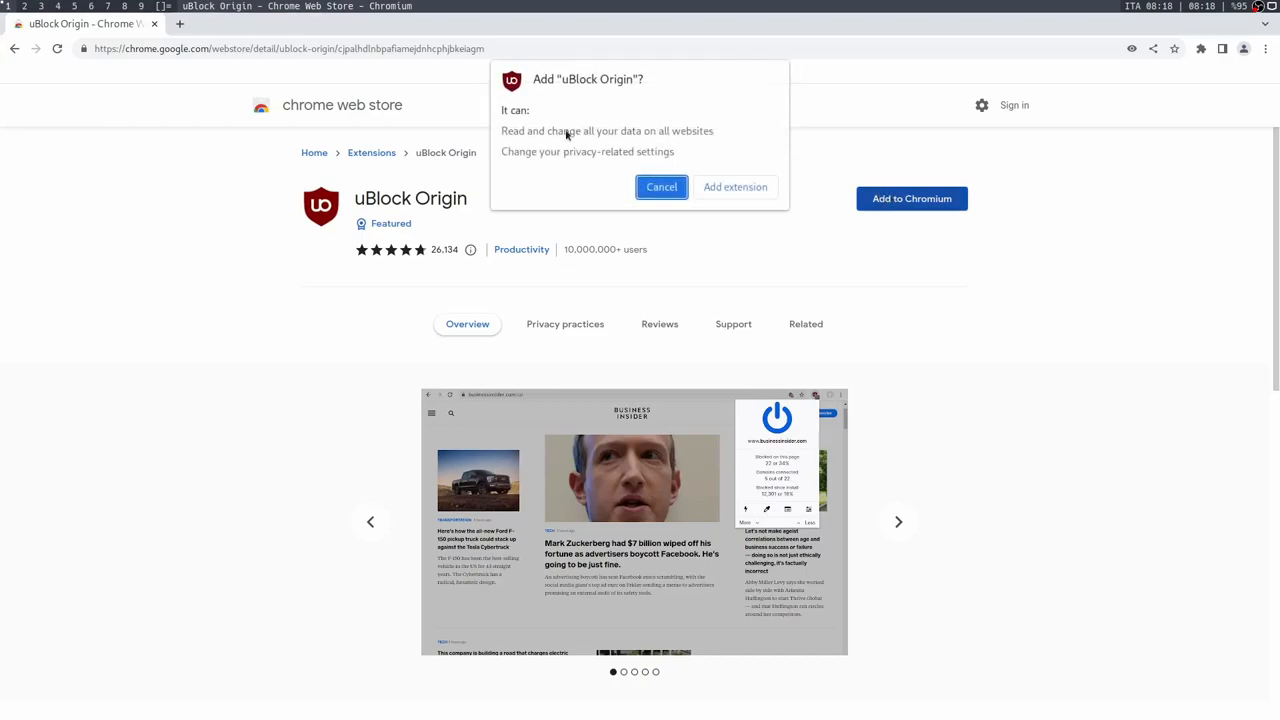
pyautogui.click(736, 188)
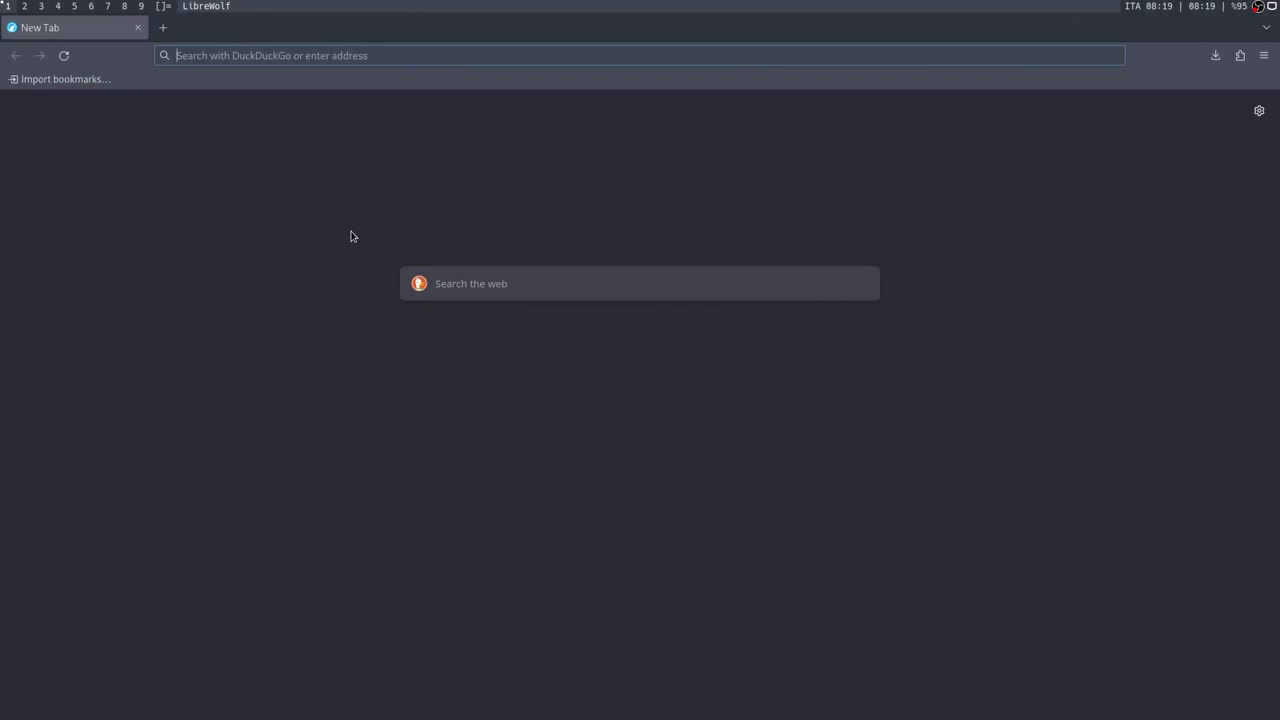
pyautogui.moveTo(356, 70)
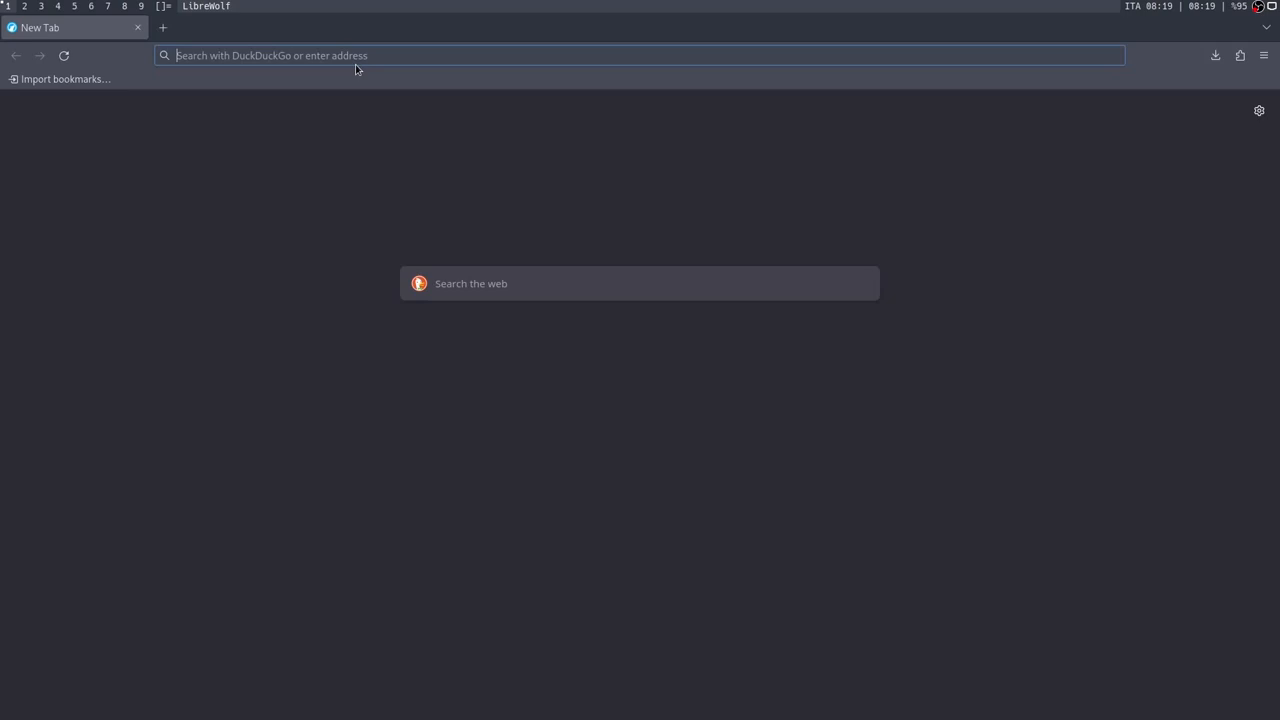
# Reach the LibreWolf docs page on settings and librewolf.overrides.cfg from librewolf.net
pyautogui.write('librewolf.net')
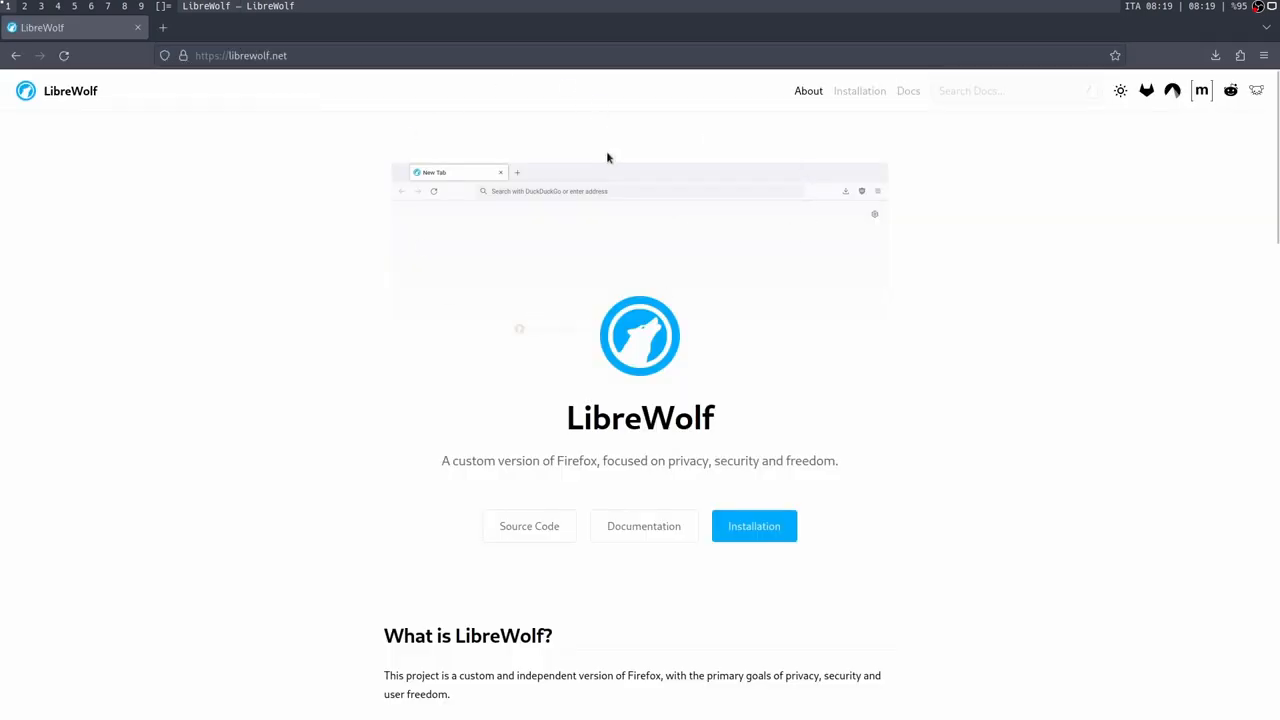
pyautogui.click(908, 92)
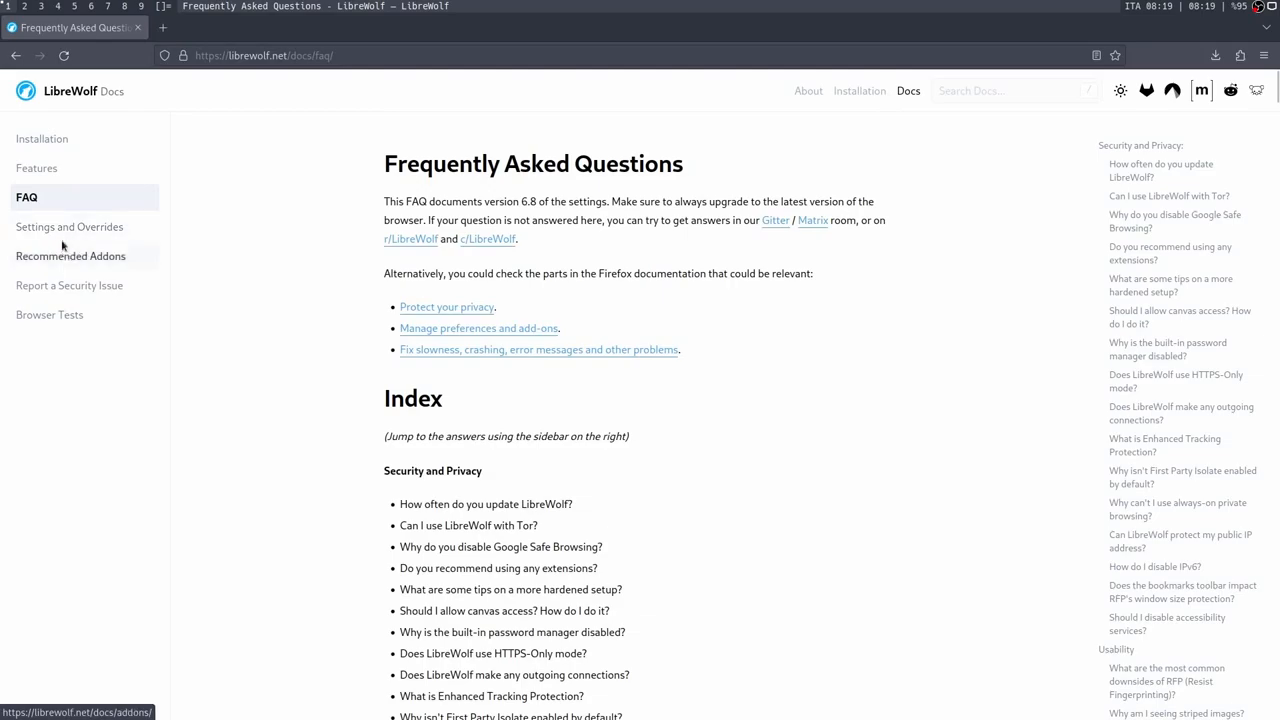
pyautogui.click(68, 226)
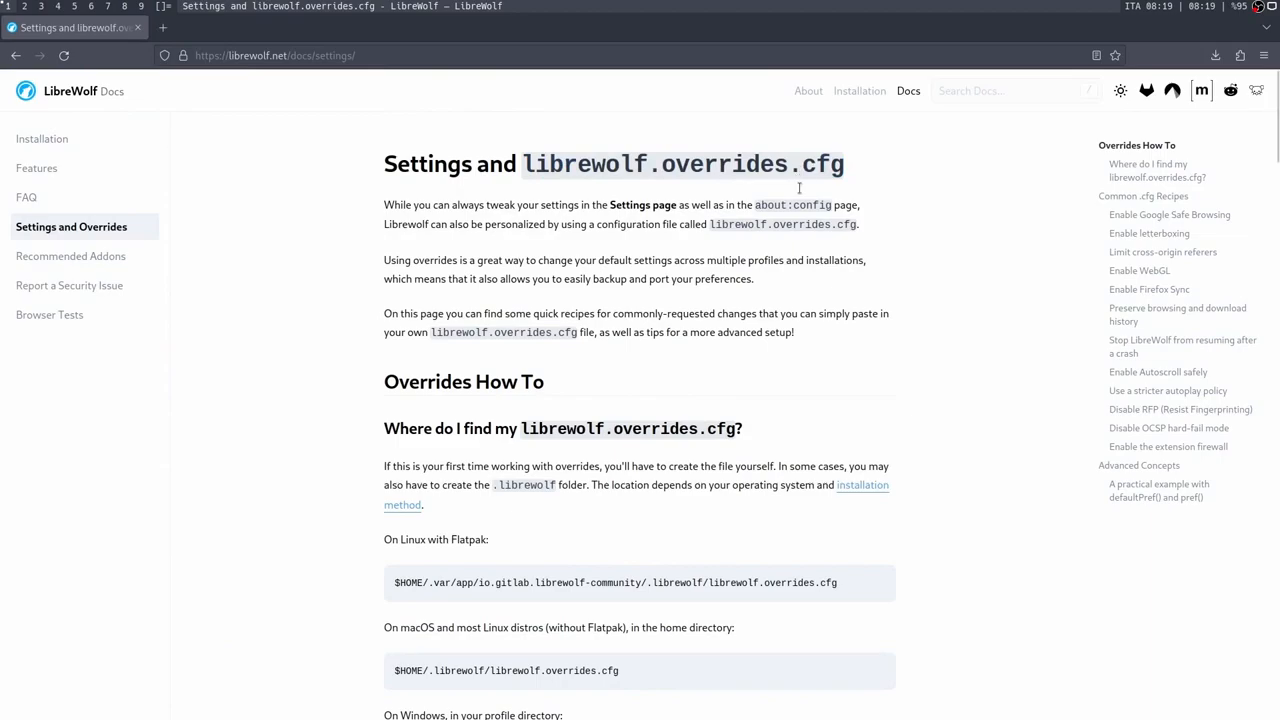
pyautogui.moveTo(684, 292)
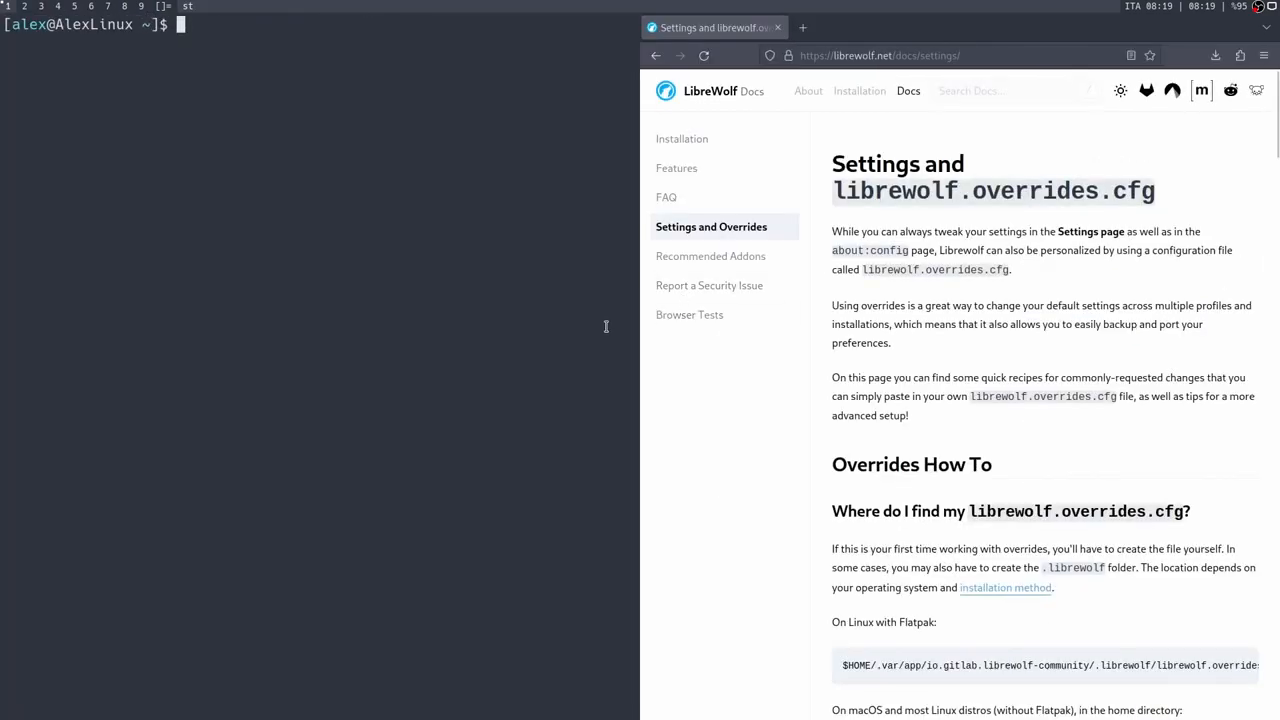
# Change into ~/.librewolf and start vim on librewolf.overrides.cfg, copying the file name from the docs
pyautogui.write('cd')
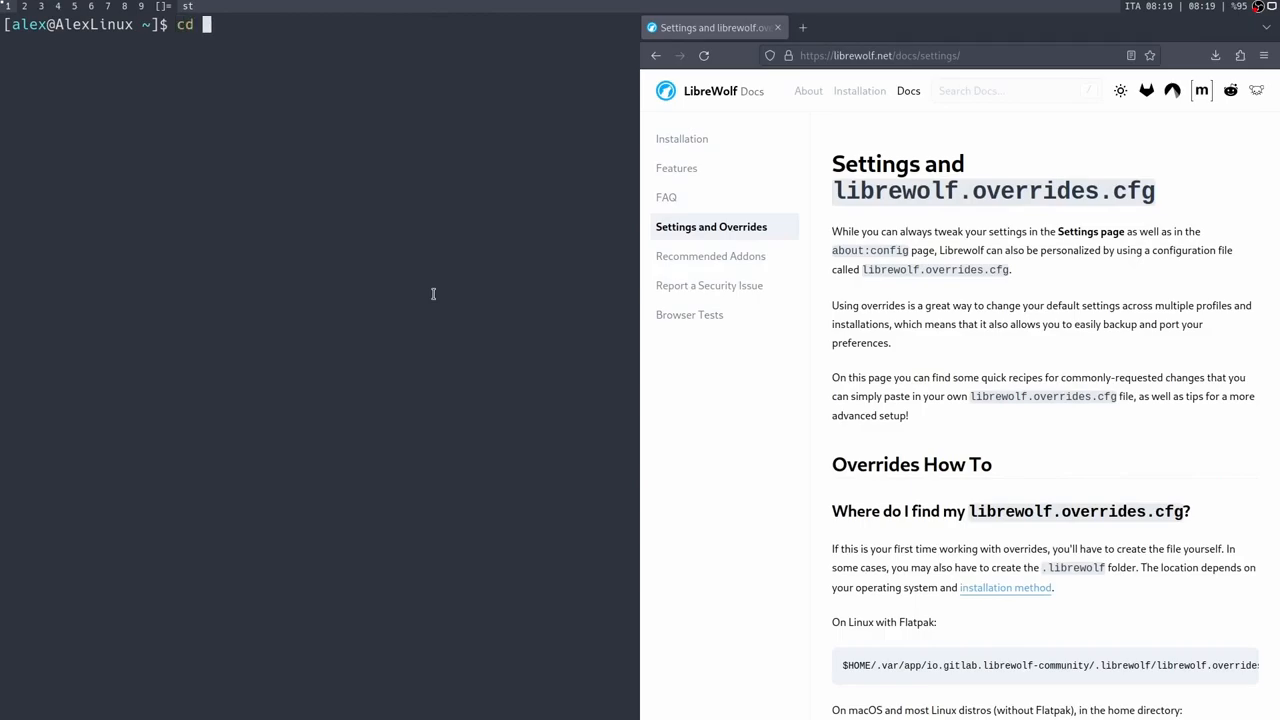
pyautogui.write('~/')
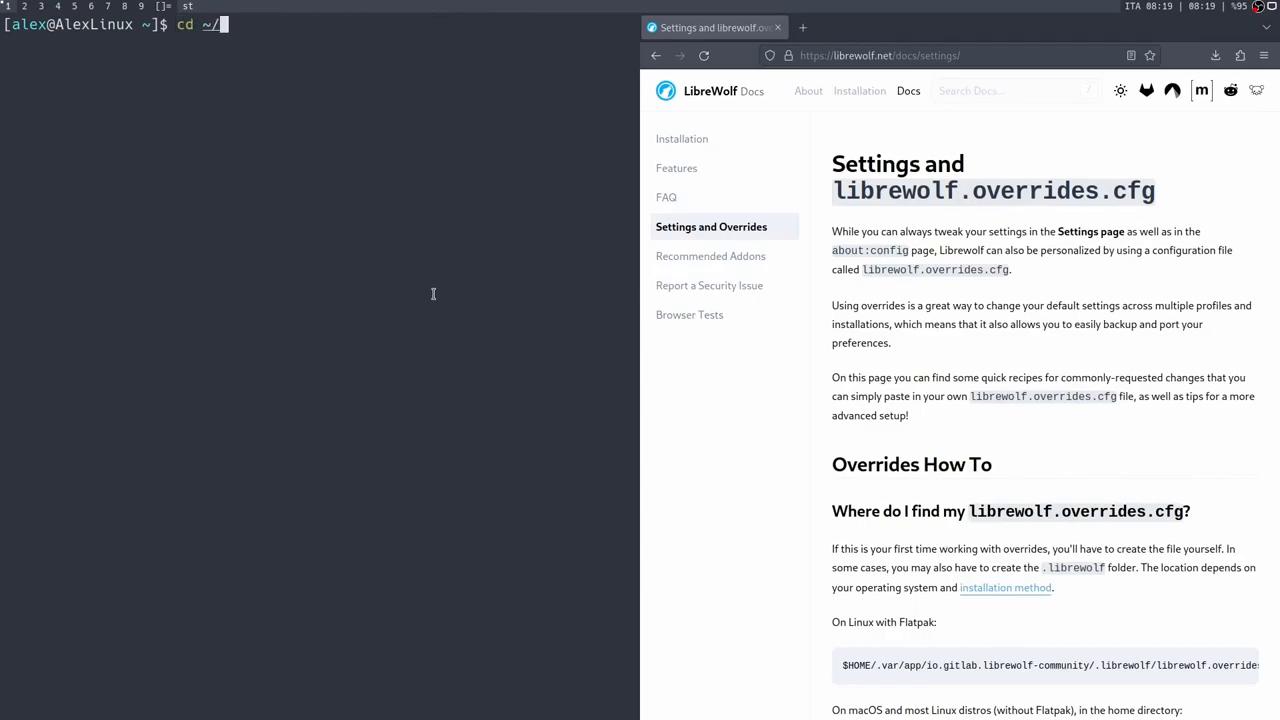
pyautogui.write('.li')
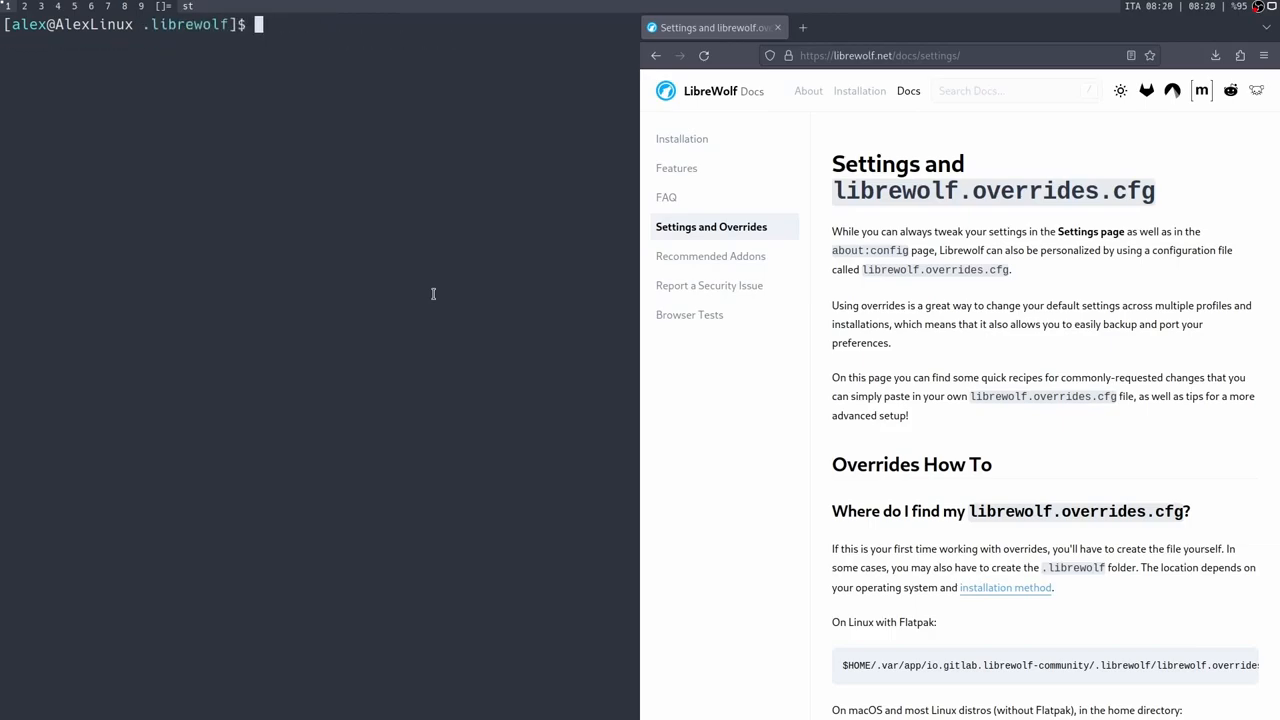
pyautogui.write('vim')
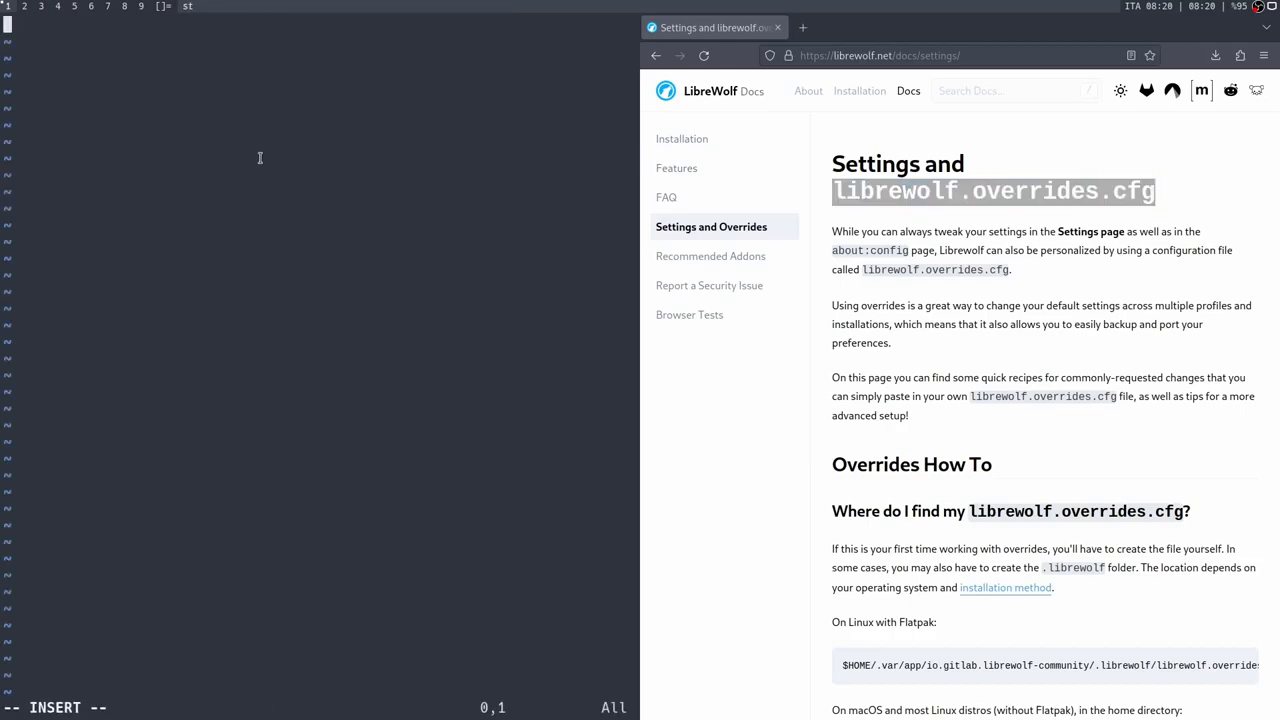
pyautogui.doubleClick(992, 192)
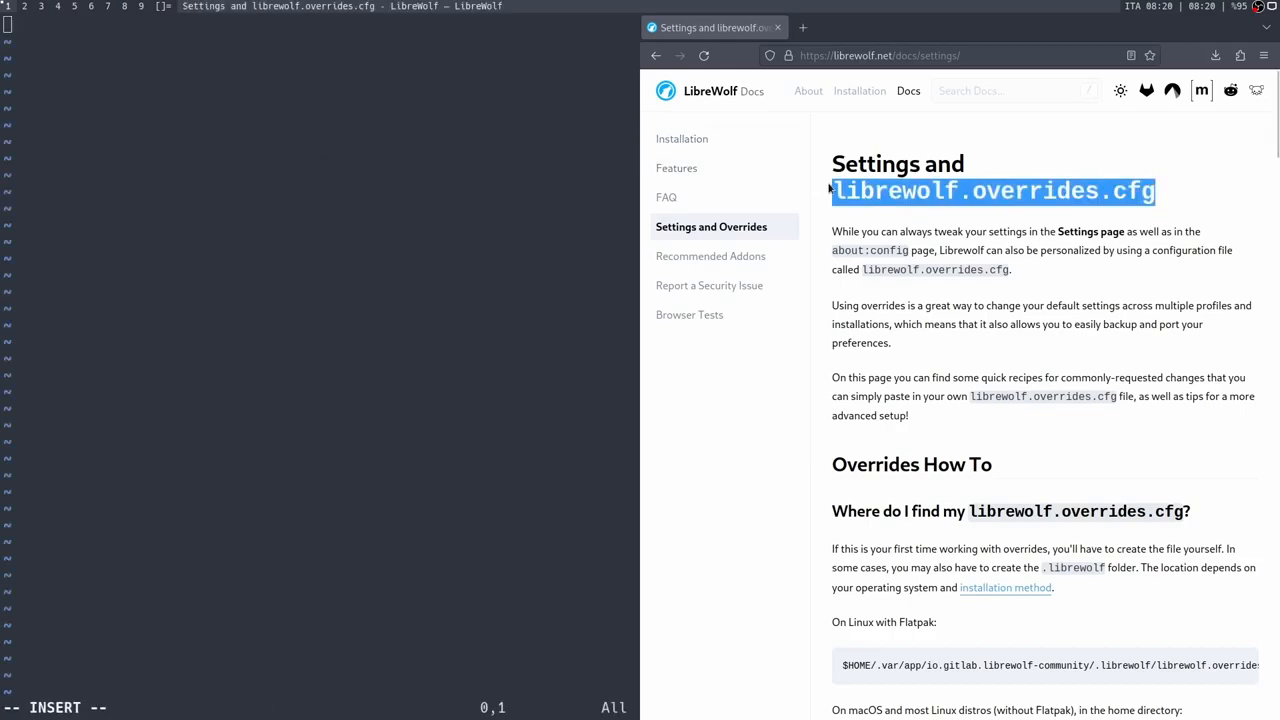
# Add the letterboxing defaultPref line from the docs recipe, then return to the overrides docs page
pyautogui.scroll(-3)
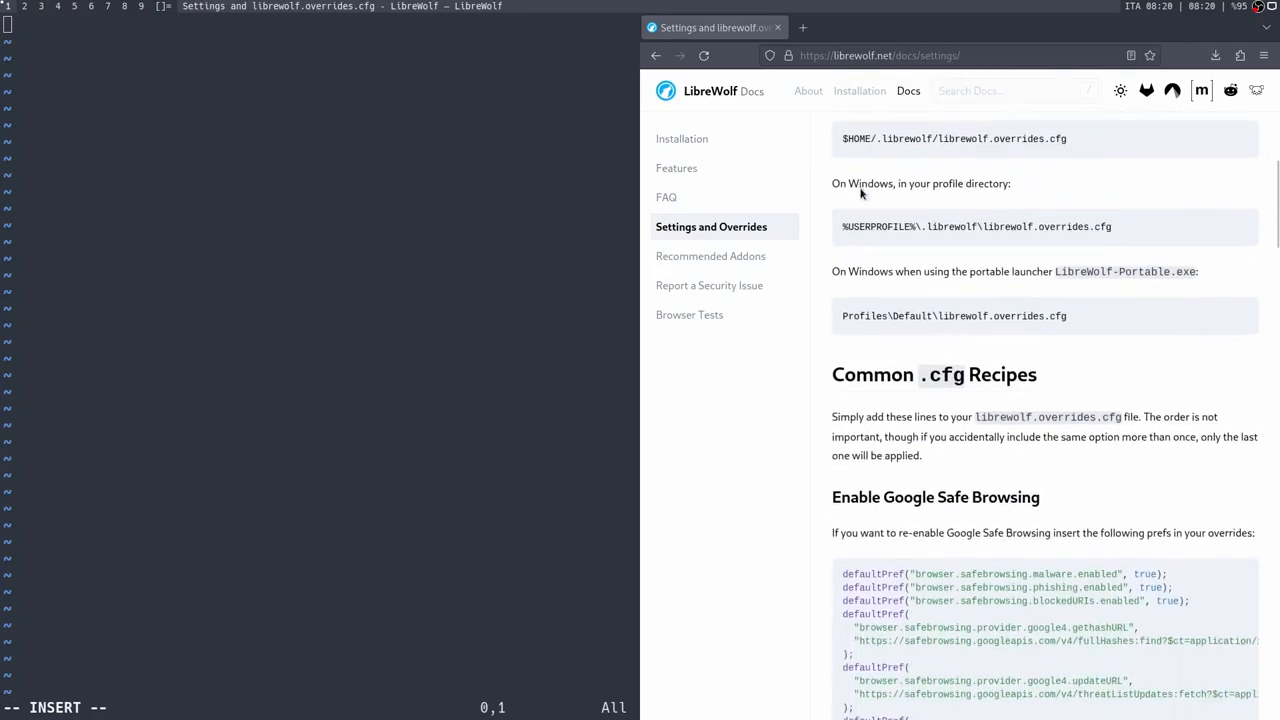
pyautogui.scroll(-3)
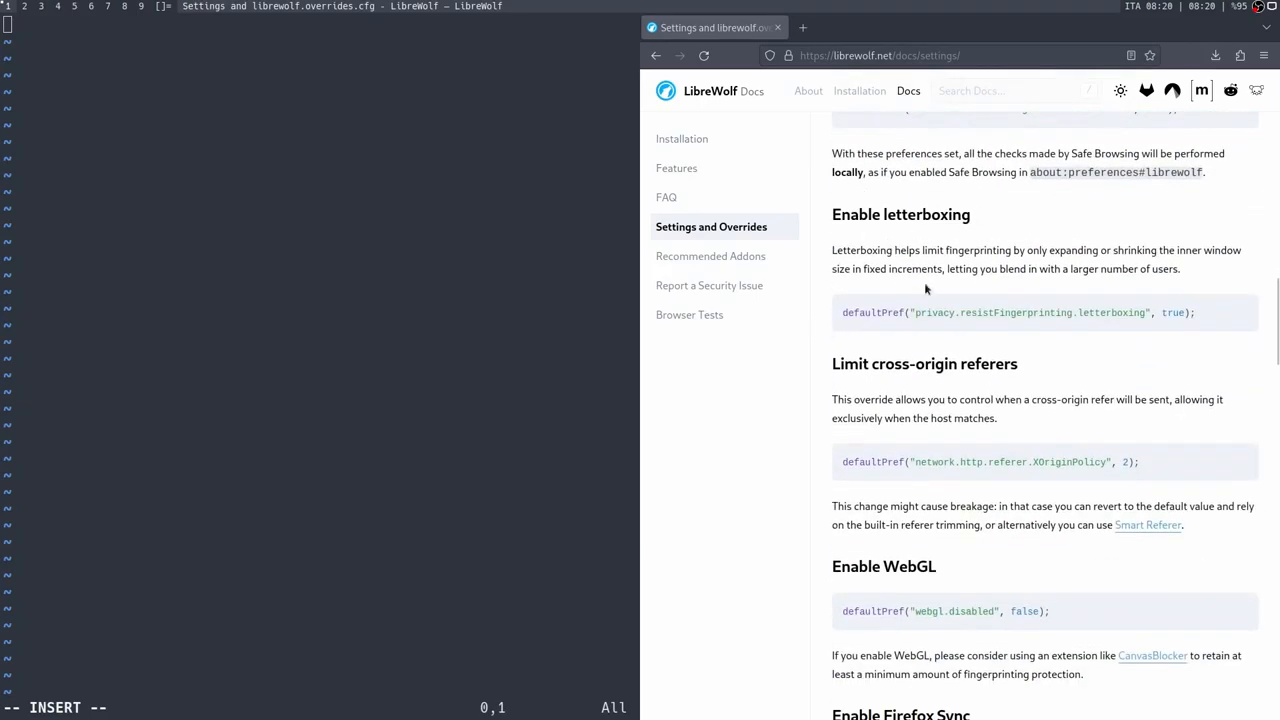
pyautogui.write('denshi.org')
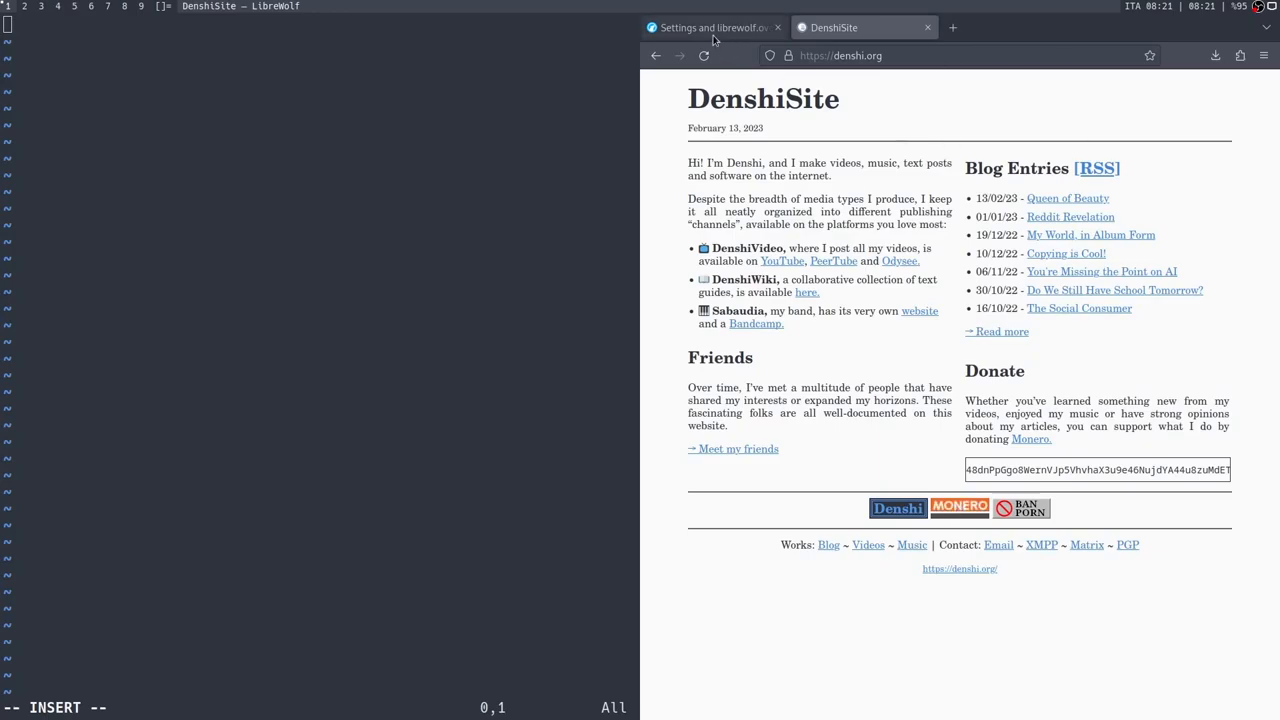
pyautogui.click(712, 28)
pyautogui.write('lib')
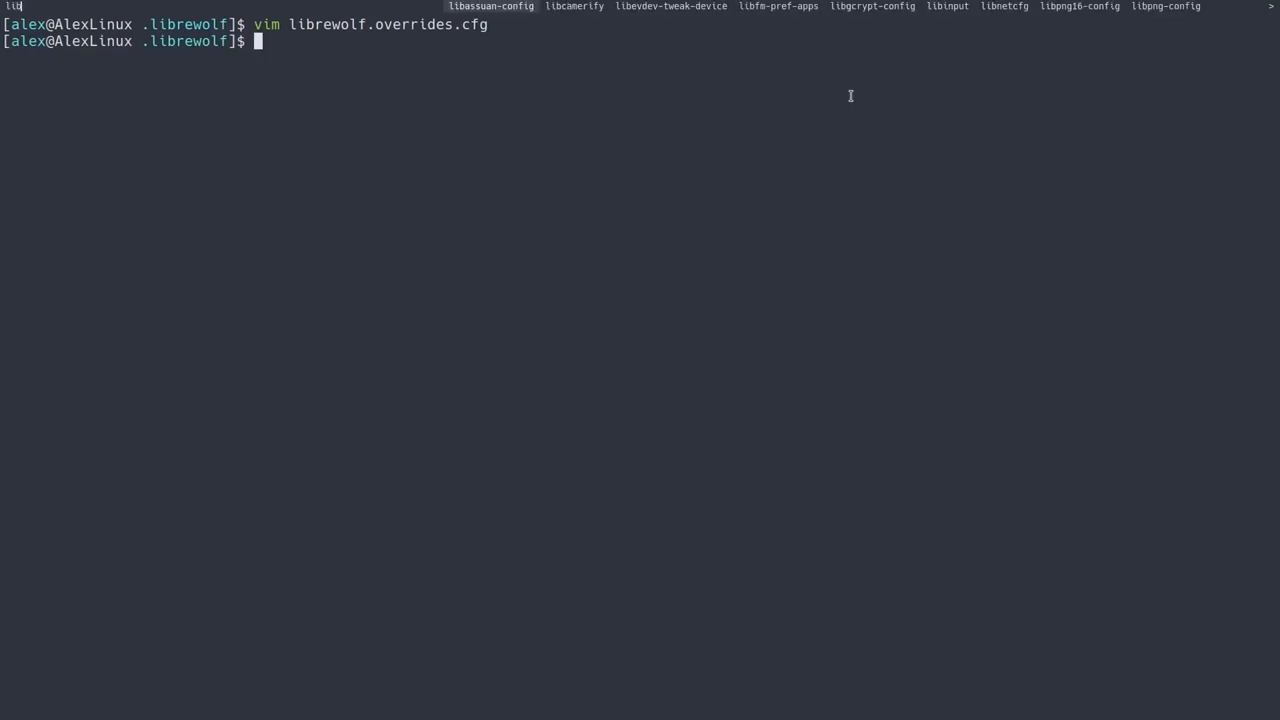
# Revisit the DenshiSite page and the docs.librewolf.net section on settings and overrides
pyautogui.write('denshi.org')
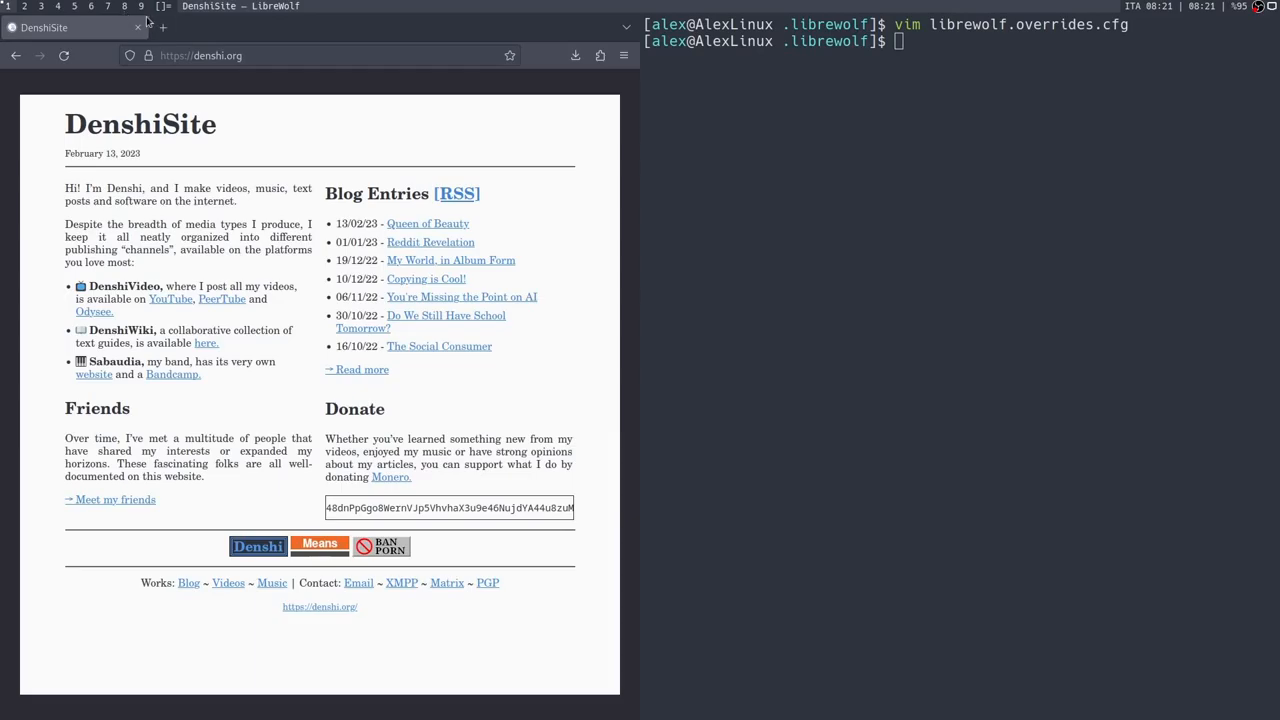
pyautogui.write('docs.')
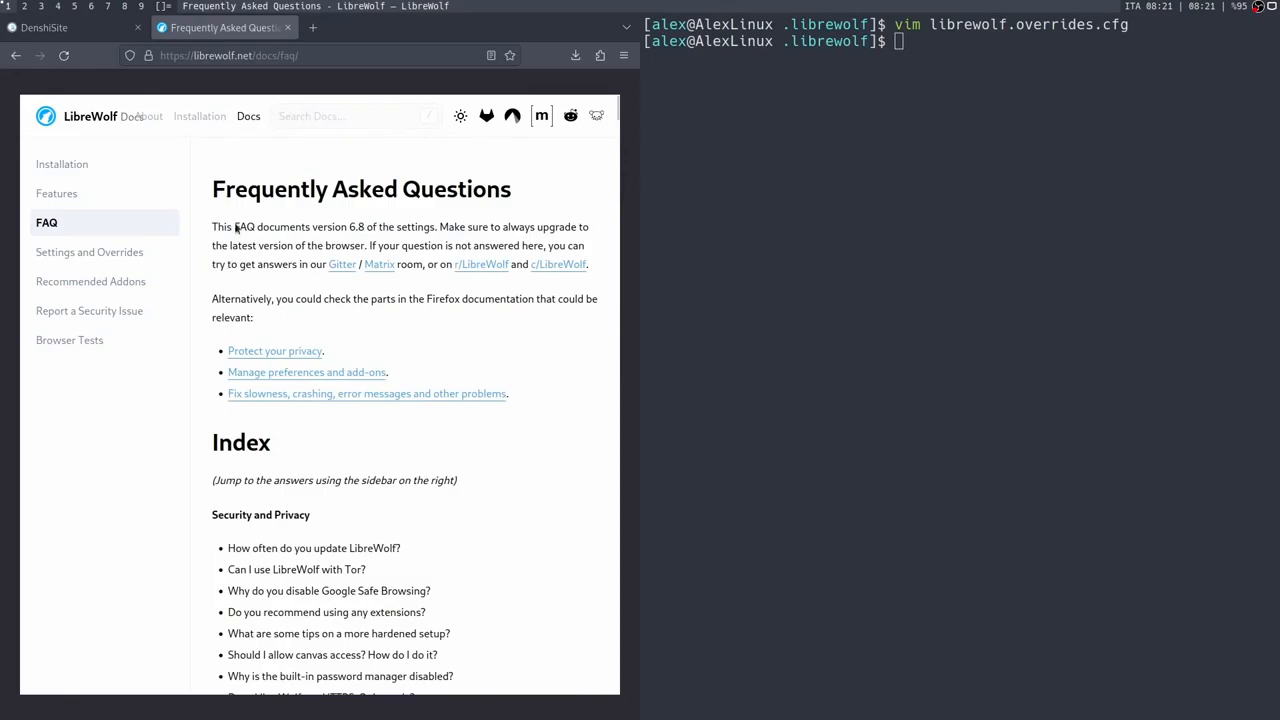
pyautogui.moveTo(312, 18)
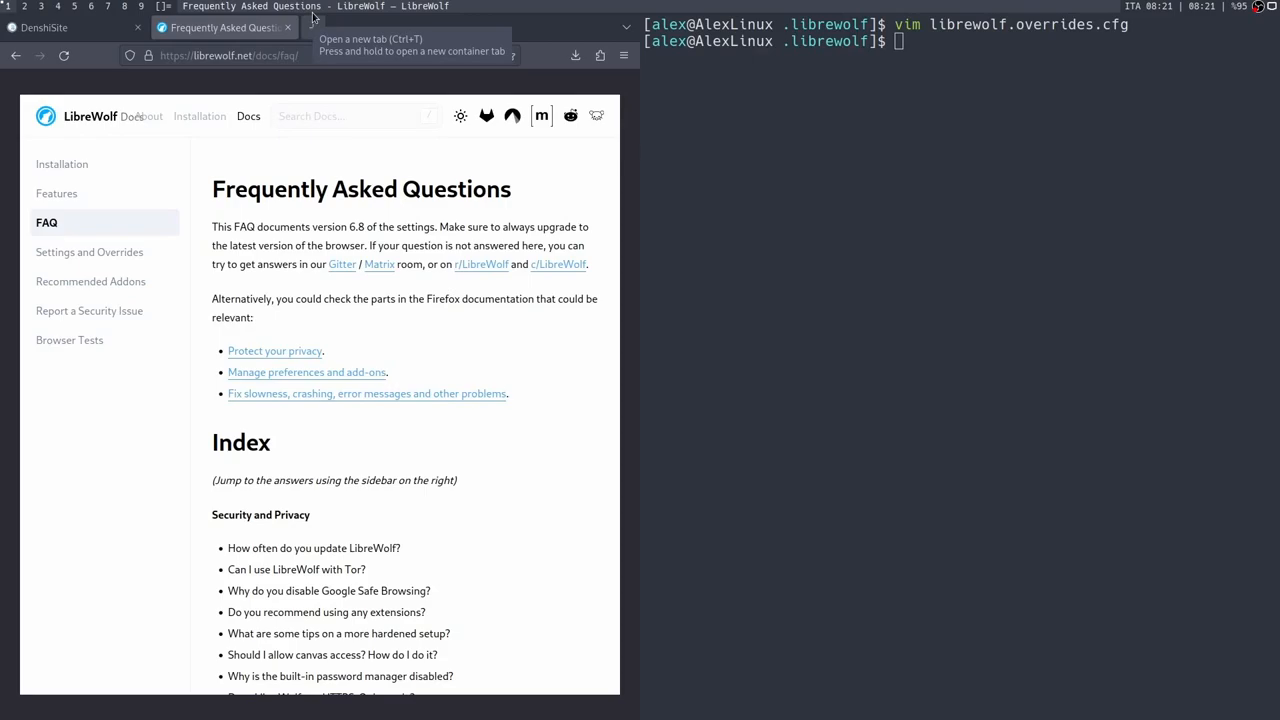
pyautogui.click(88, 252)
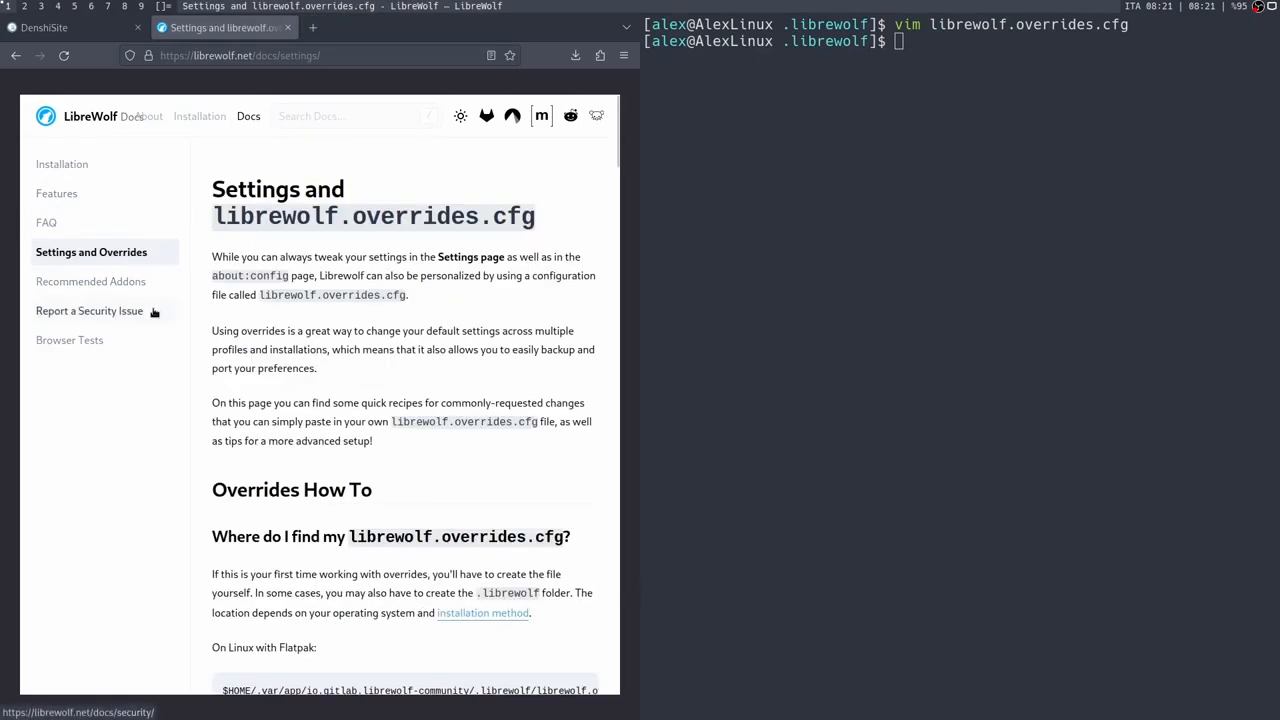
pyautogui.scroll(-3)
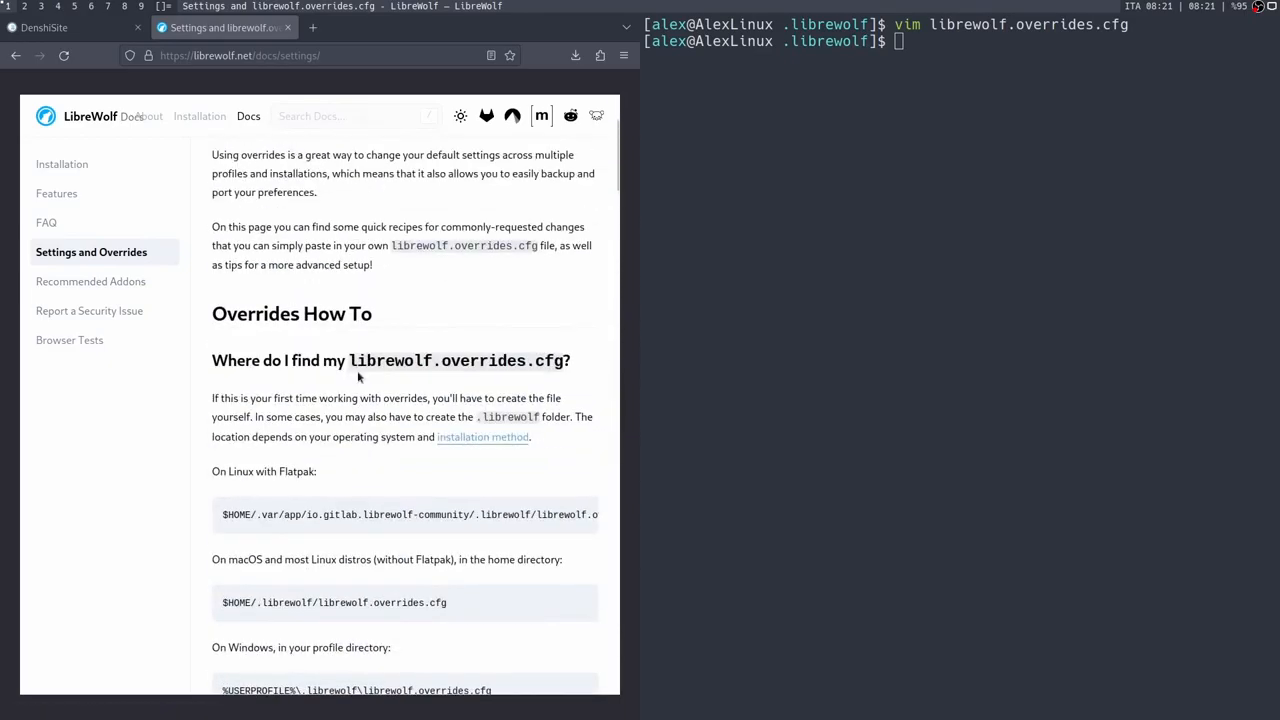
# Check the installed uBlock Origin extension on the DenshiSite tab and recall the vim librewolf.overrides.cfg command
pyautogui.click(70, 28)
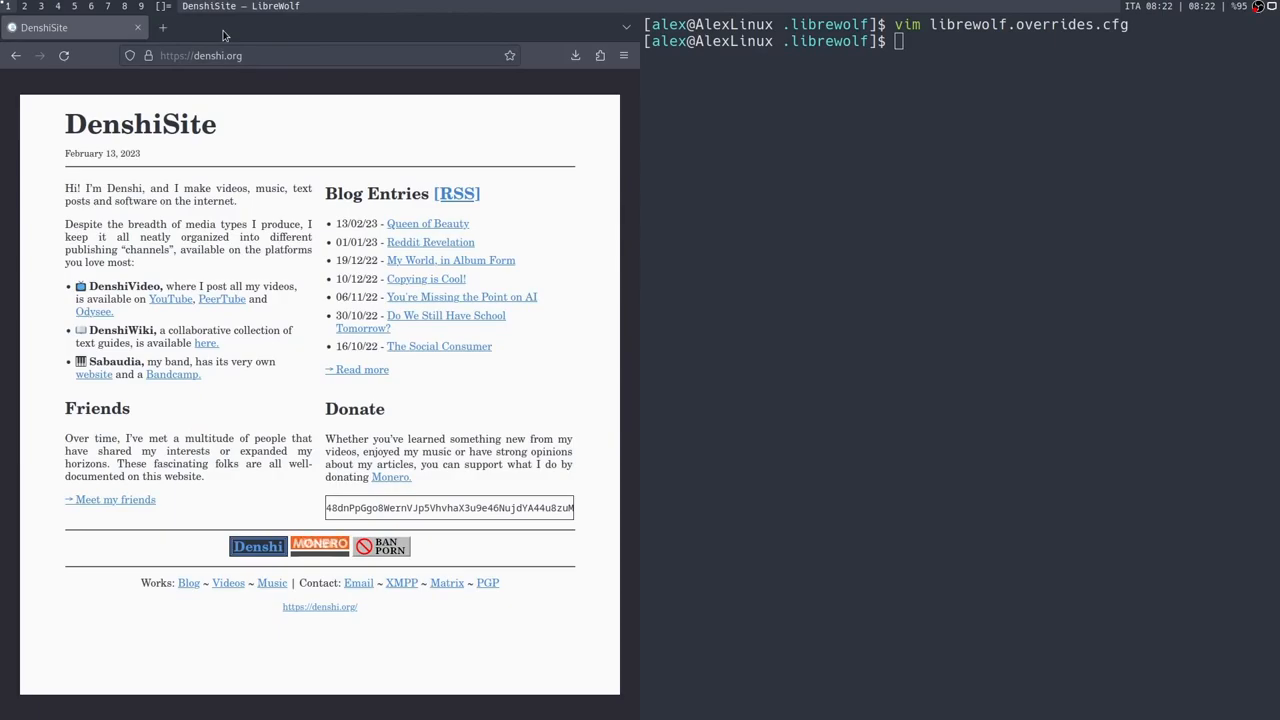
pyautogui.click(600, 56)
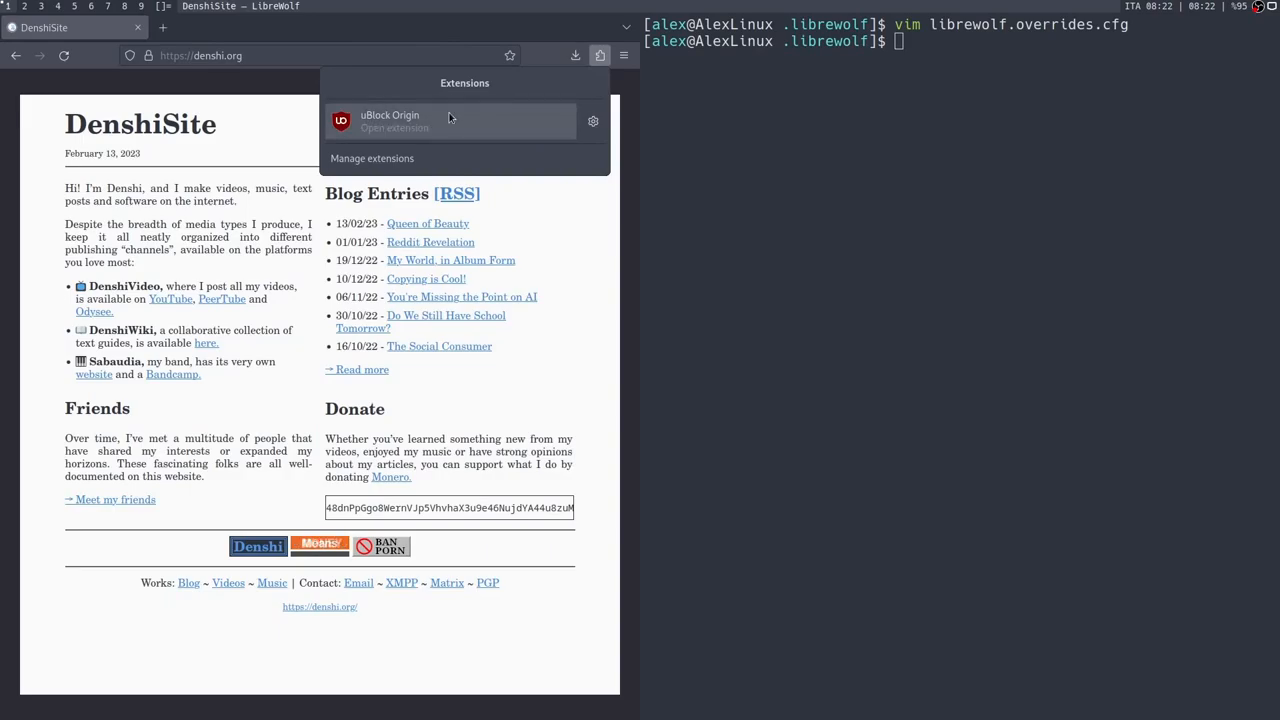
pyautogui.moveTo(450, 120)
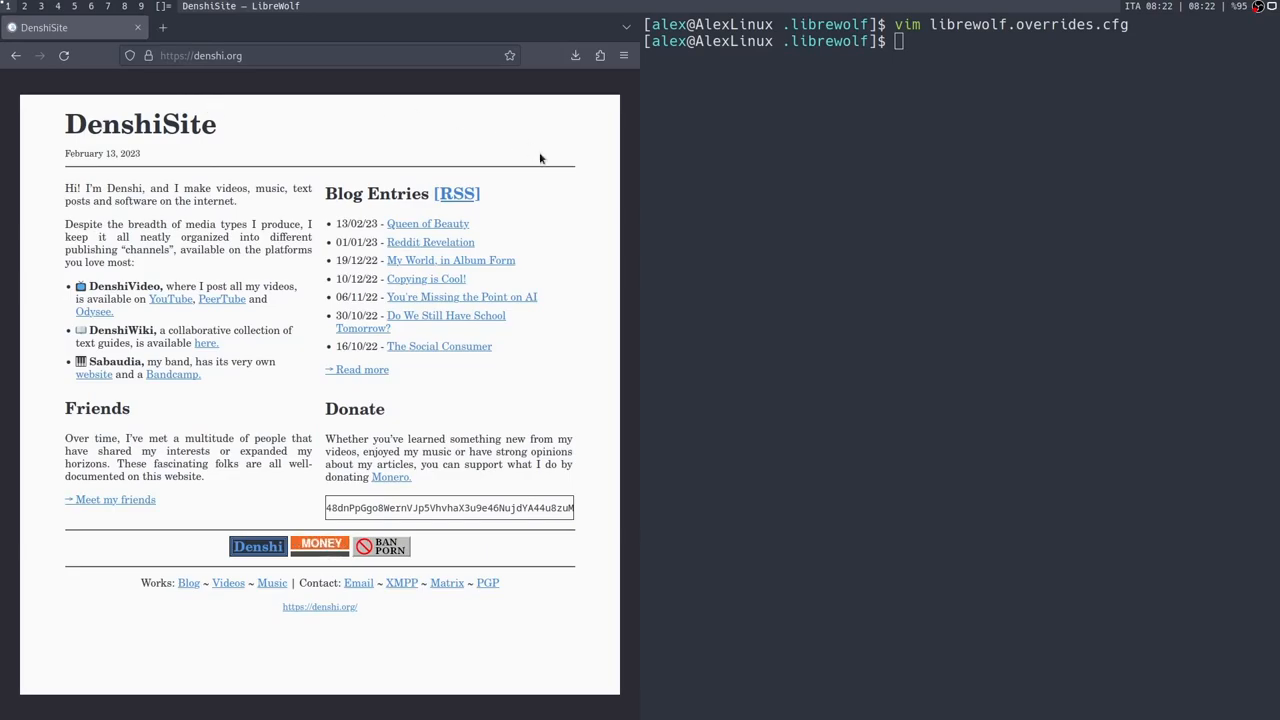
pyautogui.write('vim librewolf.overrides.cfg')
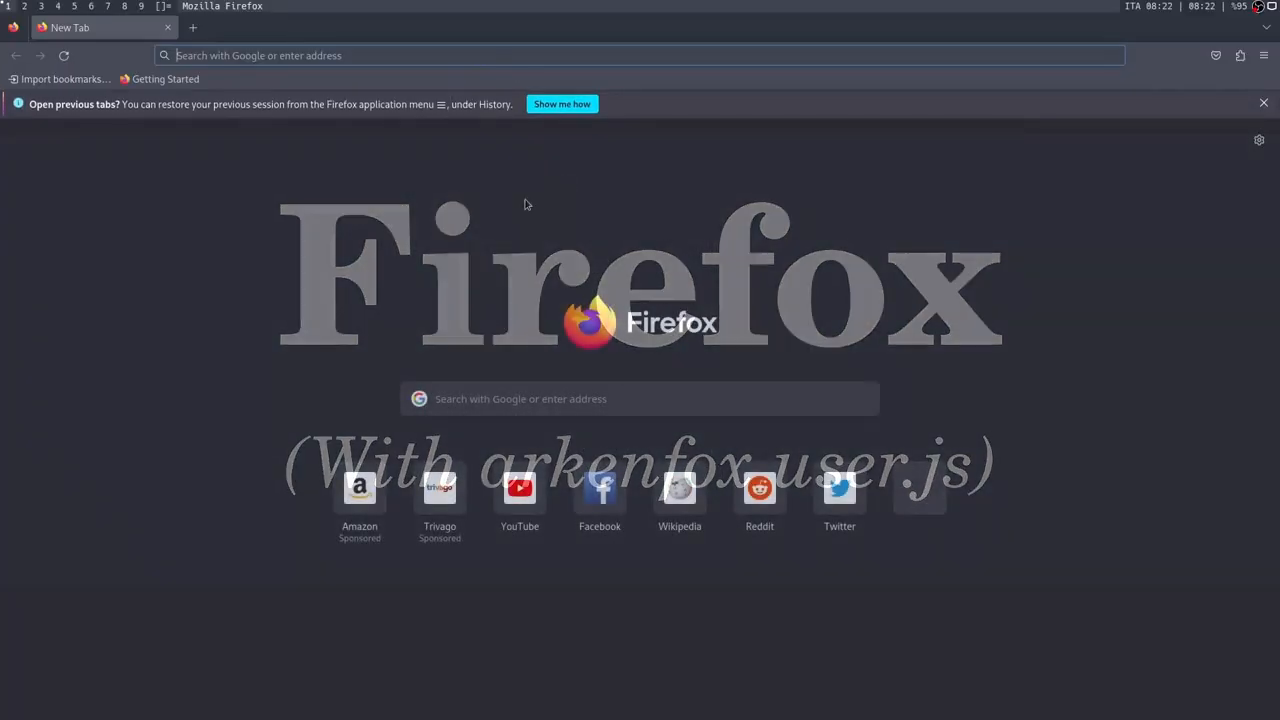
# Search arkenfox and land on the arkenfox/user.js GitHub repository
pyautogui.write('arkenfox')
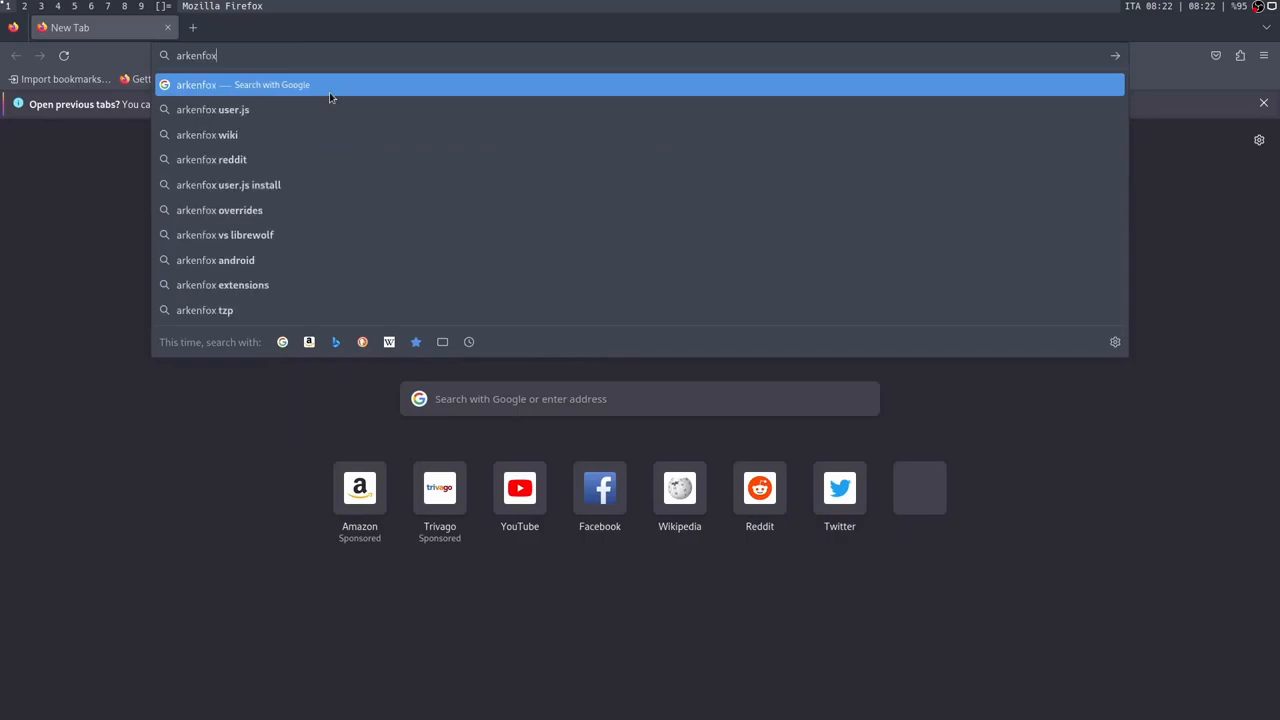
pyautogui.click(212, 108)
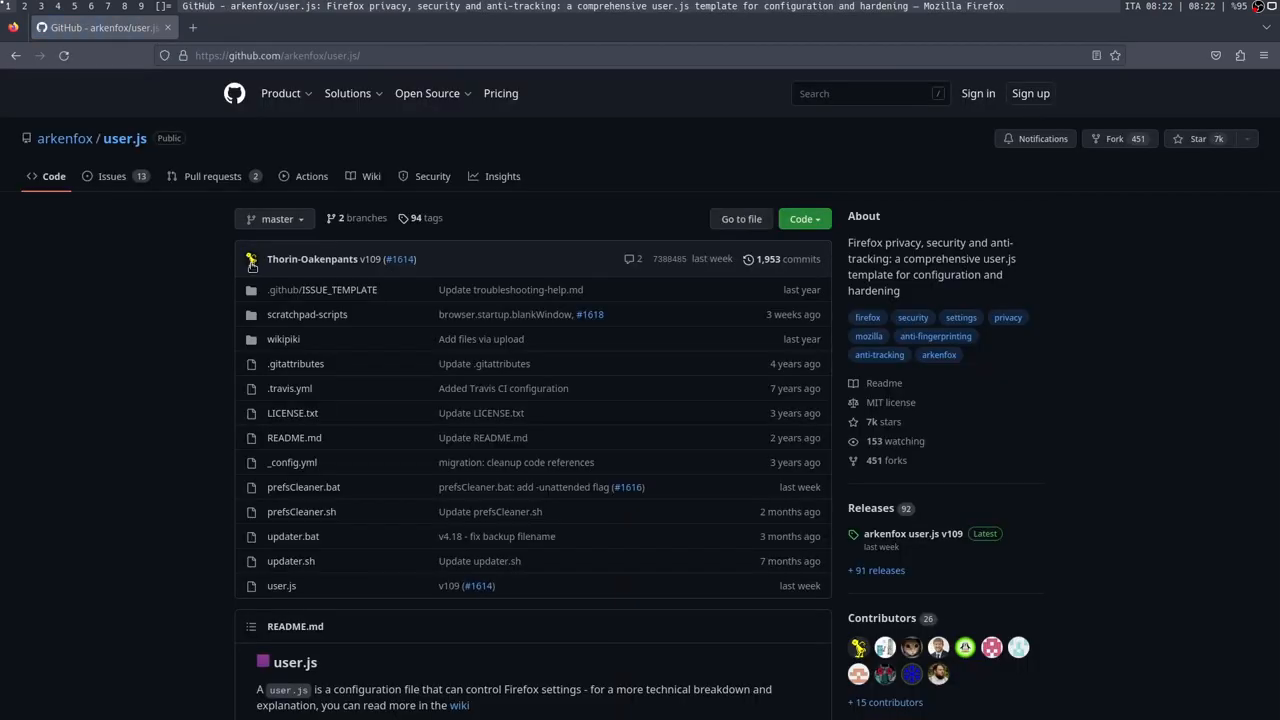
pyautogui.moveTo(348, 388)
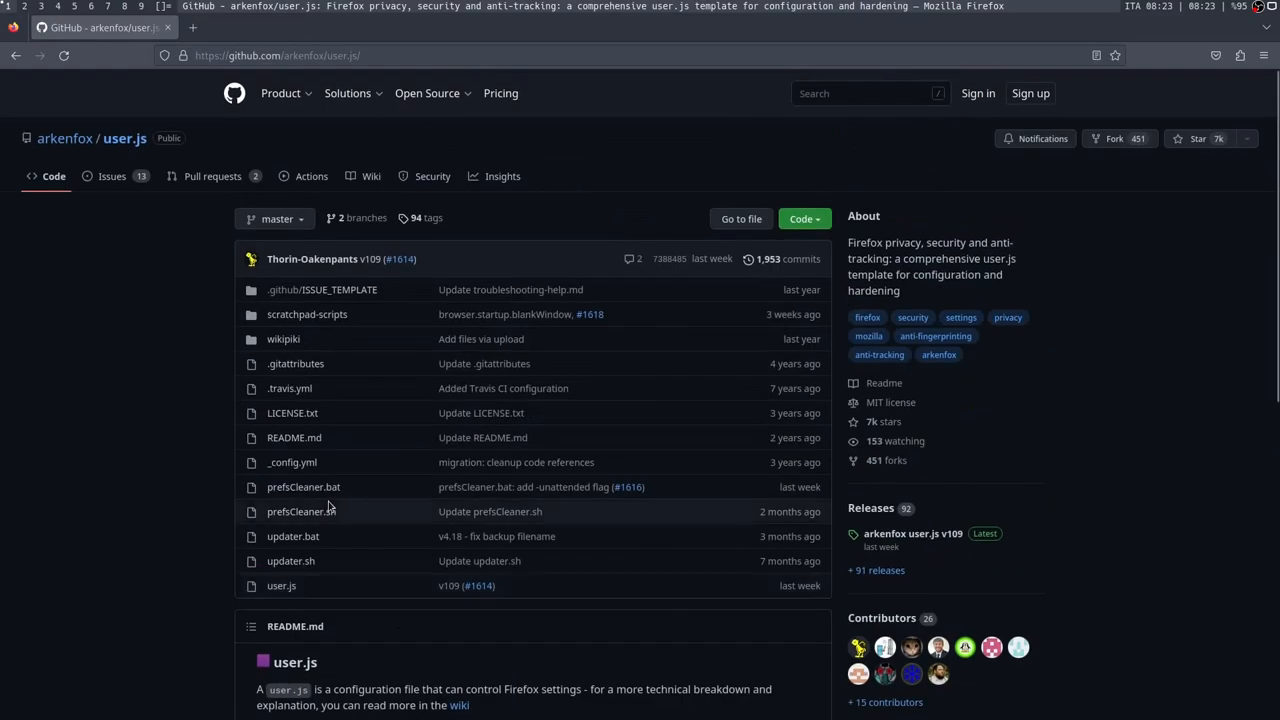
pyautogui.moveTo(356, 436)
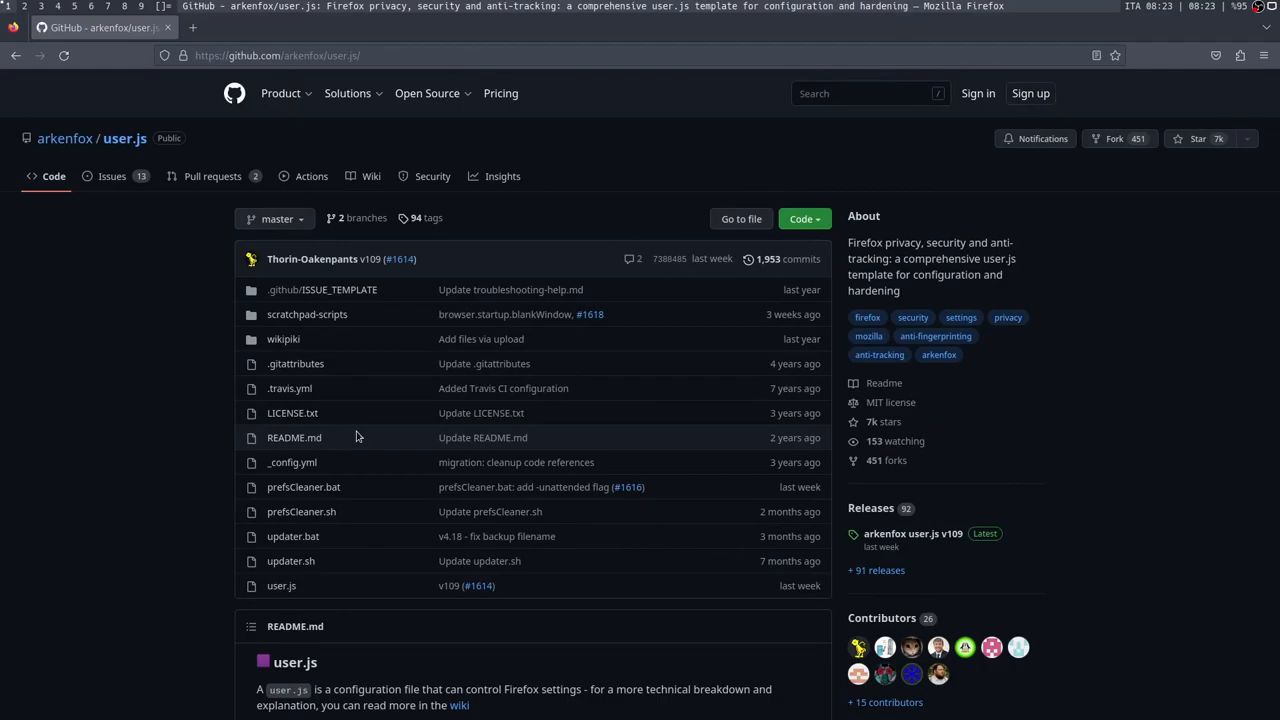
pyautogui.scroll(-3)
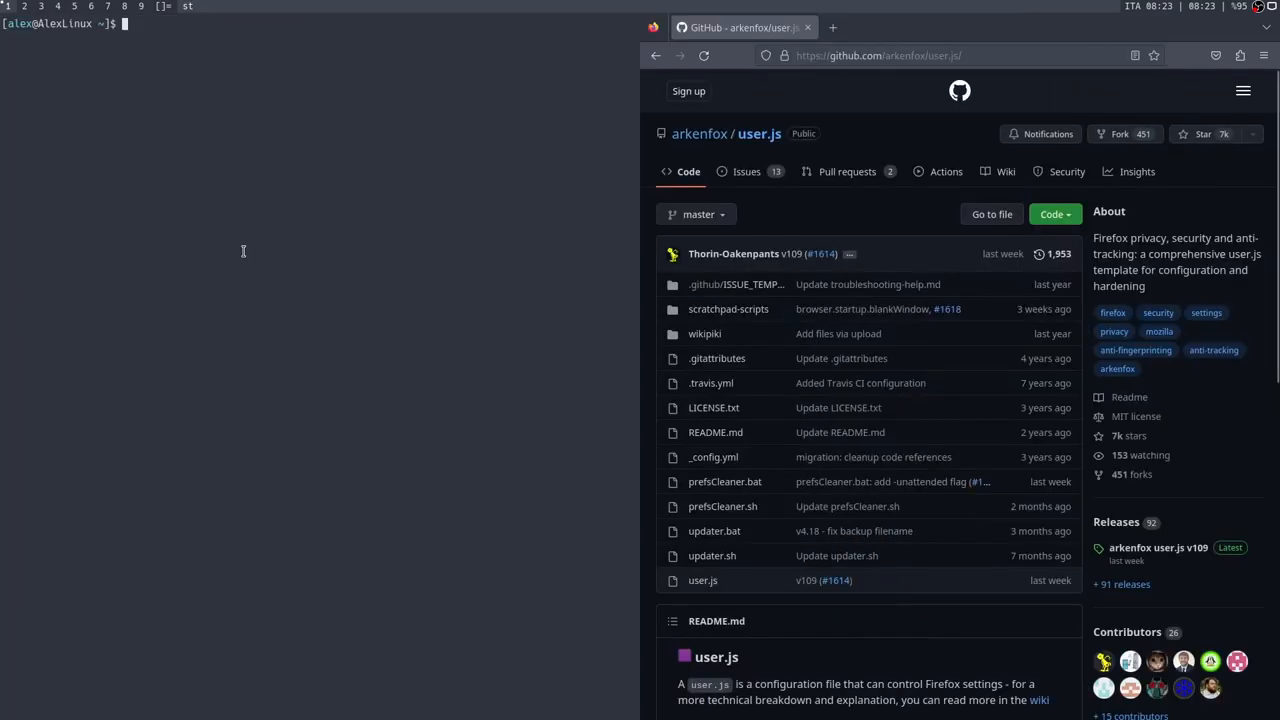
# Check the arkenfox package with paru arkenfox and abort the install prompt
pyautogui.write('p')
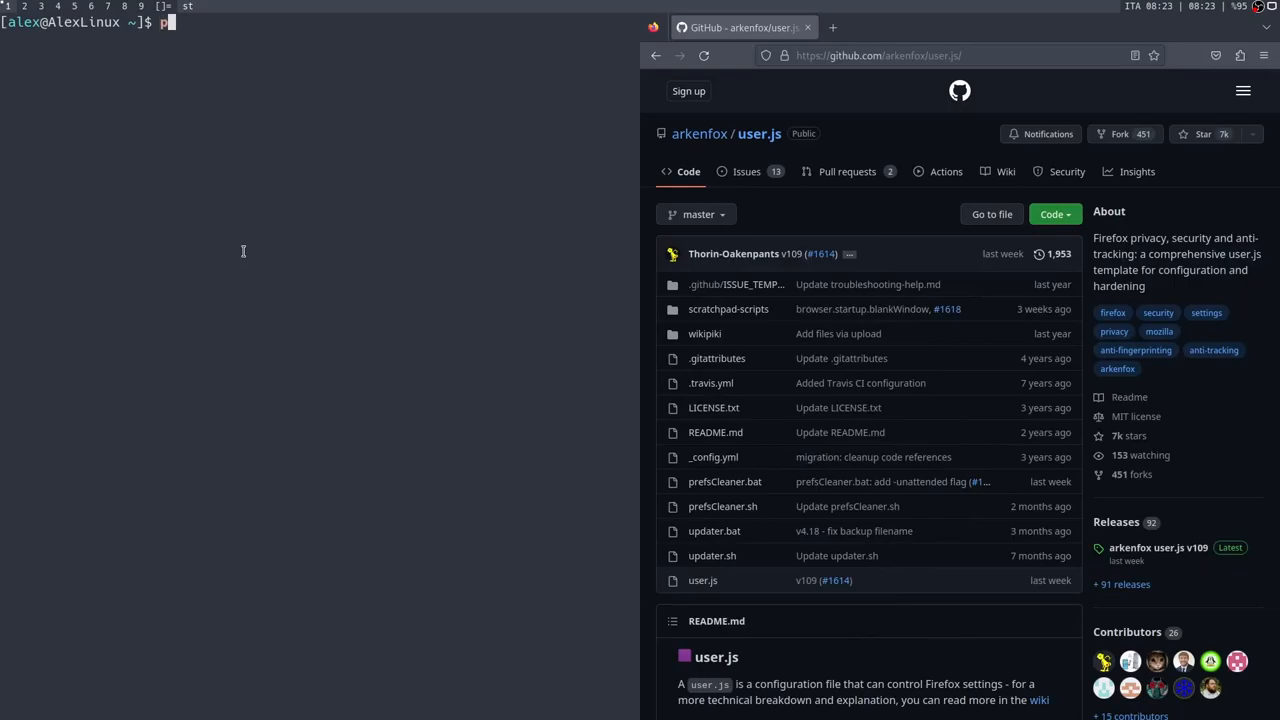
pyautogui.write('aru arkenfox')
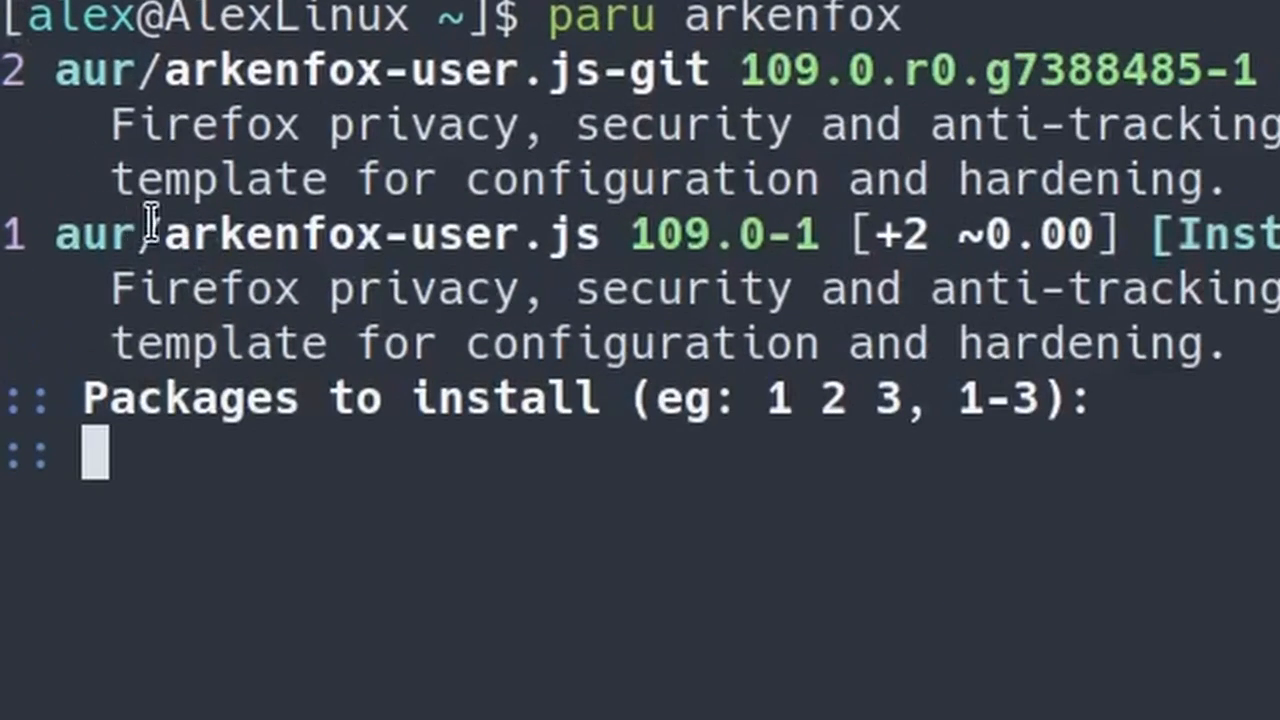
pyautogui.press('ctrl+c')
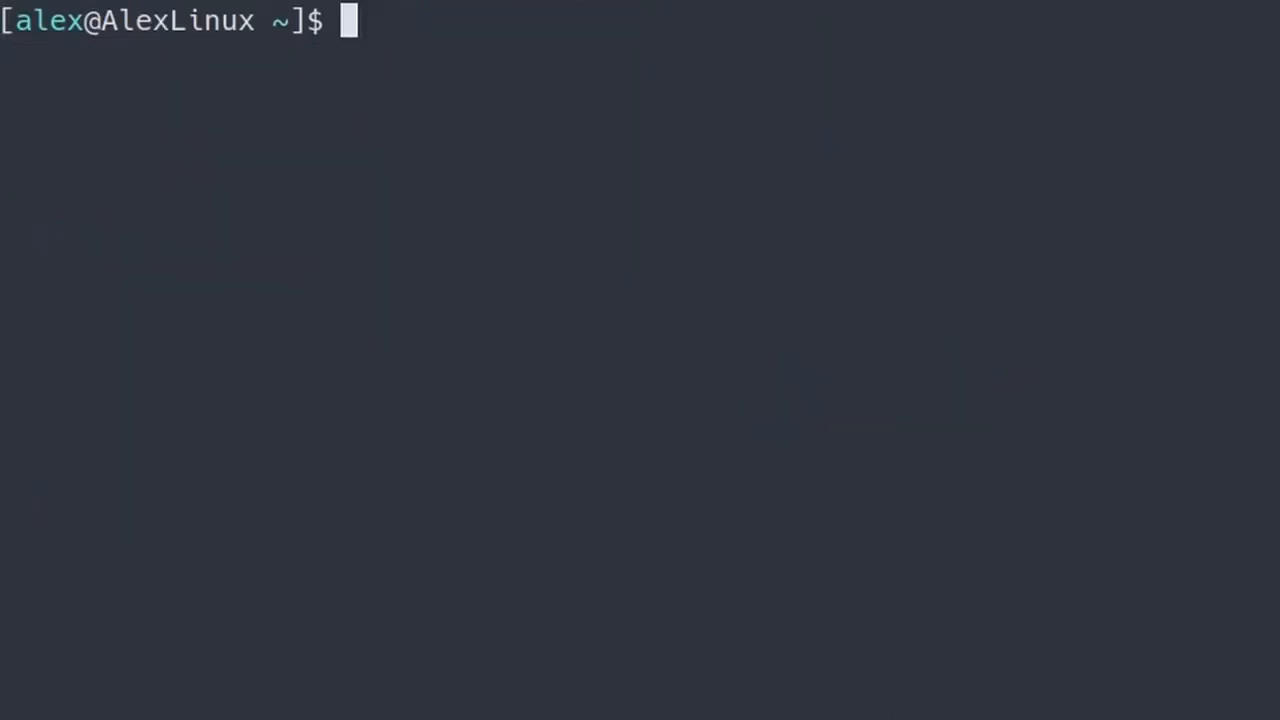
# Run arkenfox-updater for profile 0 (default-release) and confirm with y
pyautogui.write('arkenfox-')
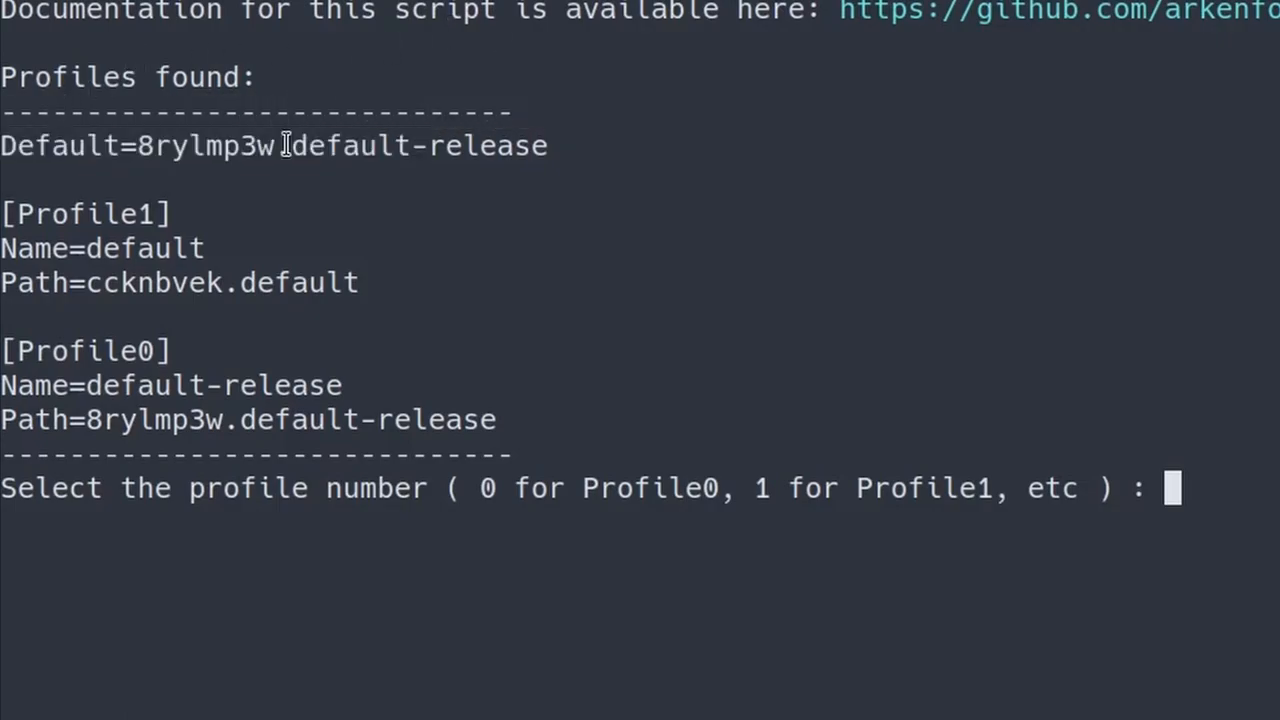
pyautogui.doubleClick(184, 144)
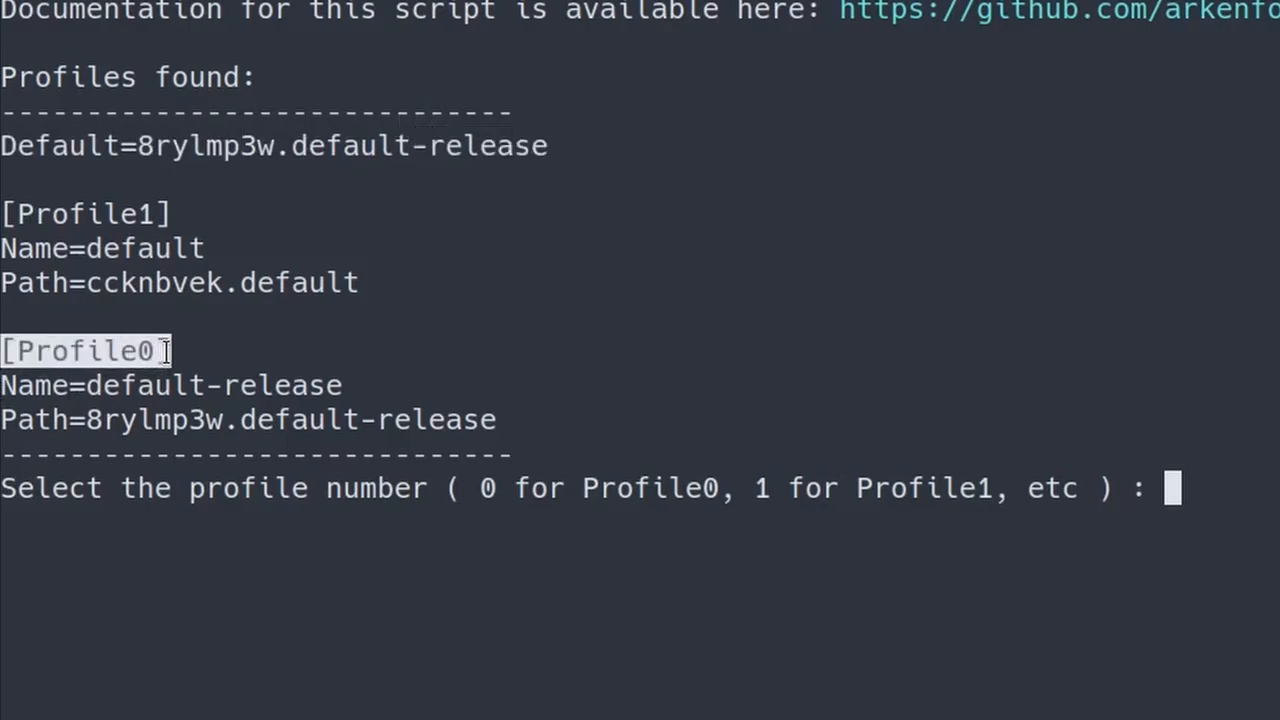
pyautogui.write('0')
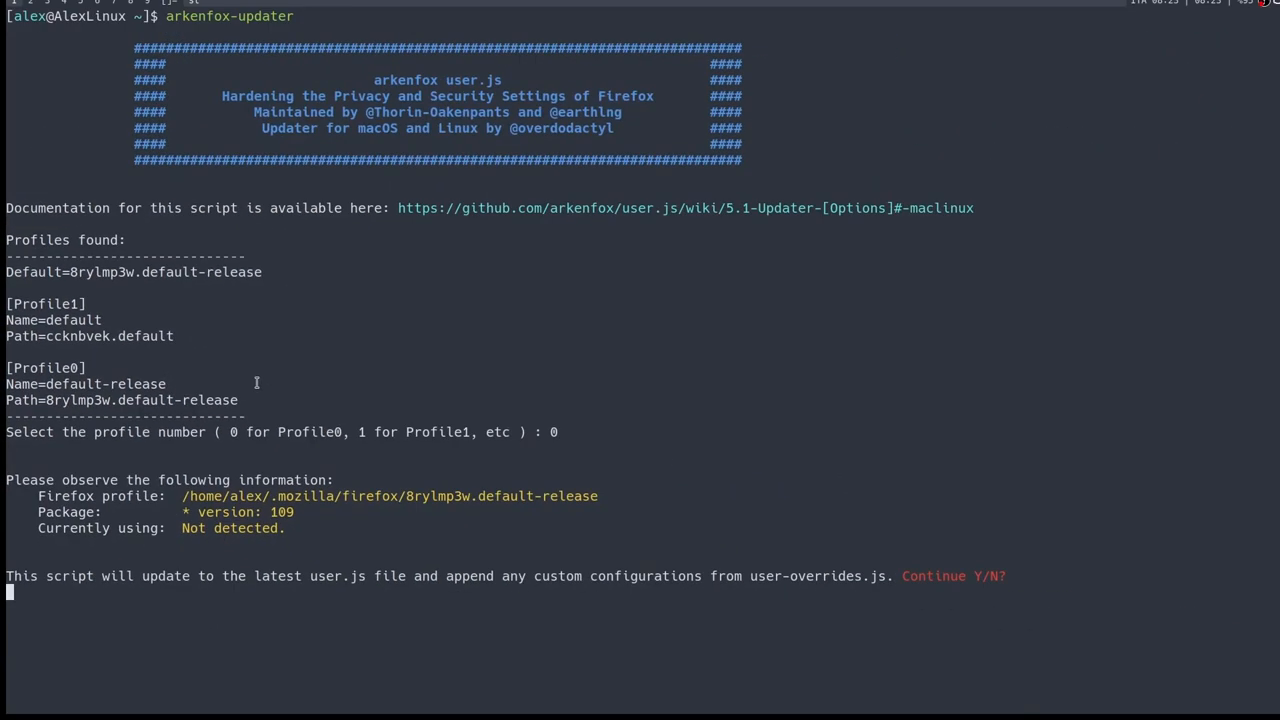
pyautogui.write('y')
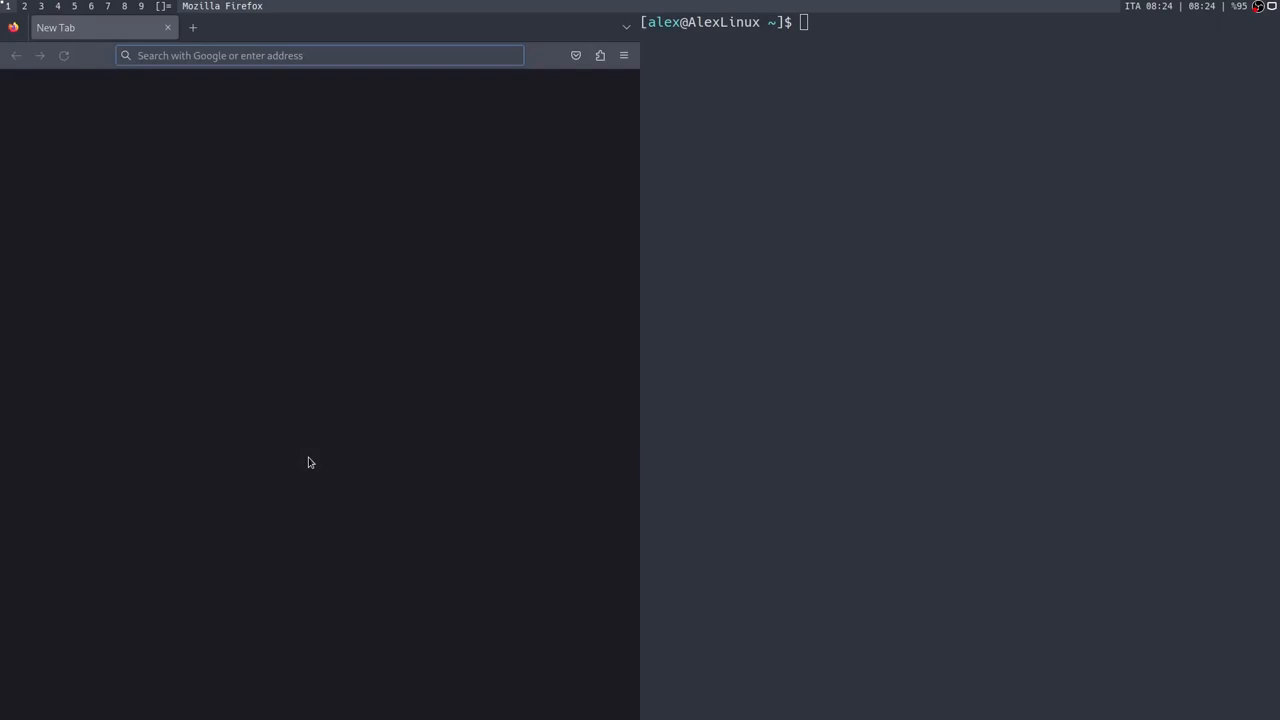
pyautogui.click(320, 56)
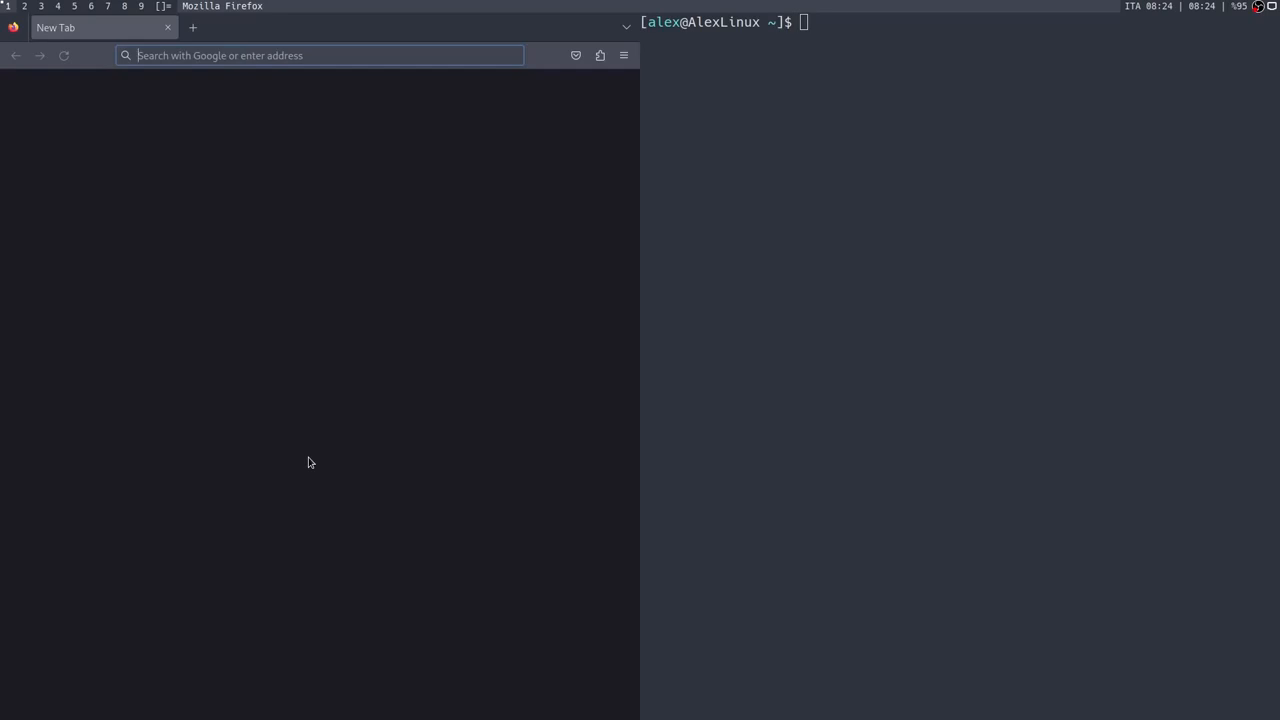
pyautogui.write('denshi.org')
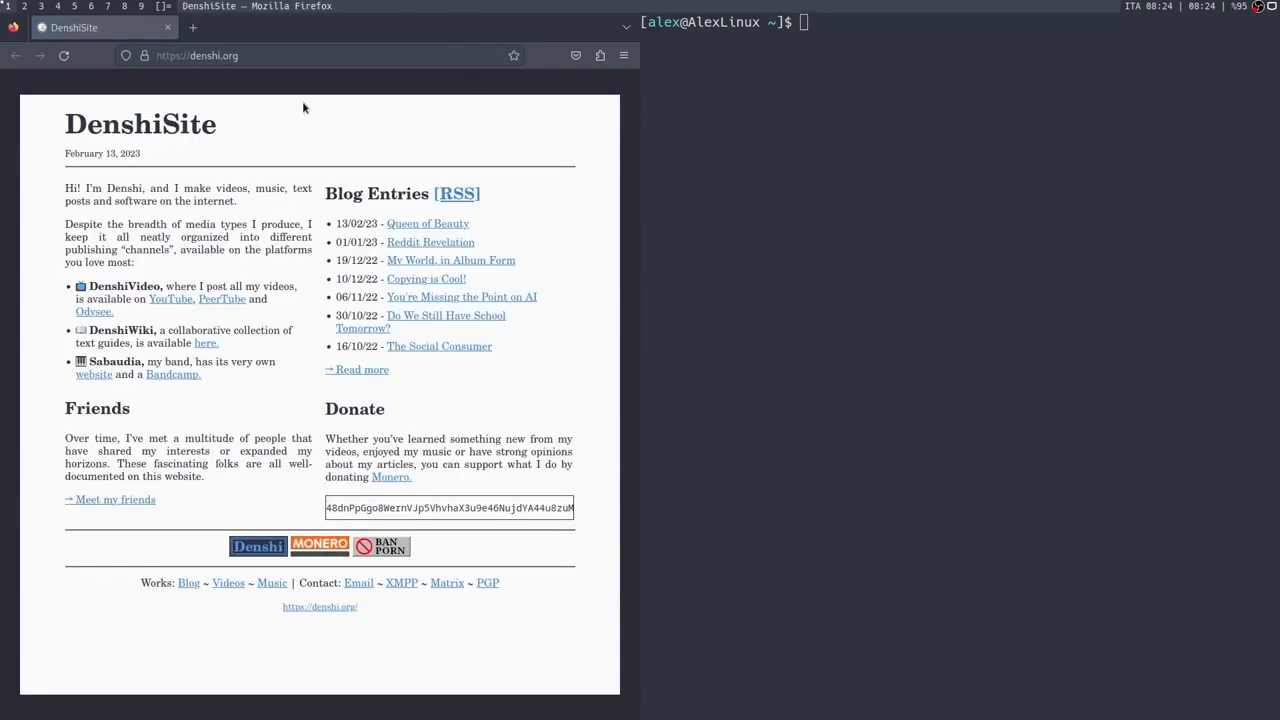
pyautogui.click(232, 28)
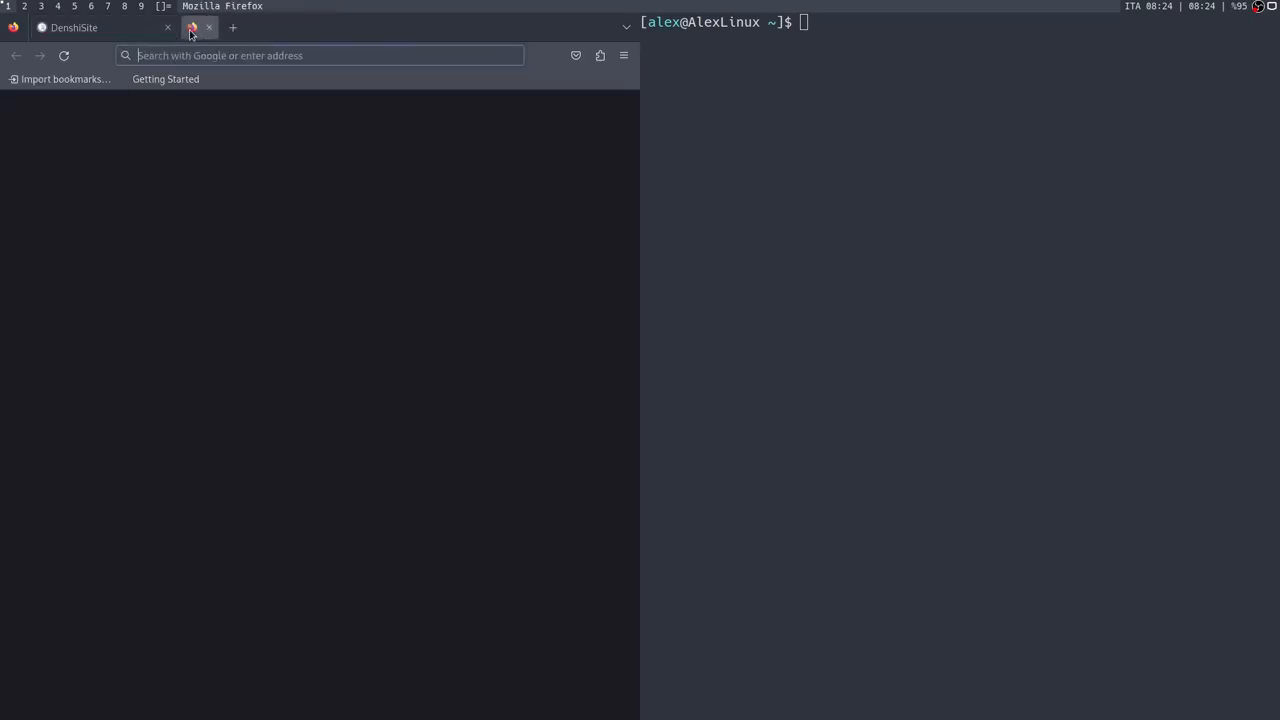
pyautogui.click(208, 28)
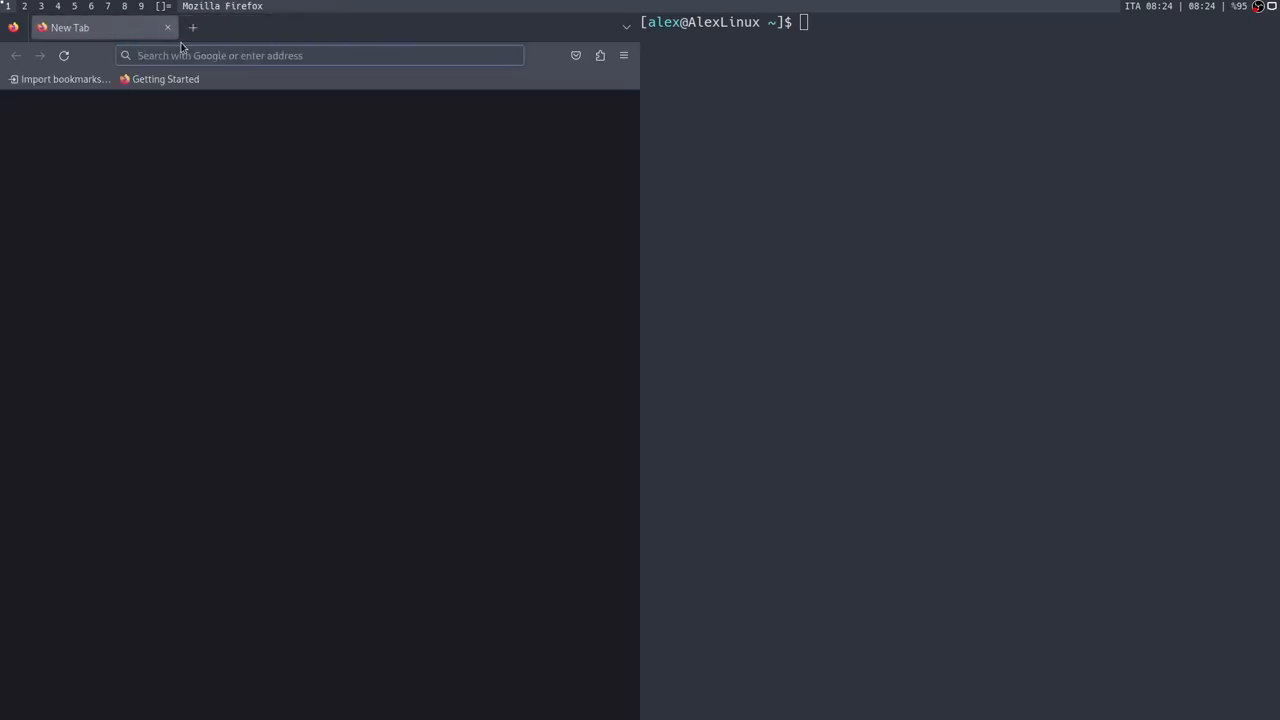
# Show the contents of user-overrides.js in the terminal and quit vim with :wq
pyautogui.write('cat user-overrides.js')
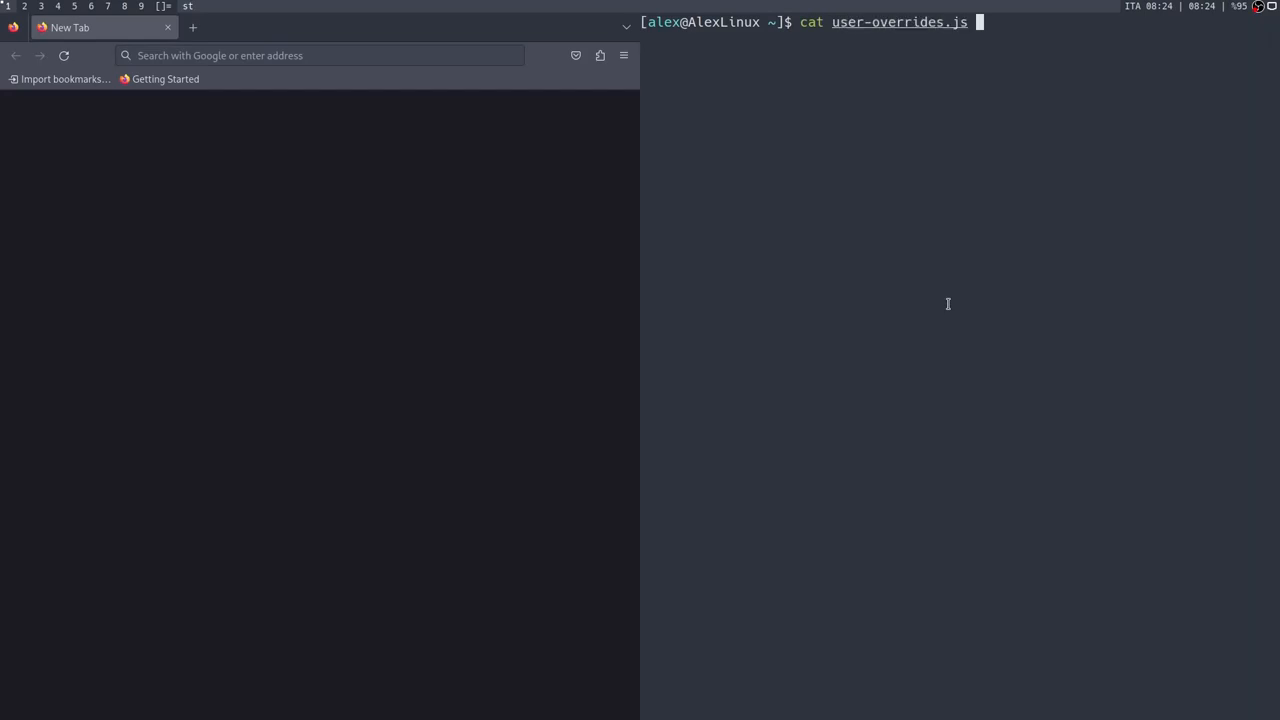
pyautogui.press('Return')
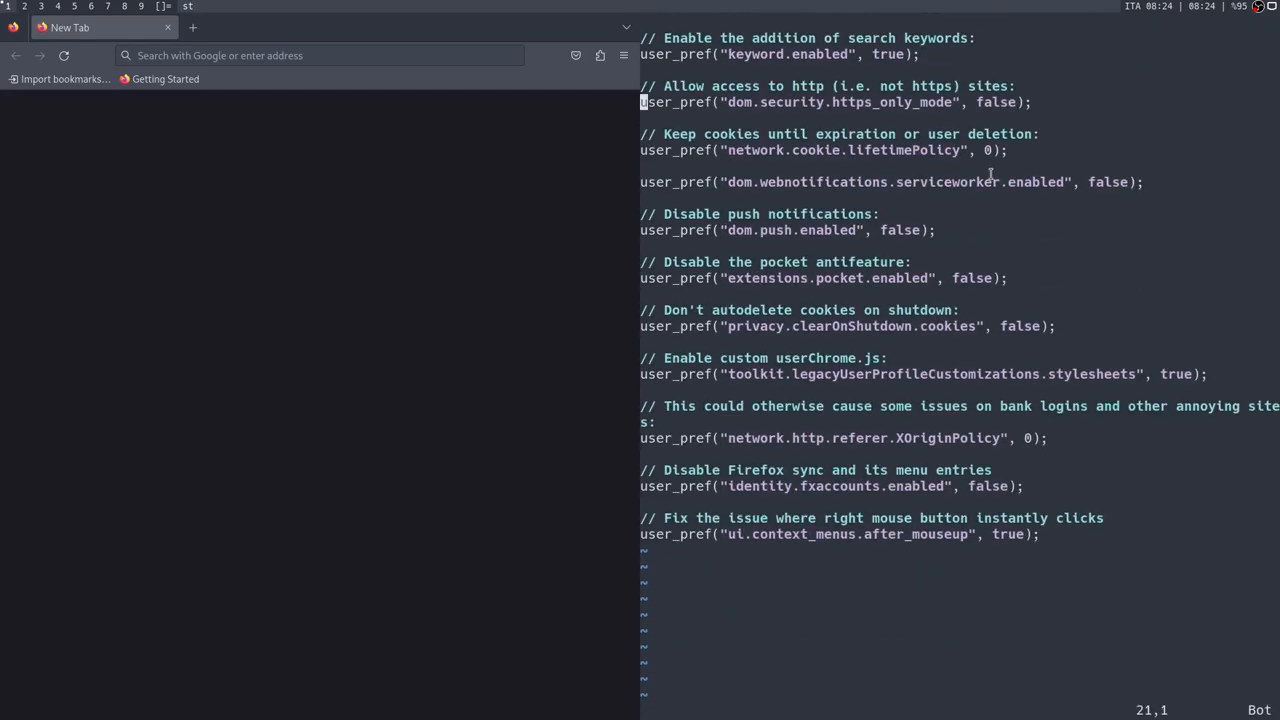
pyautogui.write(':wq')
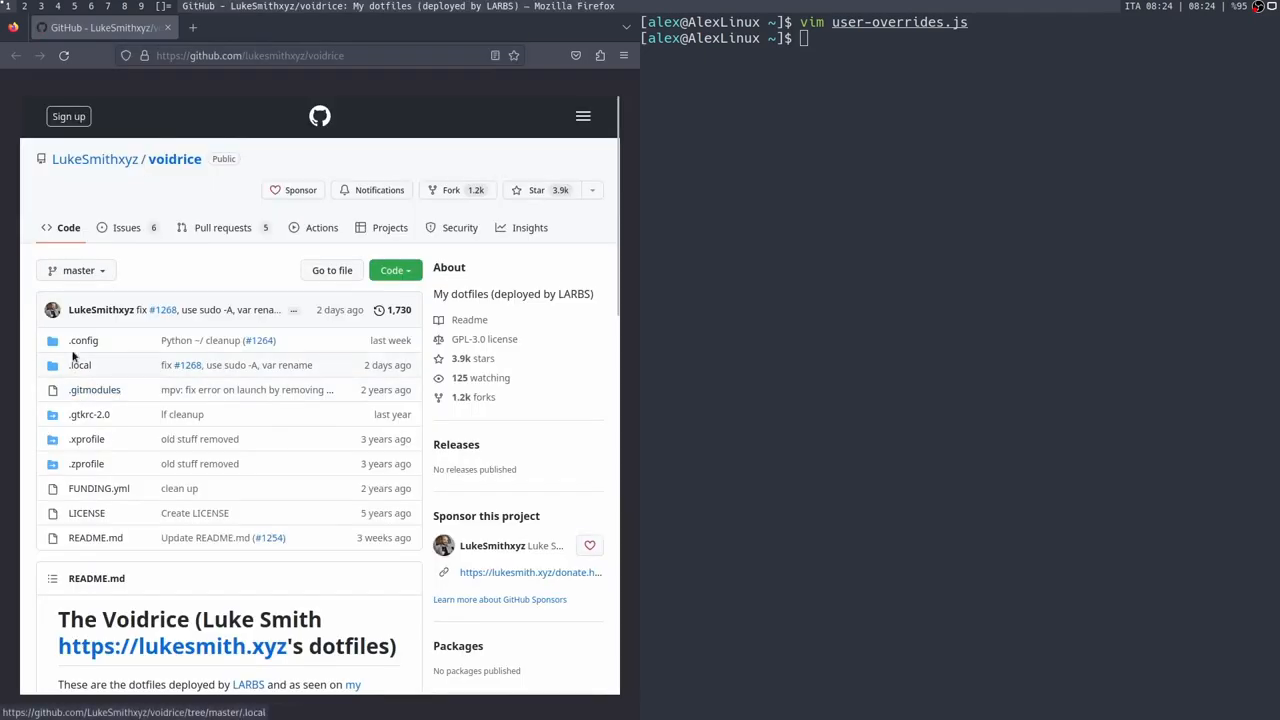
# Browse into voidrice's .config folder on GitHub and read through larbs.js
pyautogui.click(84, 340)
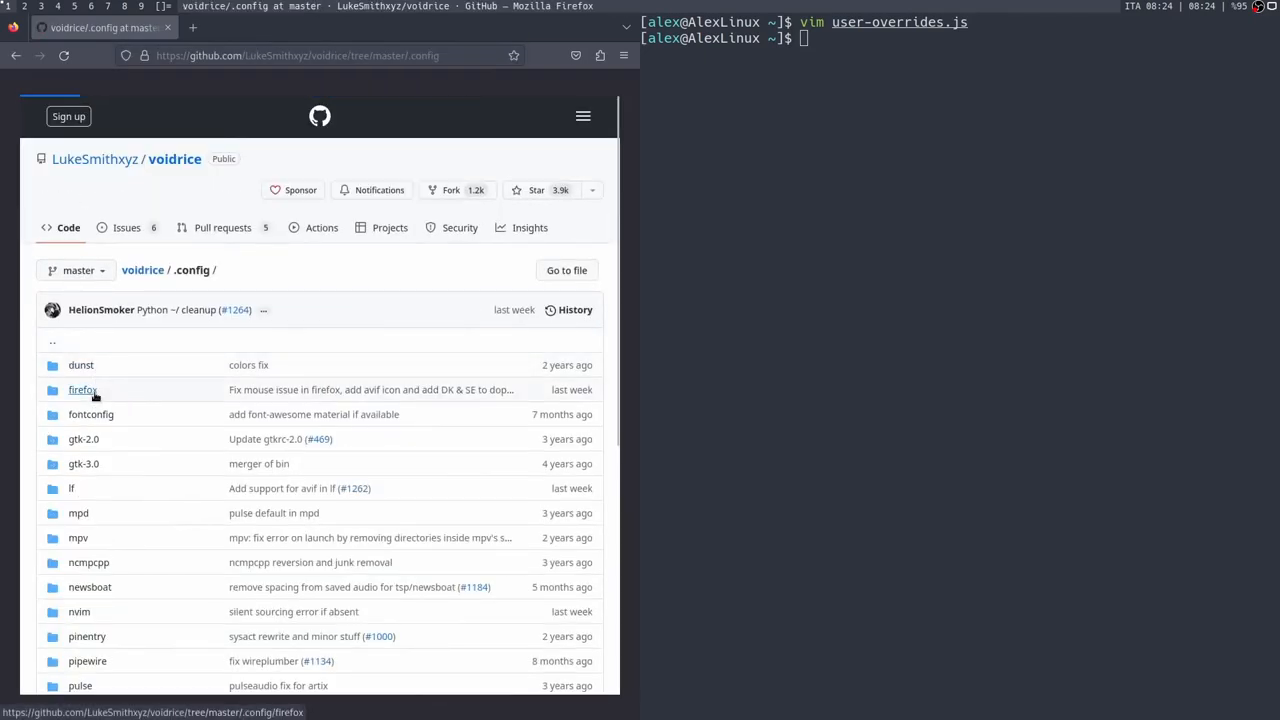
pyautogui.click(82, 388)
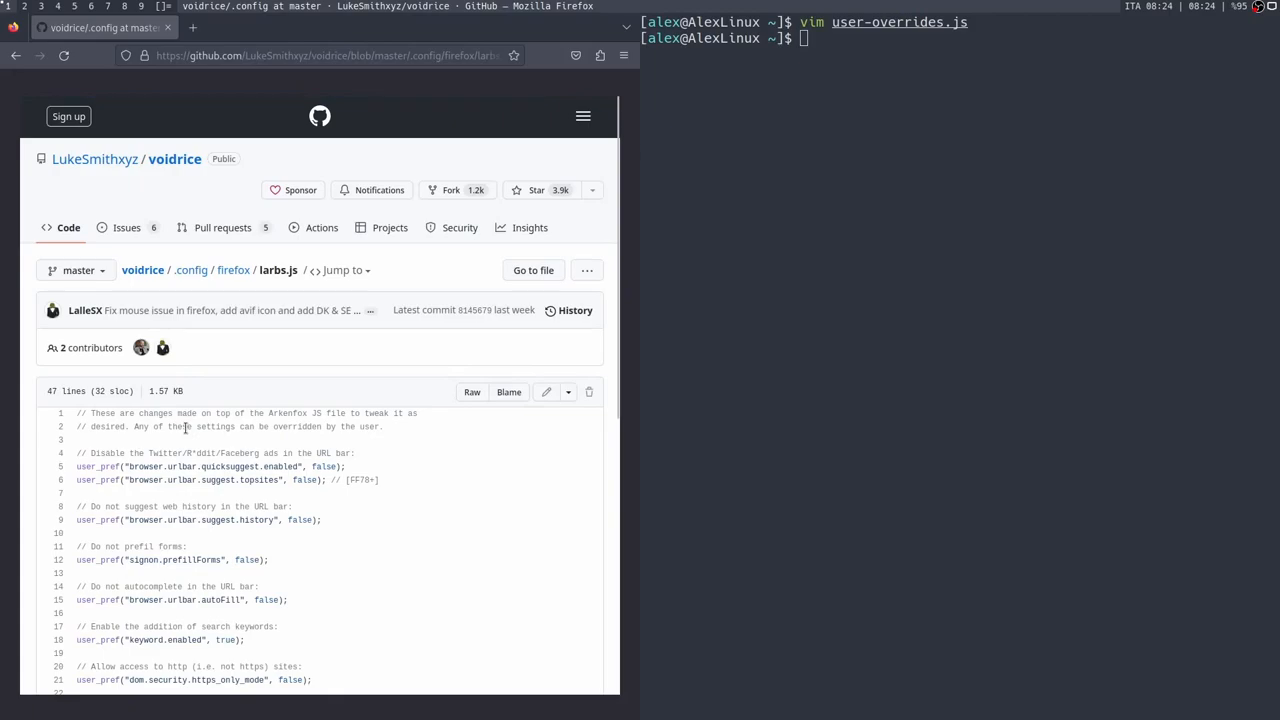
pyautogui.scroll(-3)
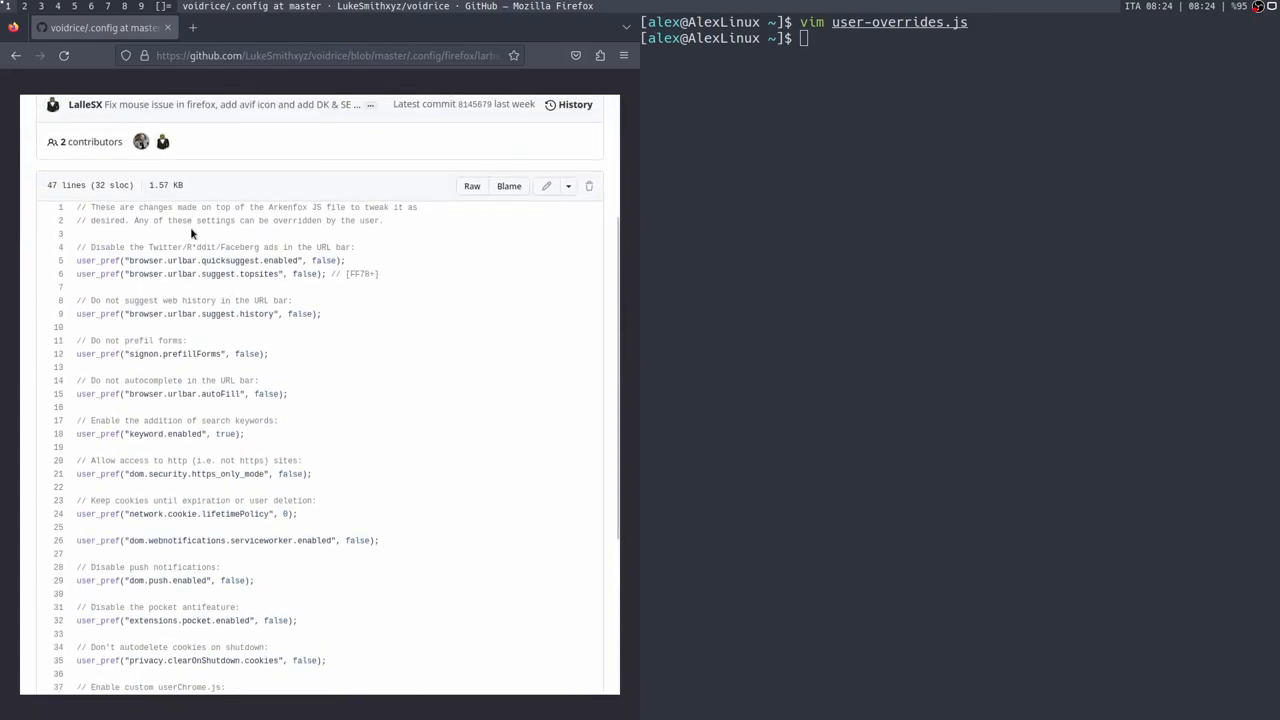
pyautogui.scroll(-3)
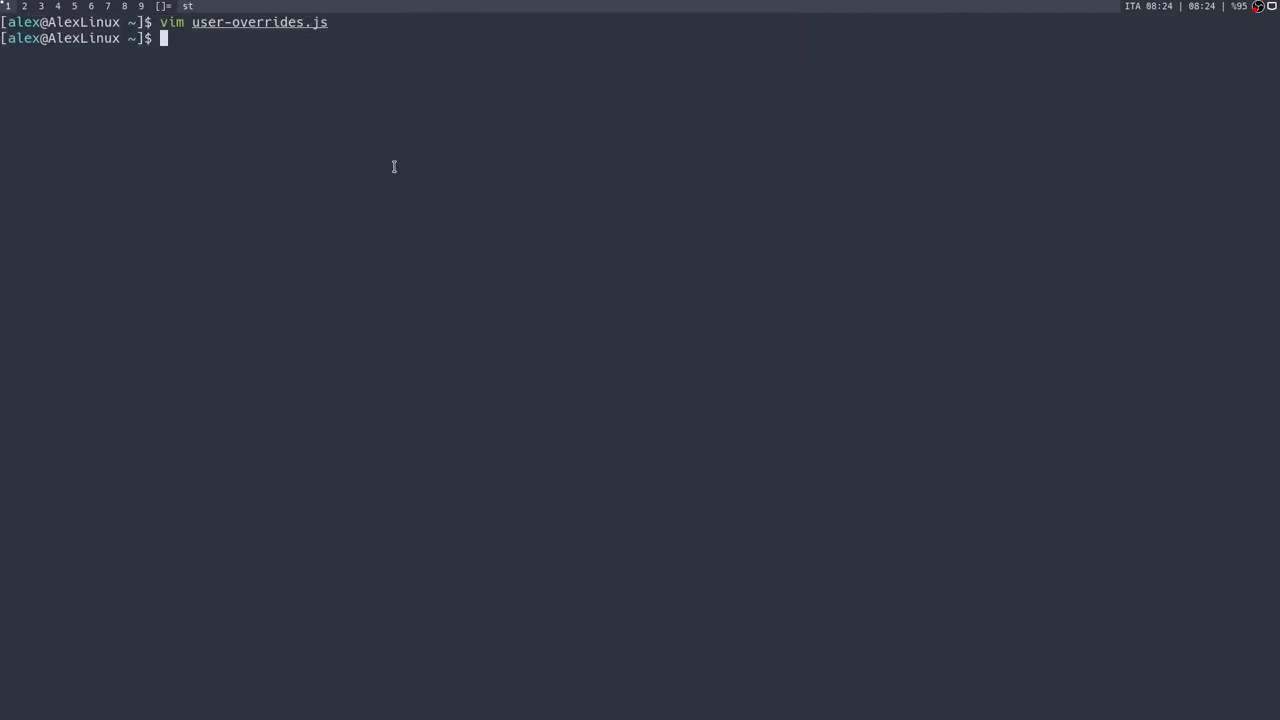
# Move user-overrides.js into the .mozilla/firefox default-release profile folder via Tab completion
pyautogui.write('mv user-overrides.js .mozilla/firefox/')
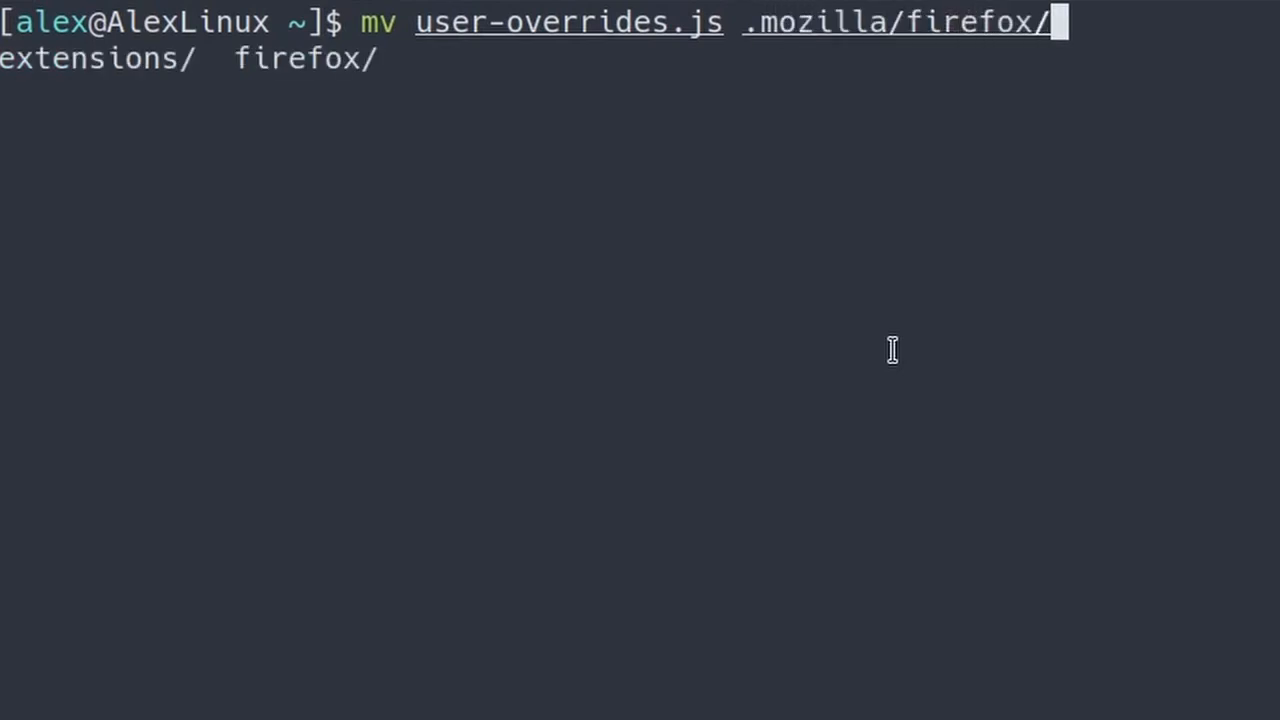
pyautogui.press('Tab')
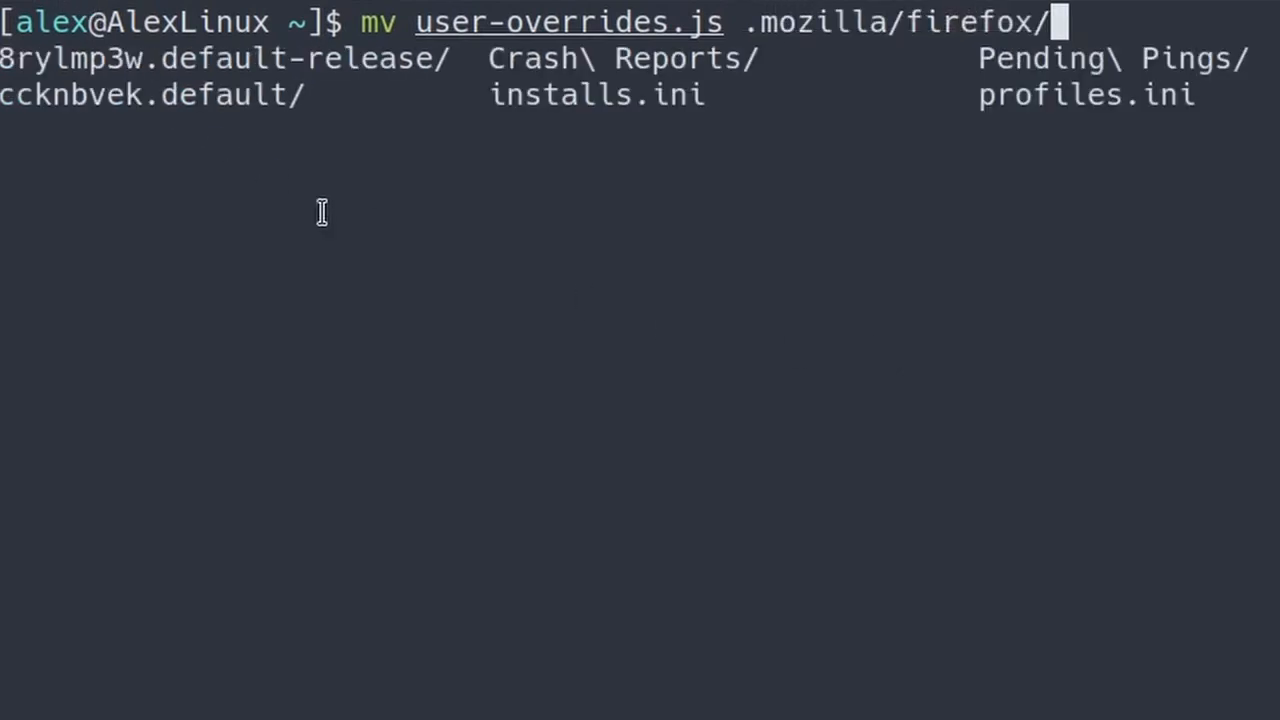
pyautogui.press('Tab')
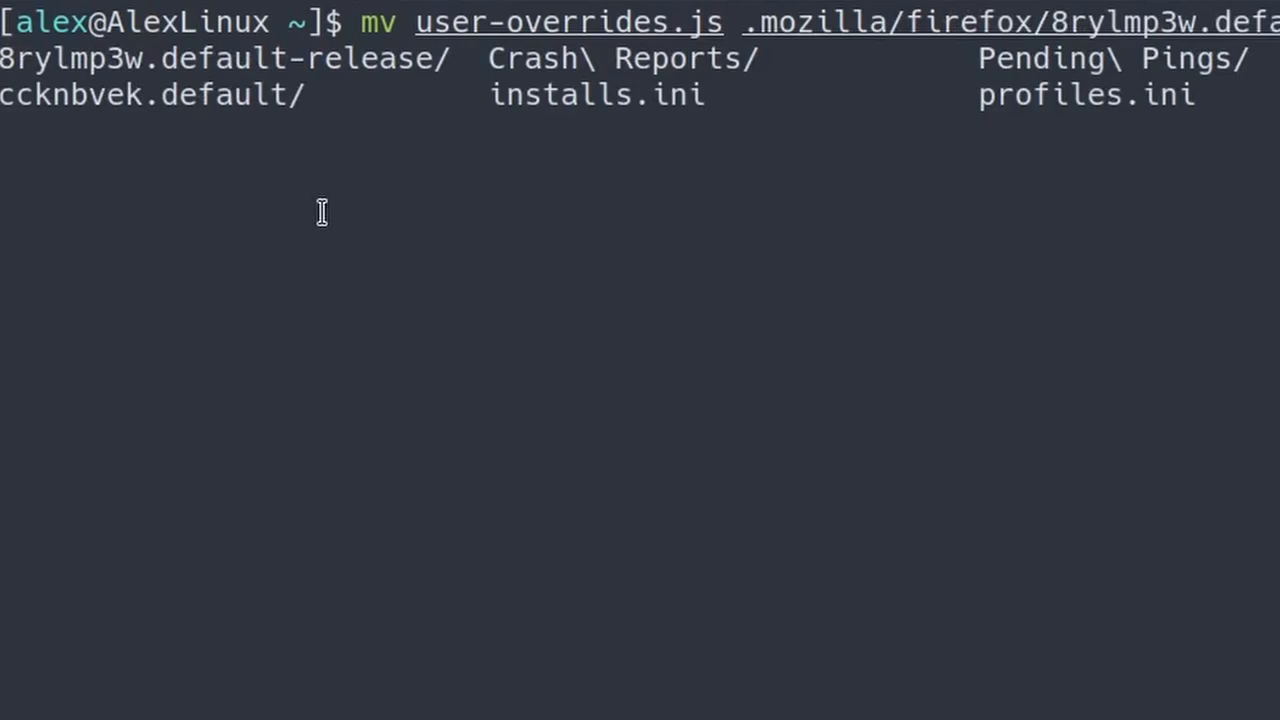
pyautogui.press('Return')
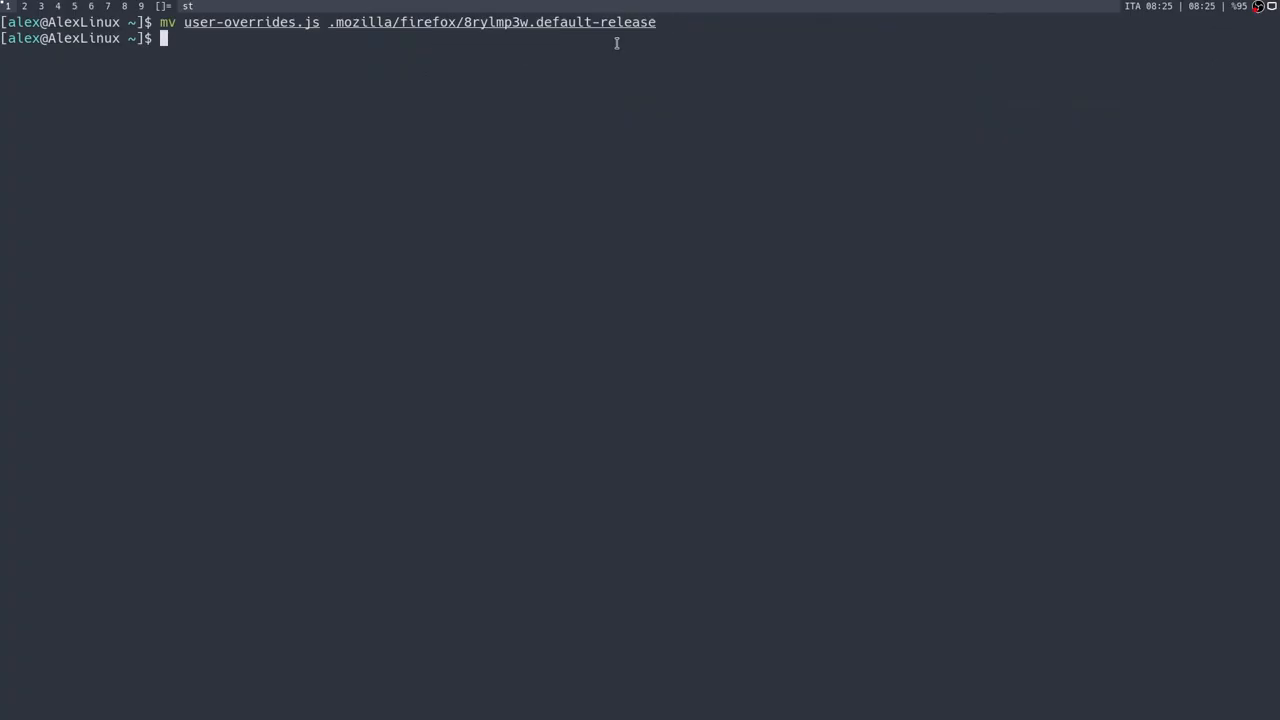
# Rerun arkenfox-updater against profile 0 so the overrides are applied
pyautogui.write('arkenfox-updater')
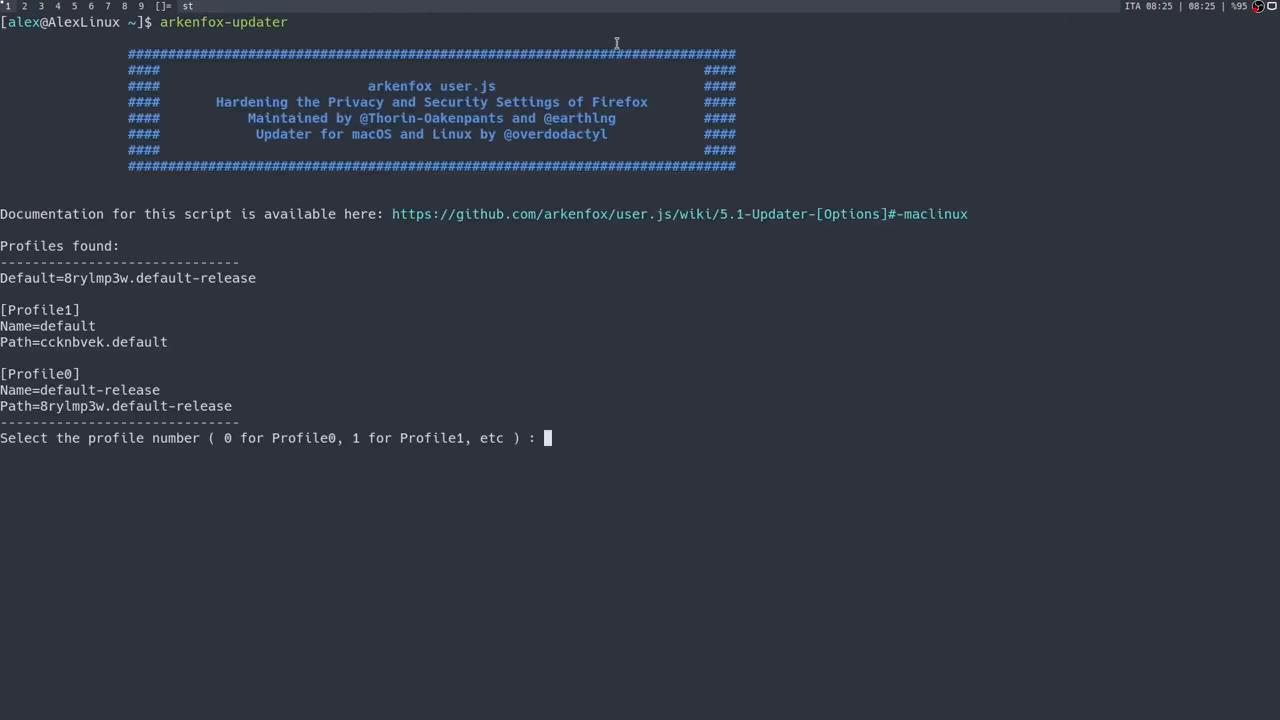
pyautogui.write('0')
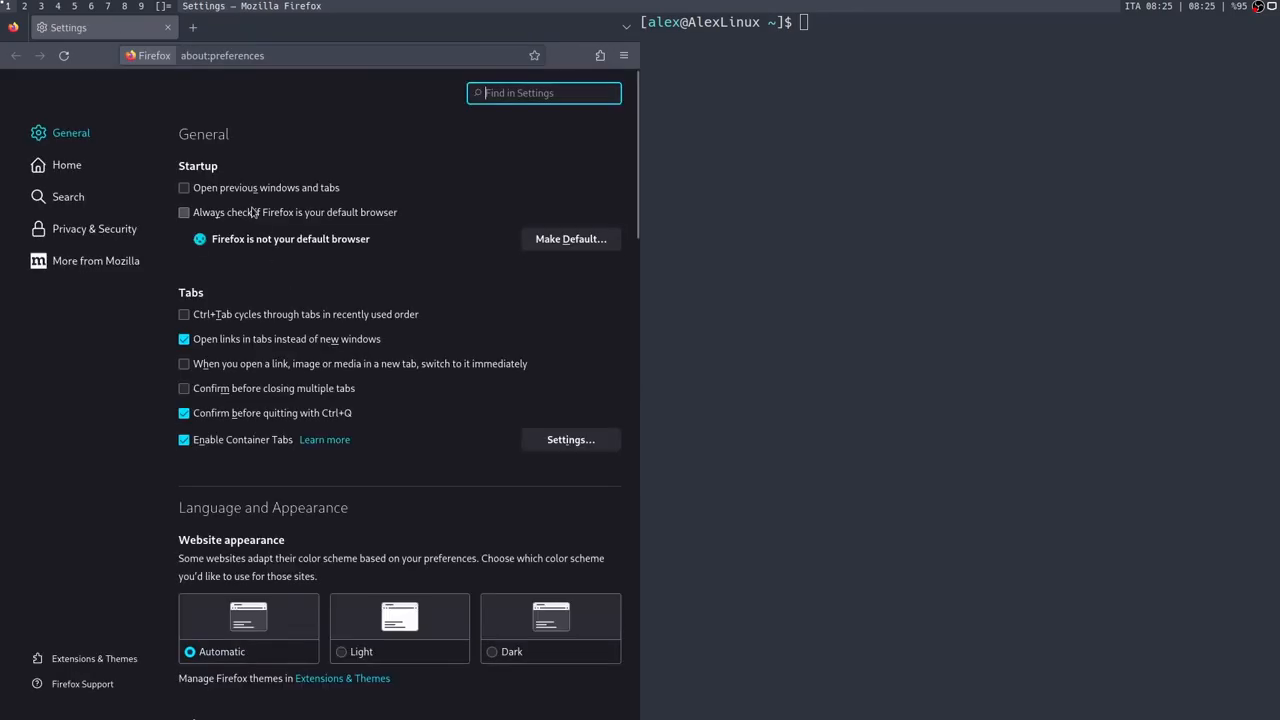
# Go to Privacy & Security and reach Manage Exceptions under Cookies and Site Data
pyautogui.scroll(-3)
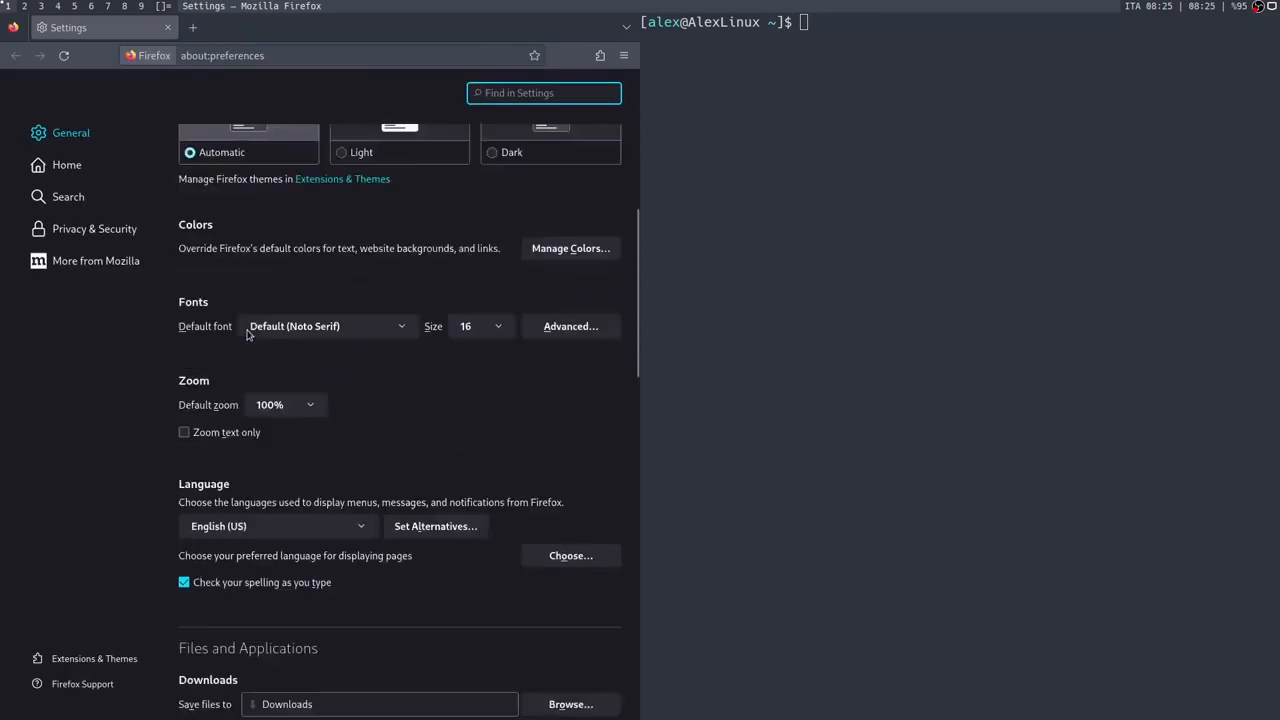
pyautogui.scroll(-3)
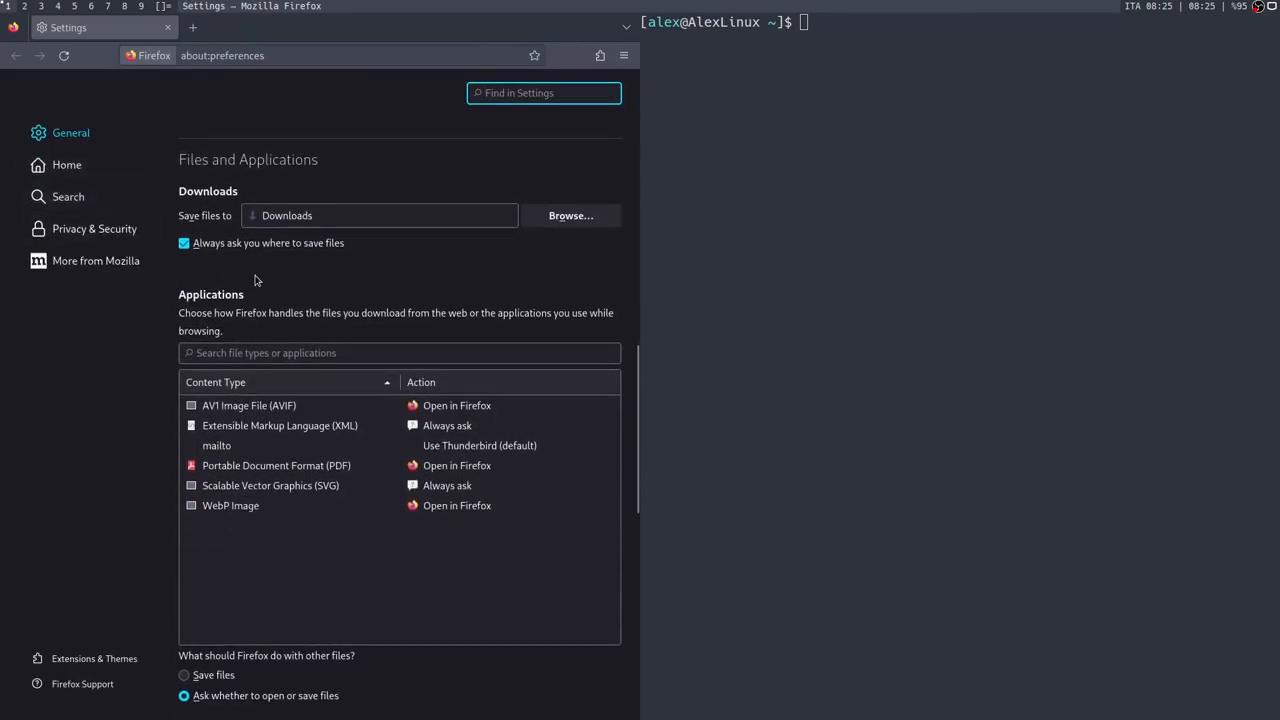
pyautogui.click(94, 228)
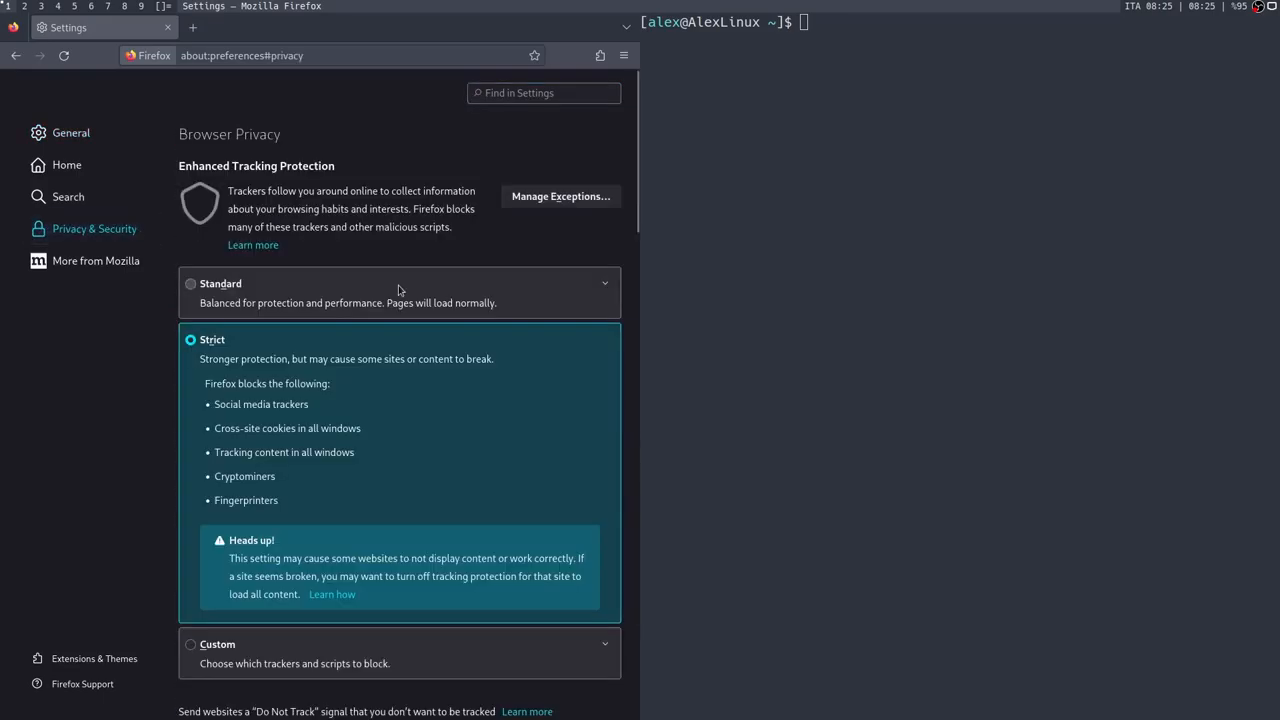
pyautogui.scroll(-3)
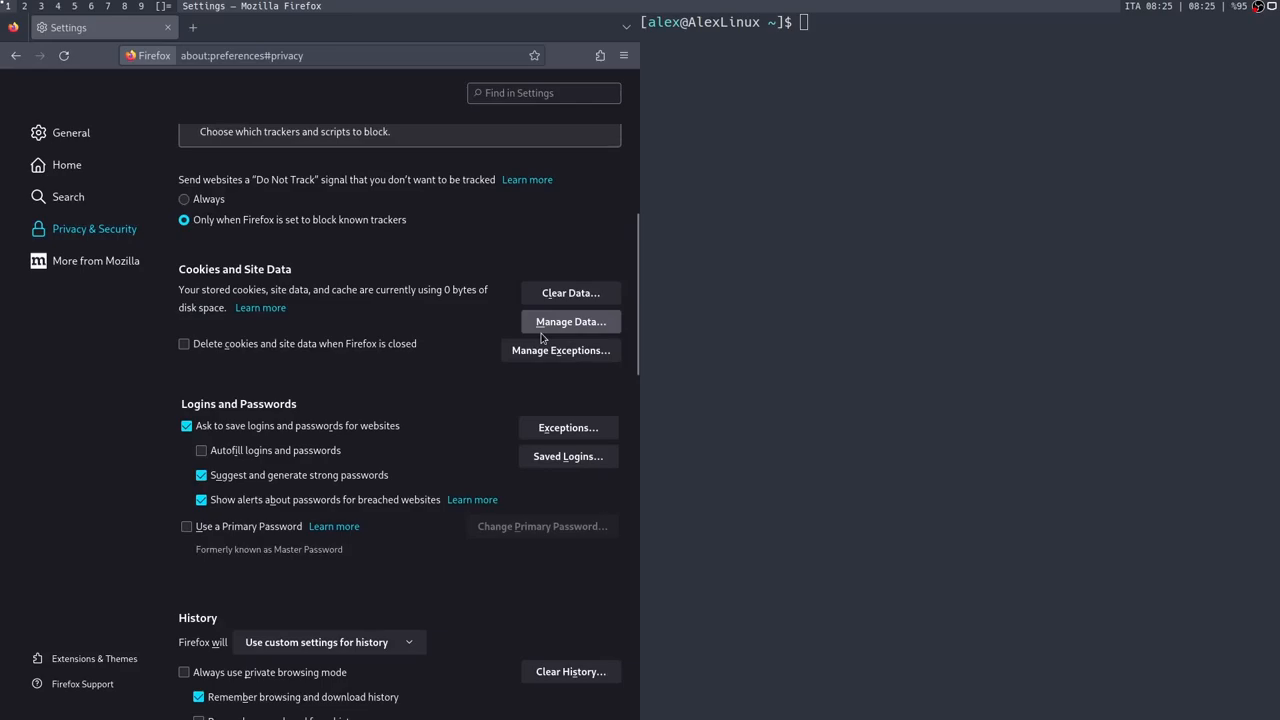
pyautogui.click(560, 350)
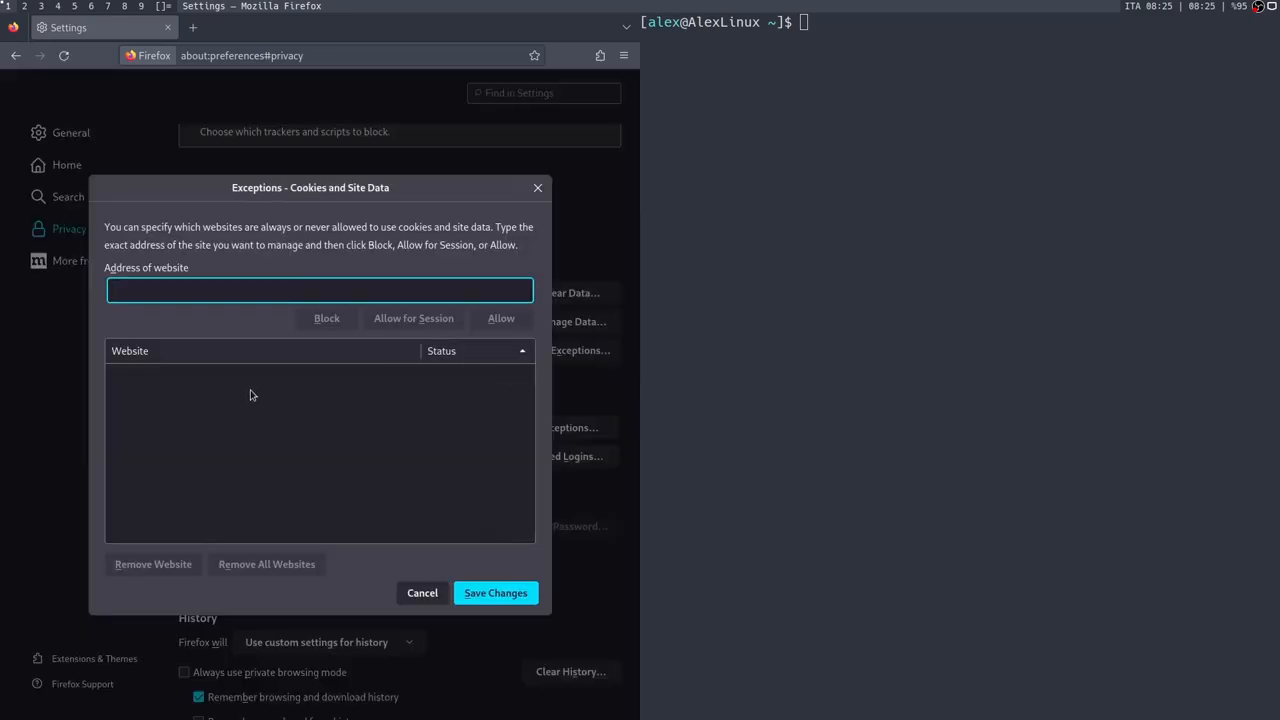
# Add google.com as an allowed cookie exception and review the Strict tracking protection settings
pyautogui.write('google.com')
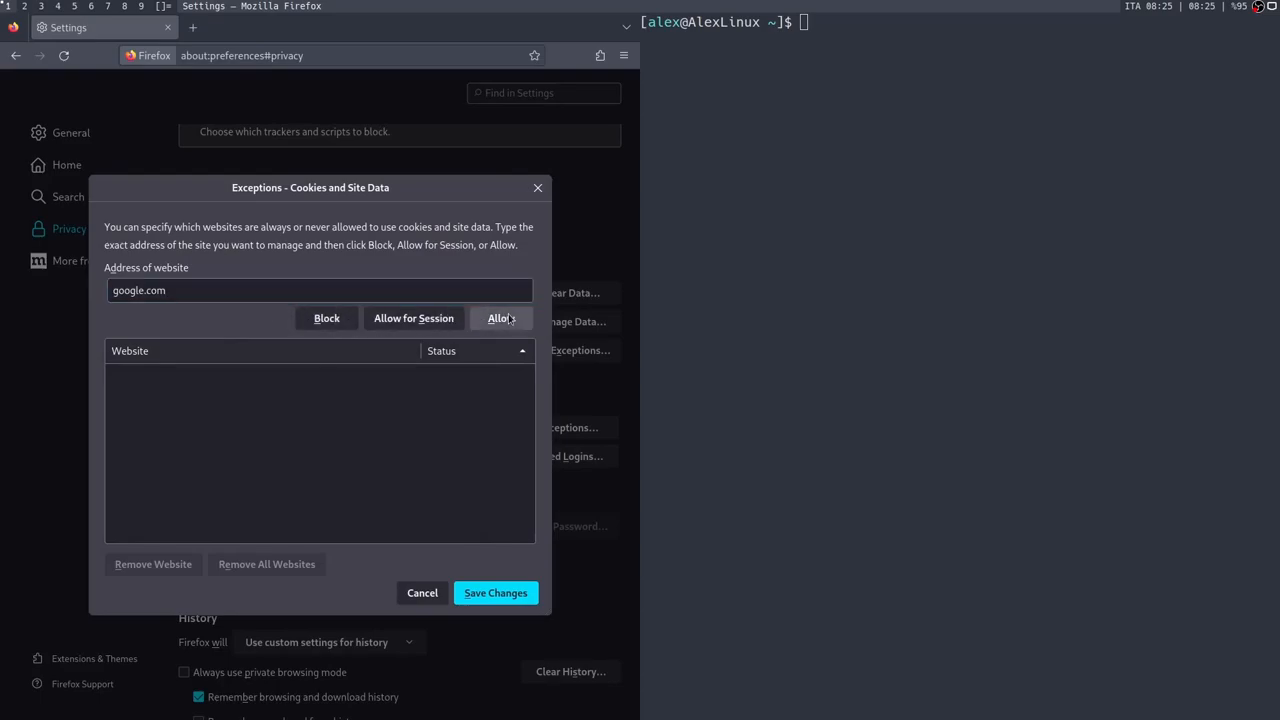
pyautogui.click(420, 592)
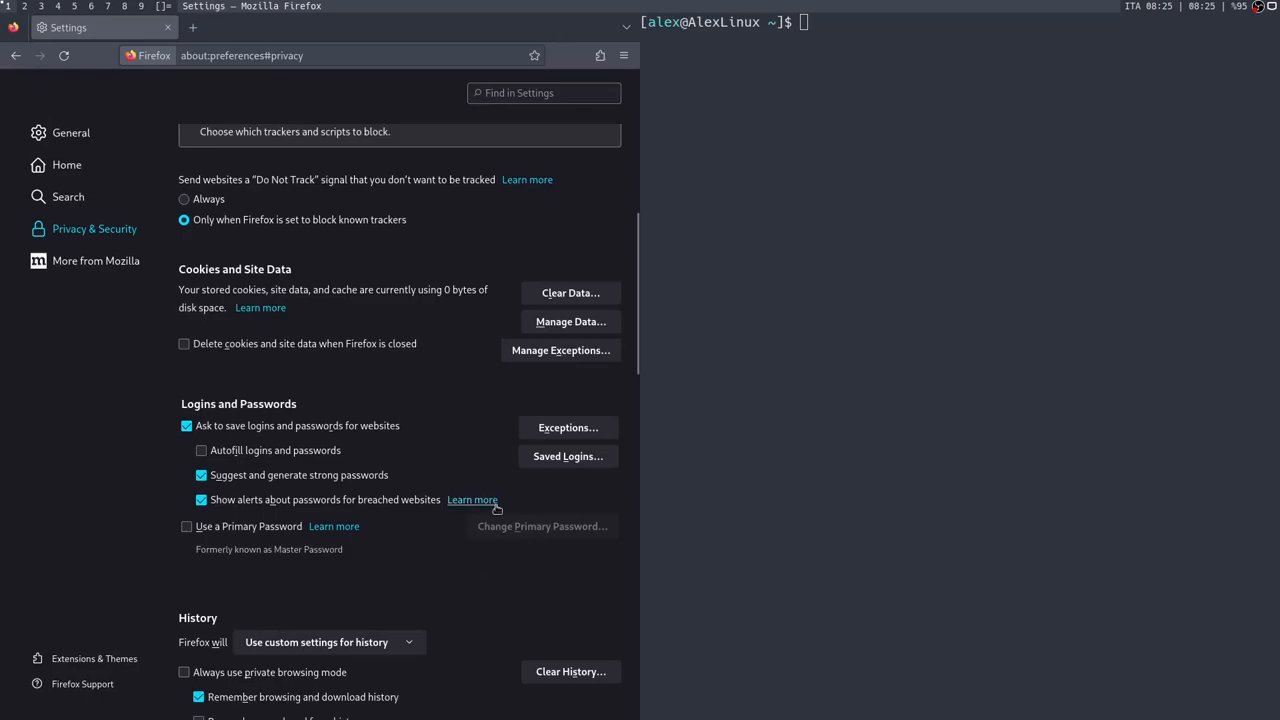
pyautogui.scroll(-3)
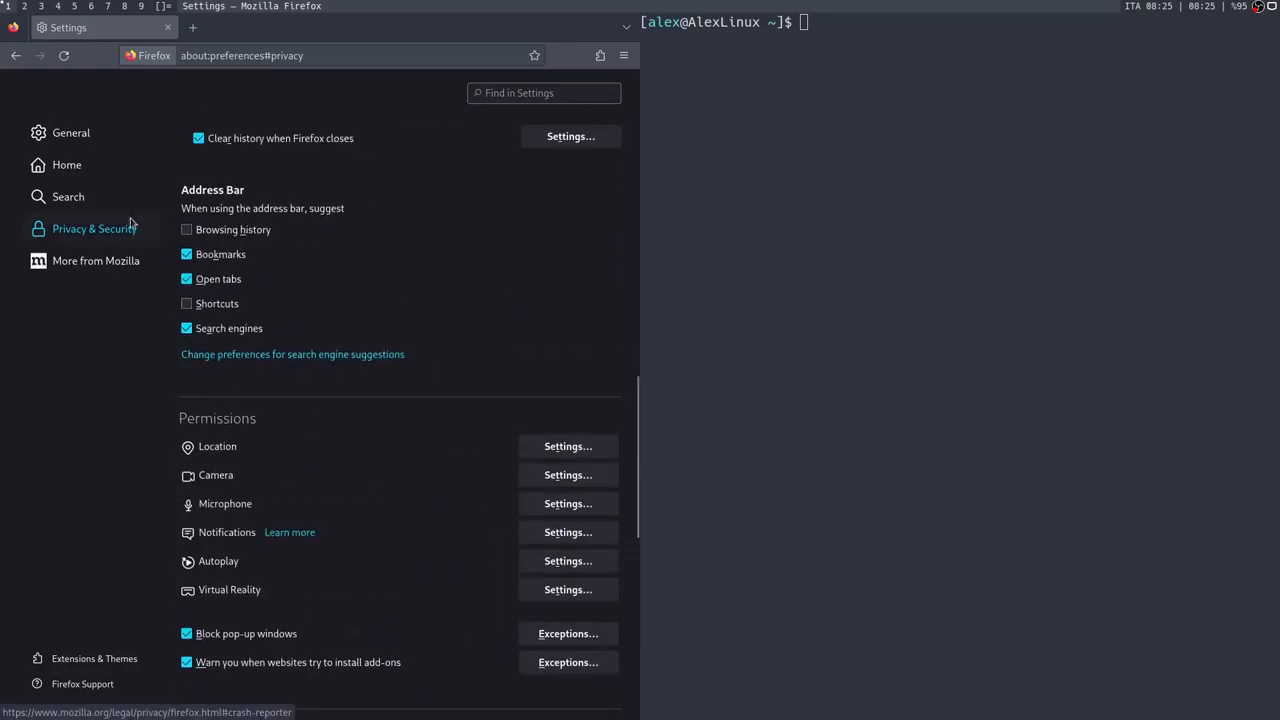
pyautogui.scroll(-3)
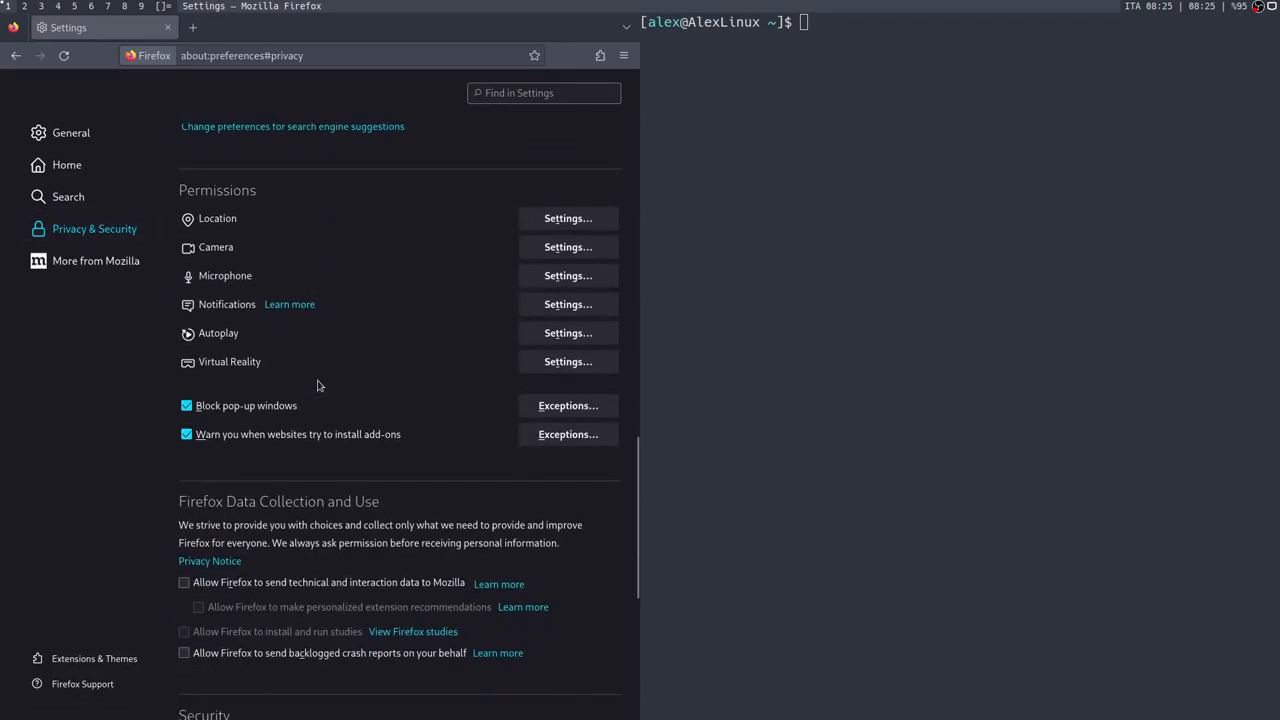
pyautogui.scroll(-3)
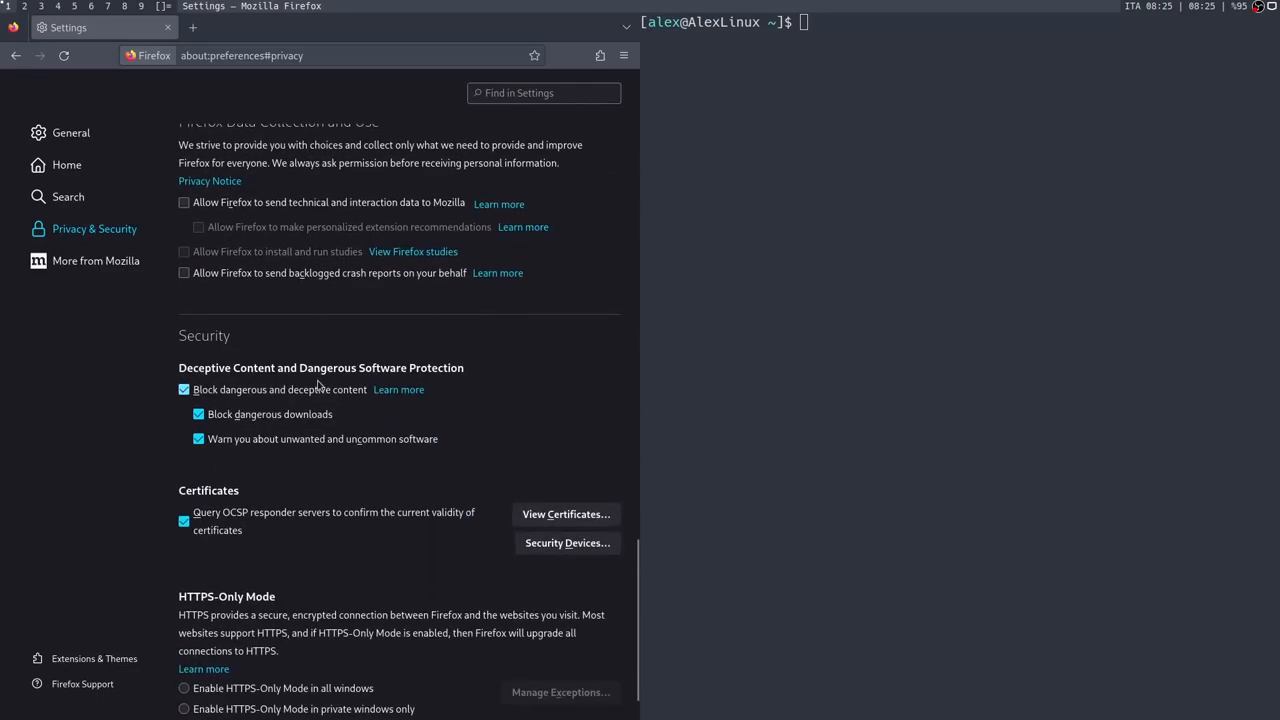
pyautogui.scroll(3)
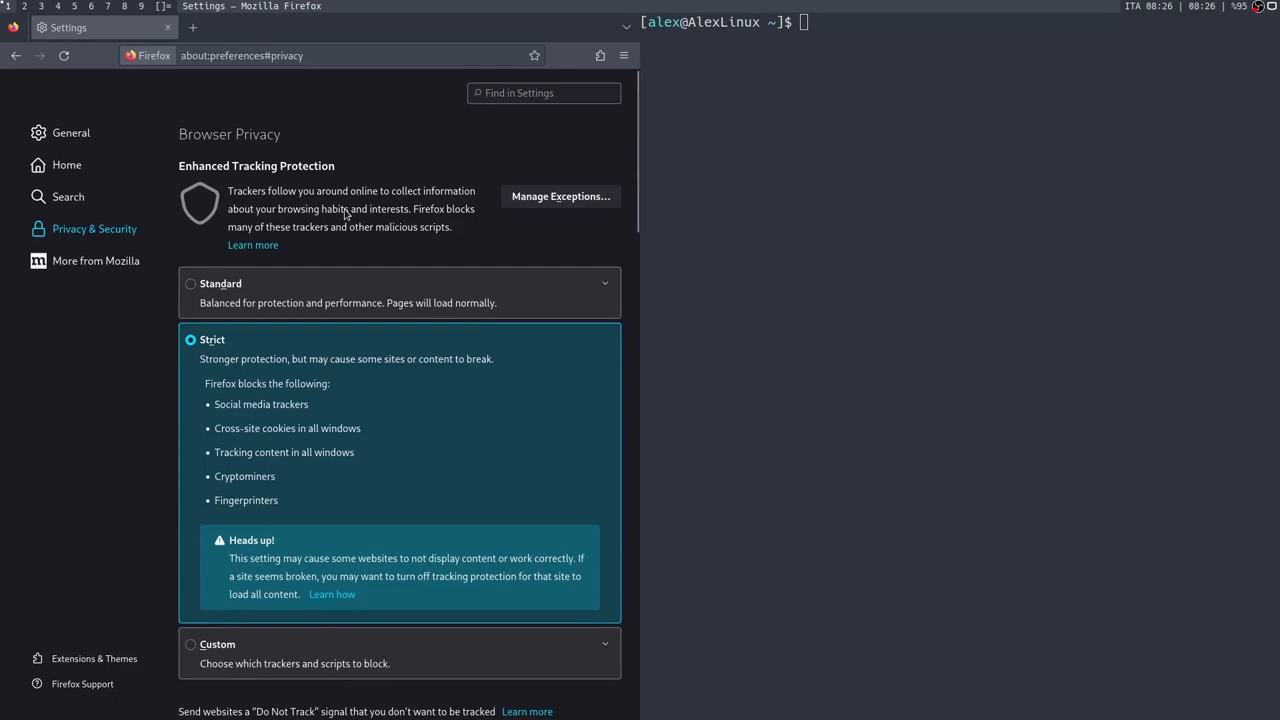
# Replace the Settings tab with a new one, search arkenfox and enter the arkenfox/user.js wiki
pyautogui.click(344, 28)
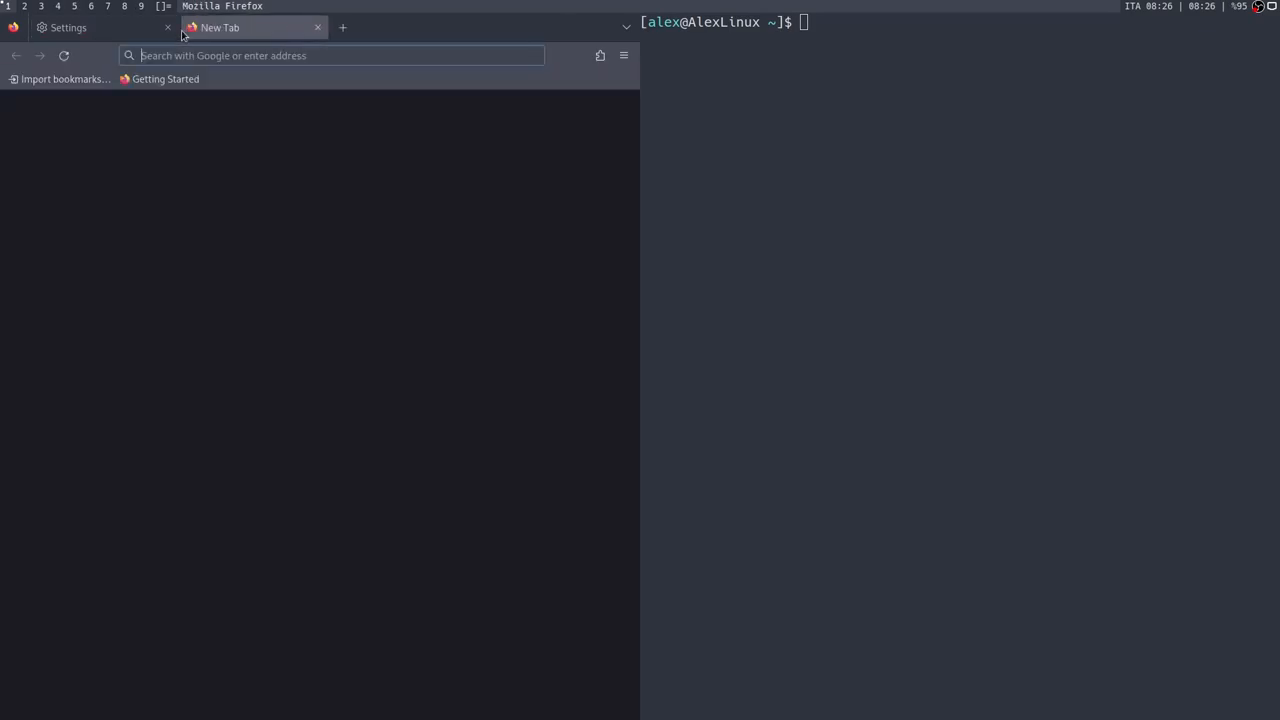
pyautogui.click(168, 28)
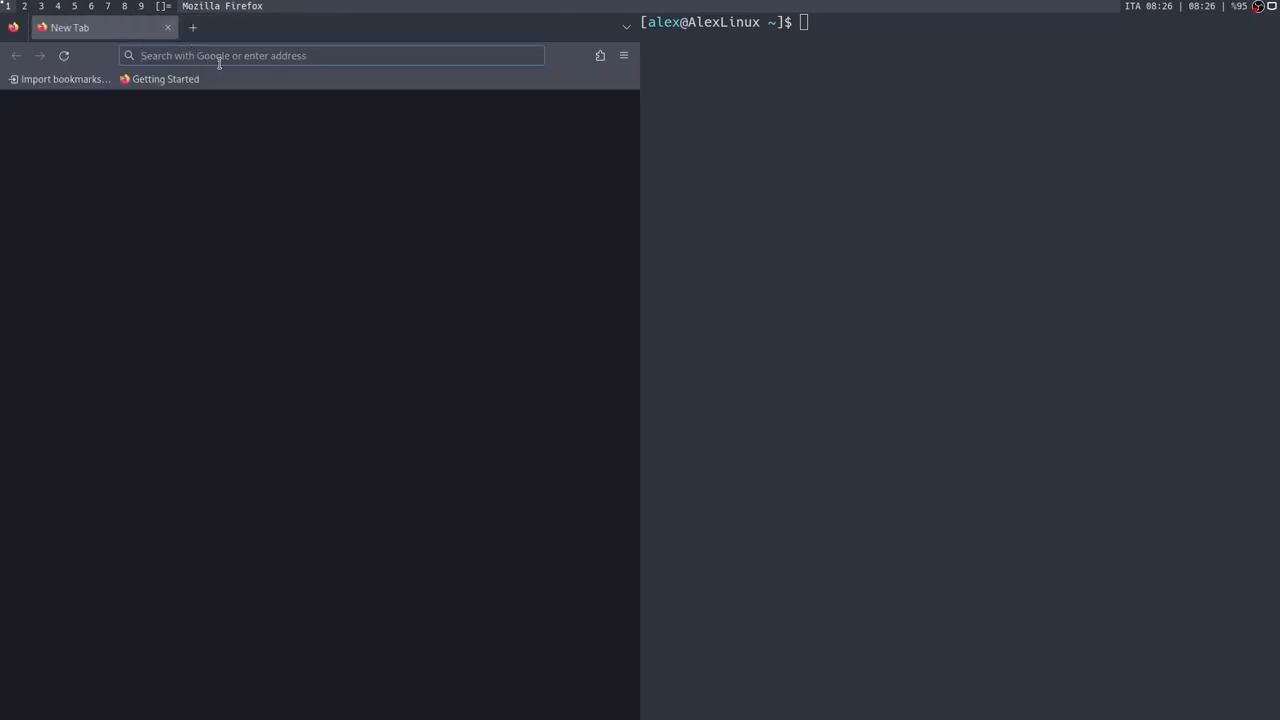
pyautogui.write('arkenfox/user.js')
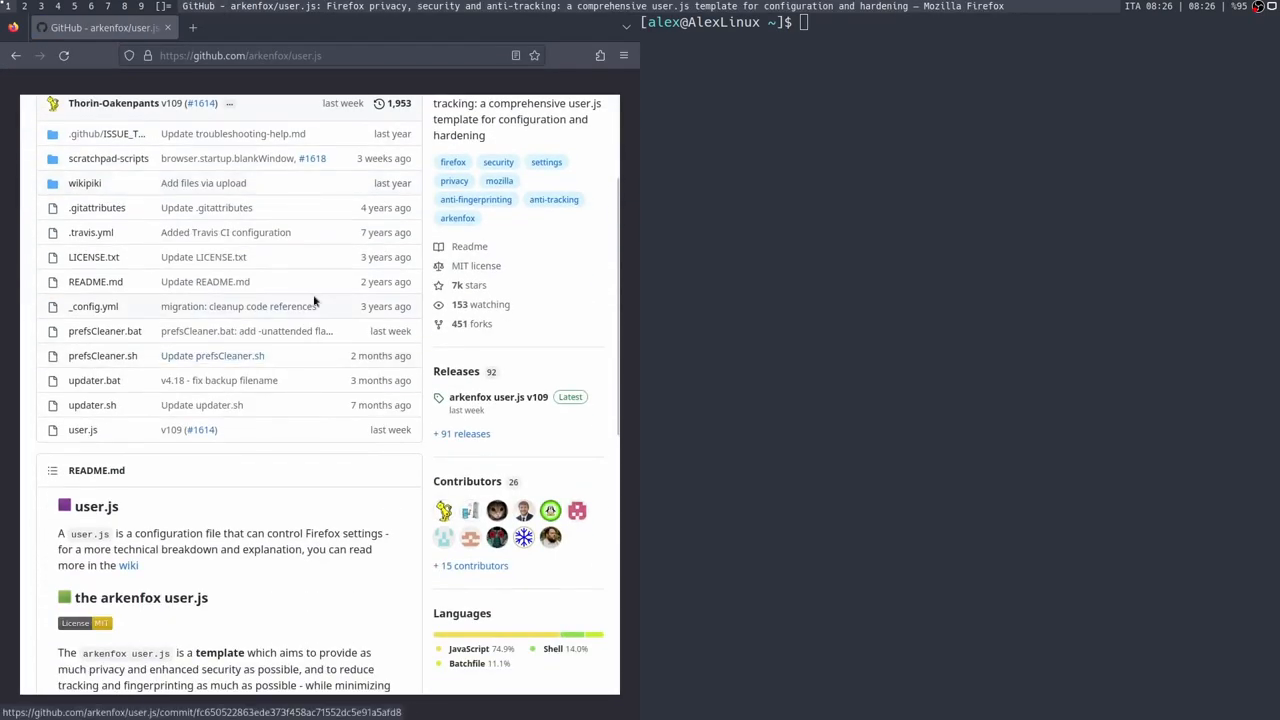
pyautogui.click(128, 564)
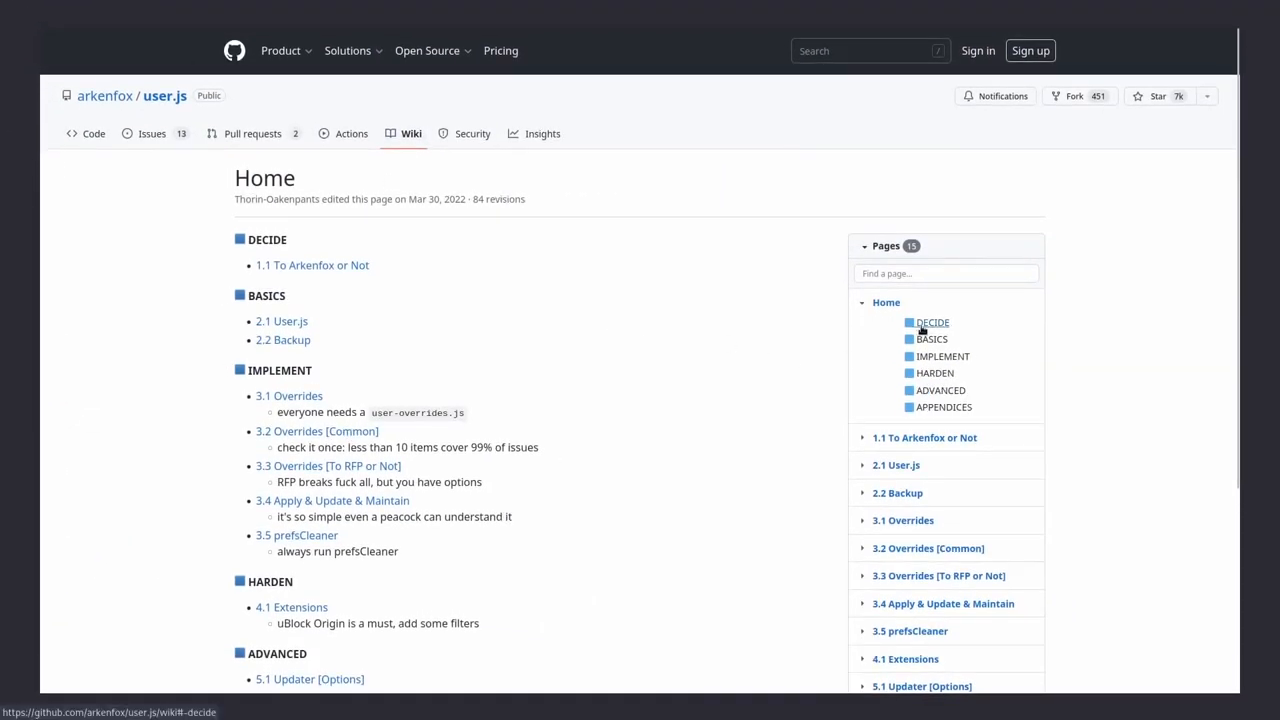
# Read the 3.2 Overrides [Common] wiki page with its security and keep-logins recommendations
pyautogui.scroll(-3)
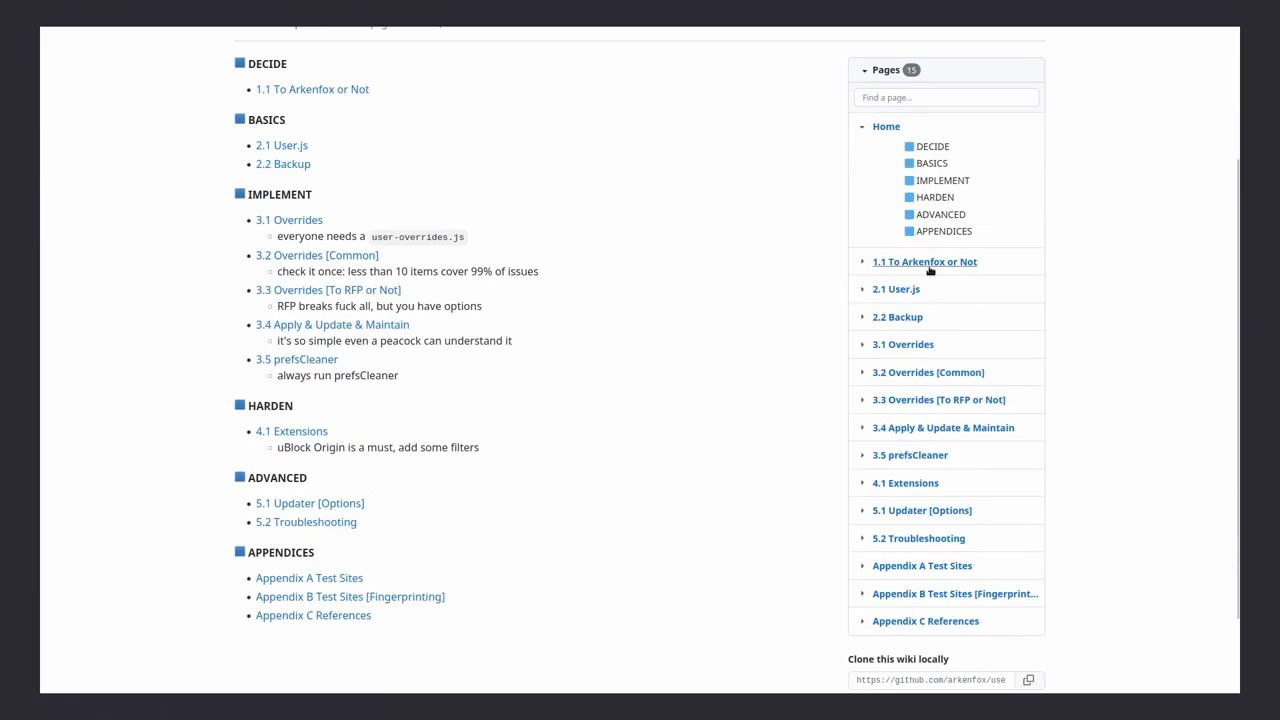
pyautogui.click(316, 256)
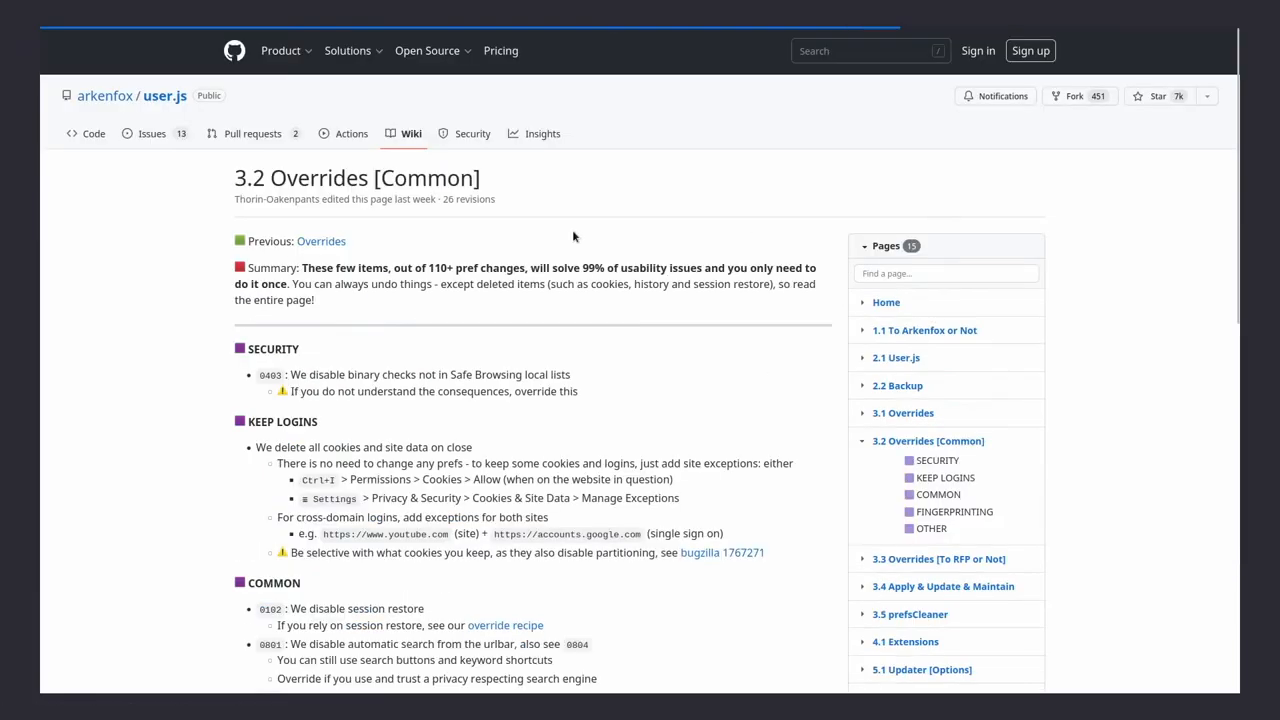
pyautogui.scroll(-3)
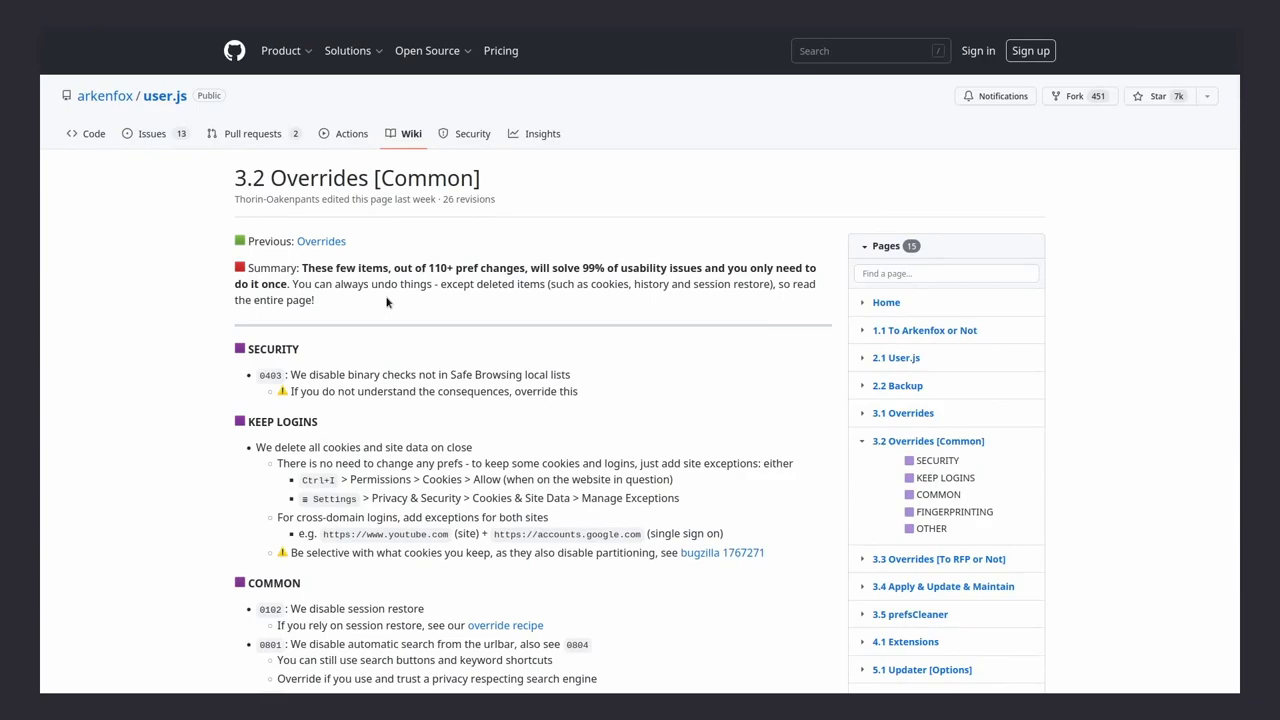
pyautogui.scroll(-3)
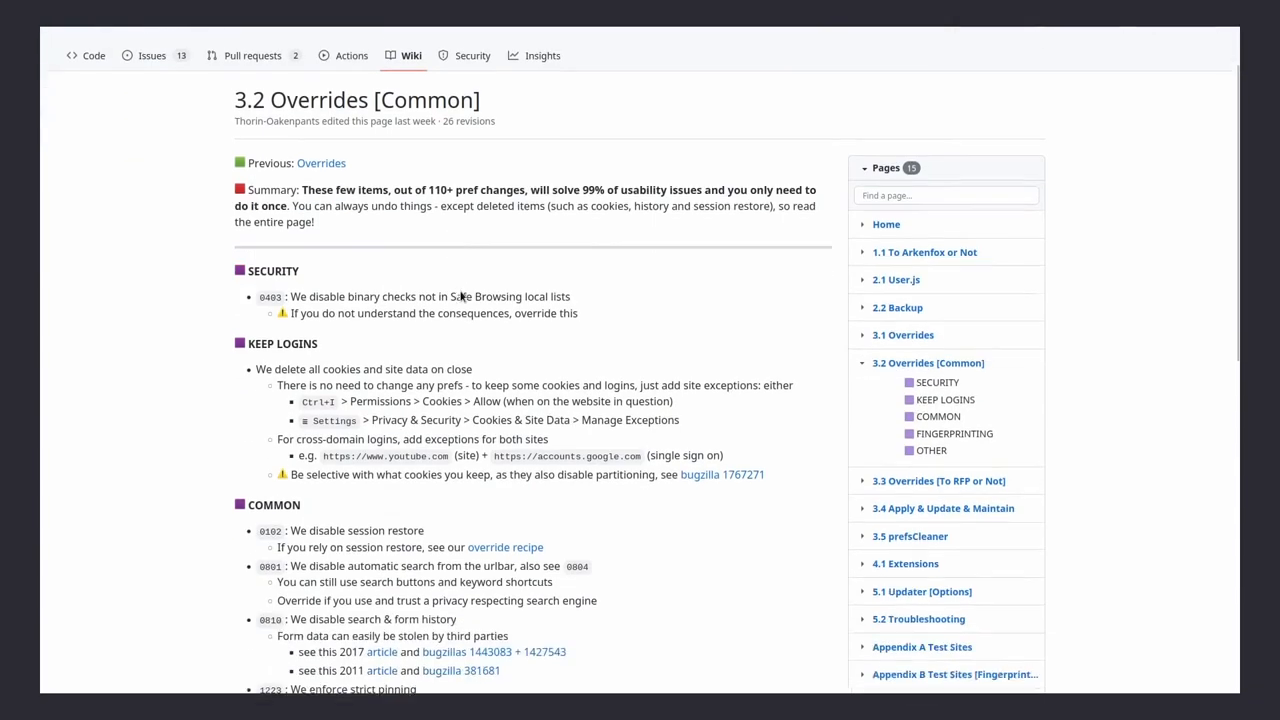